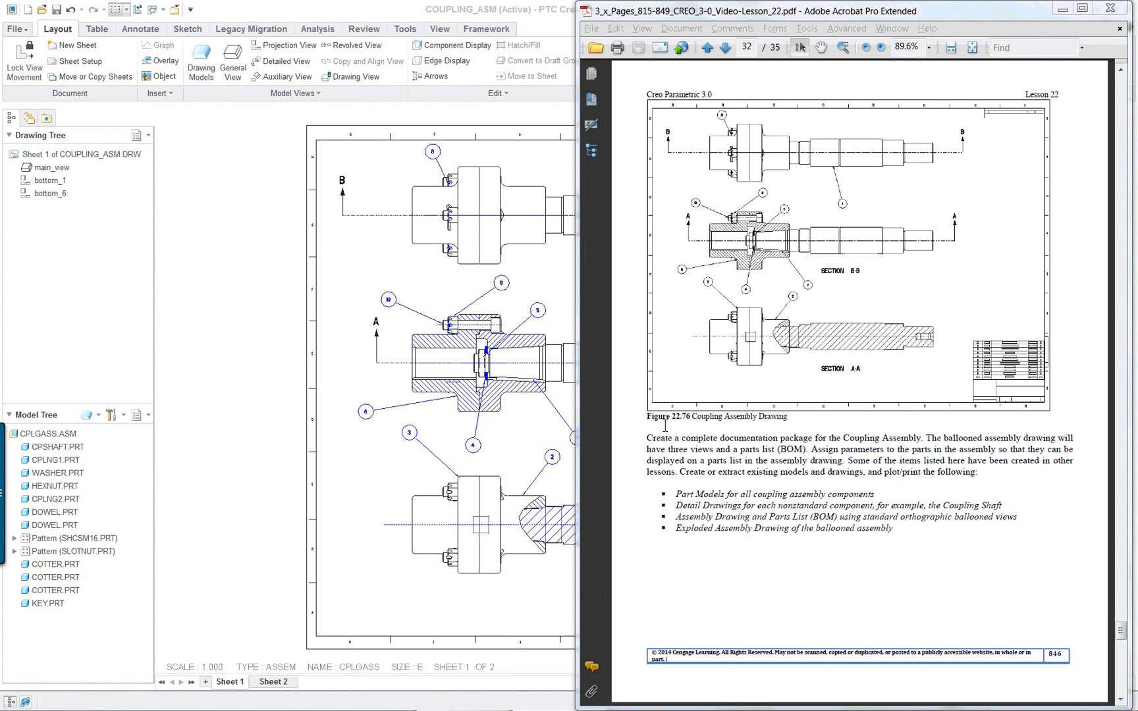
mouse_move(331, 406)
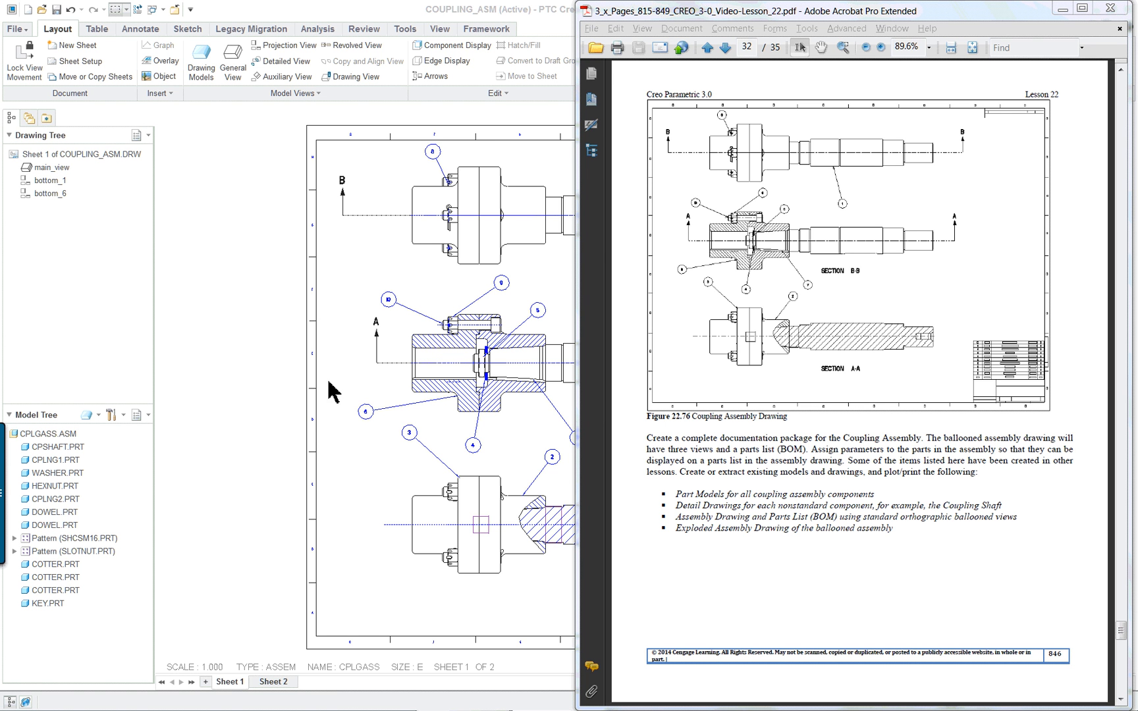
mouse_move(215, 338)
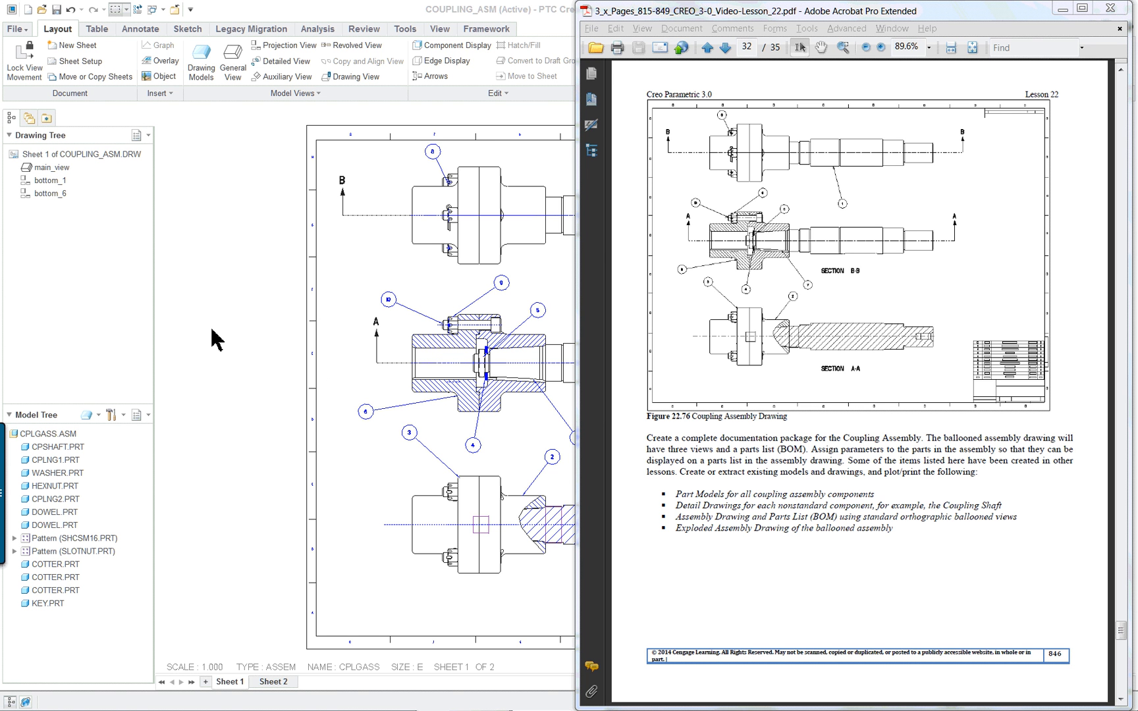
mouse_move(331, 378)
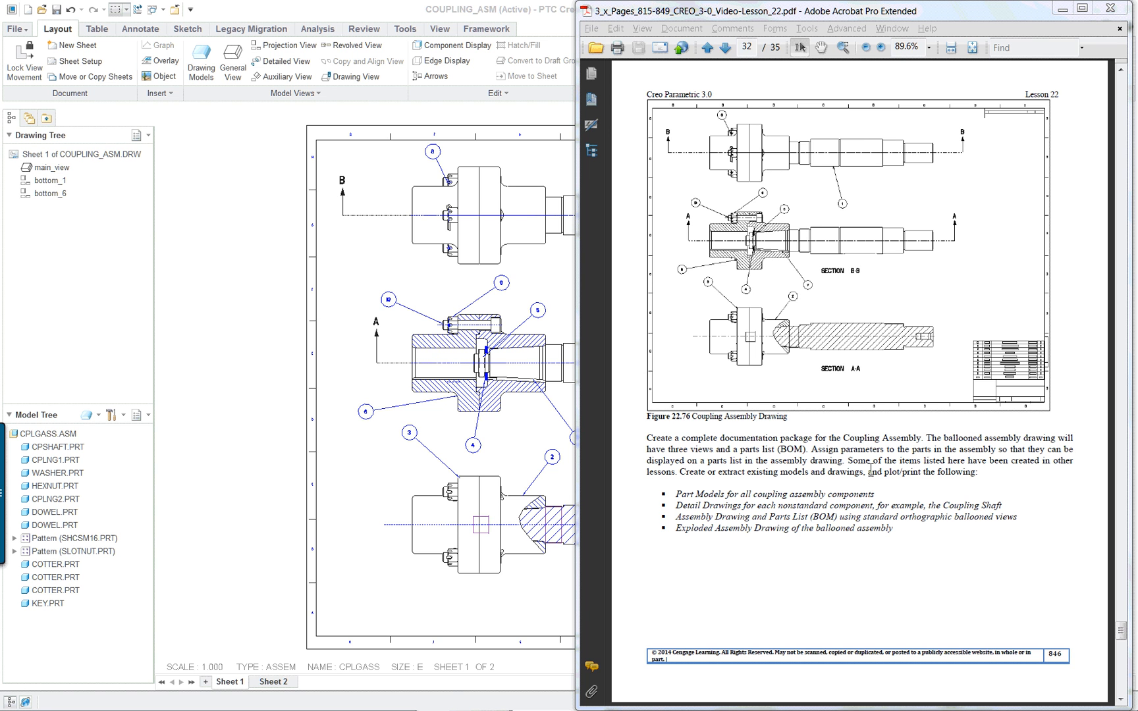
Maximize Acrobat, view the exploded coupling Figure 22.77, then return to Figure 22.76
left_click(1081, 7)
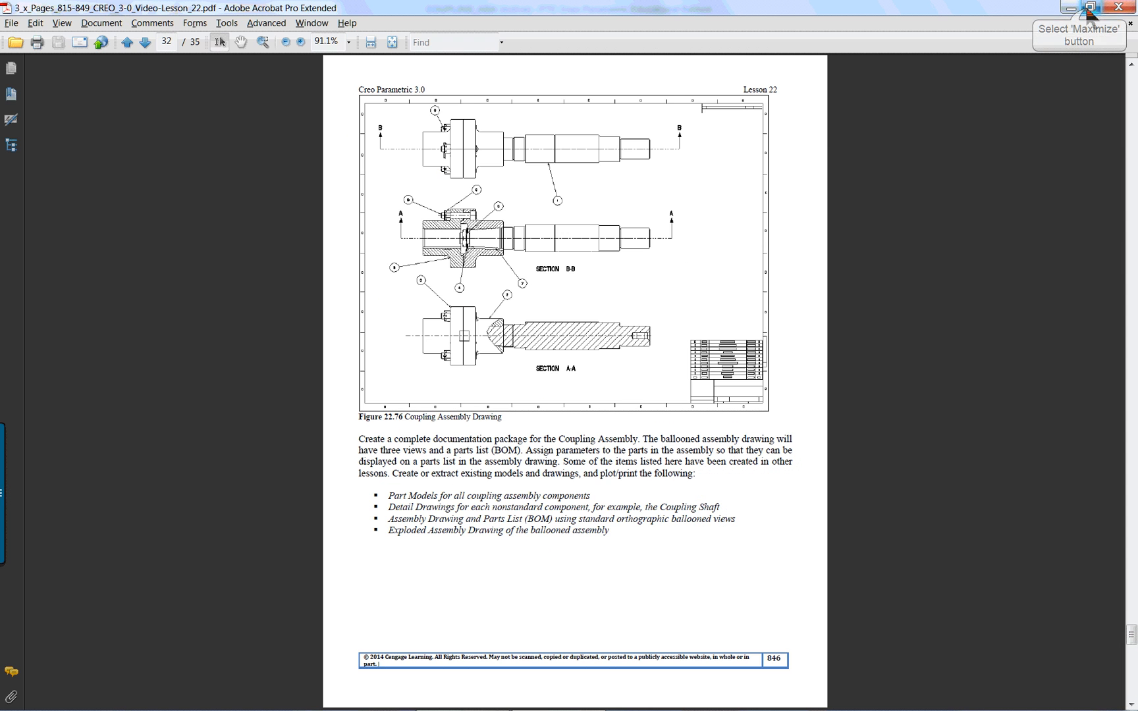
mouse_move(797, 380)
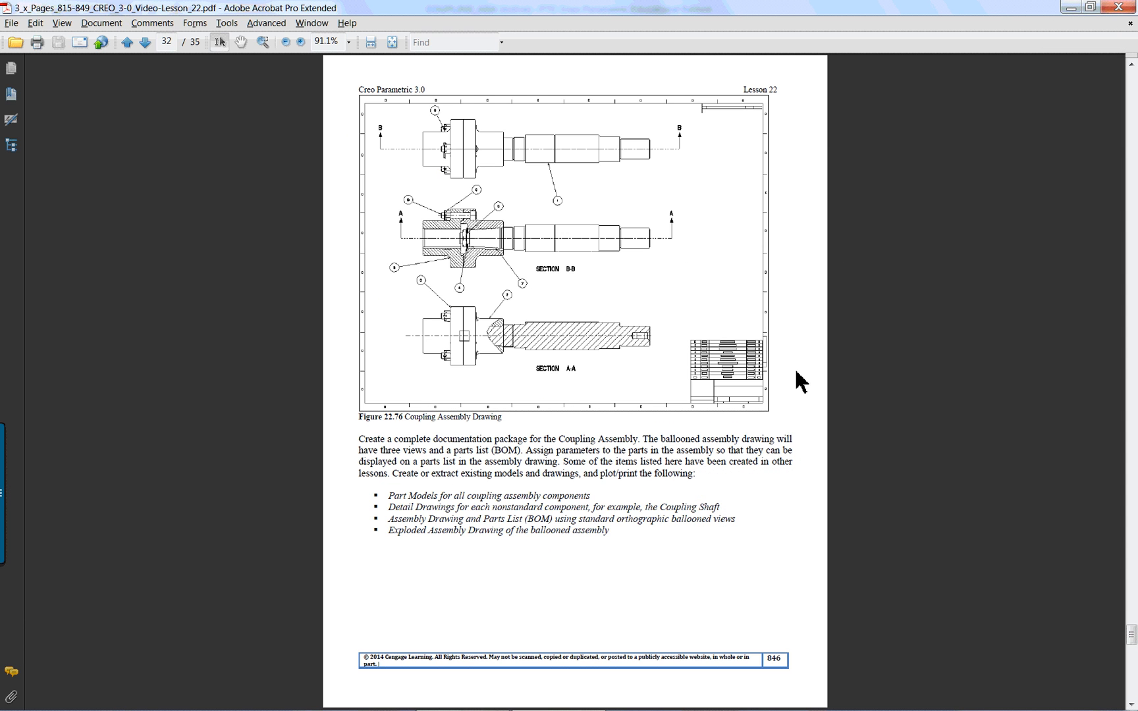
mouse_move(502, 259)
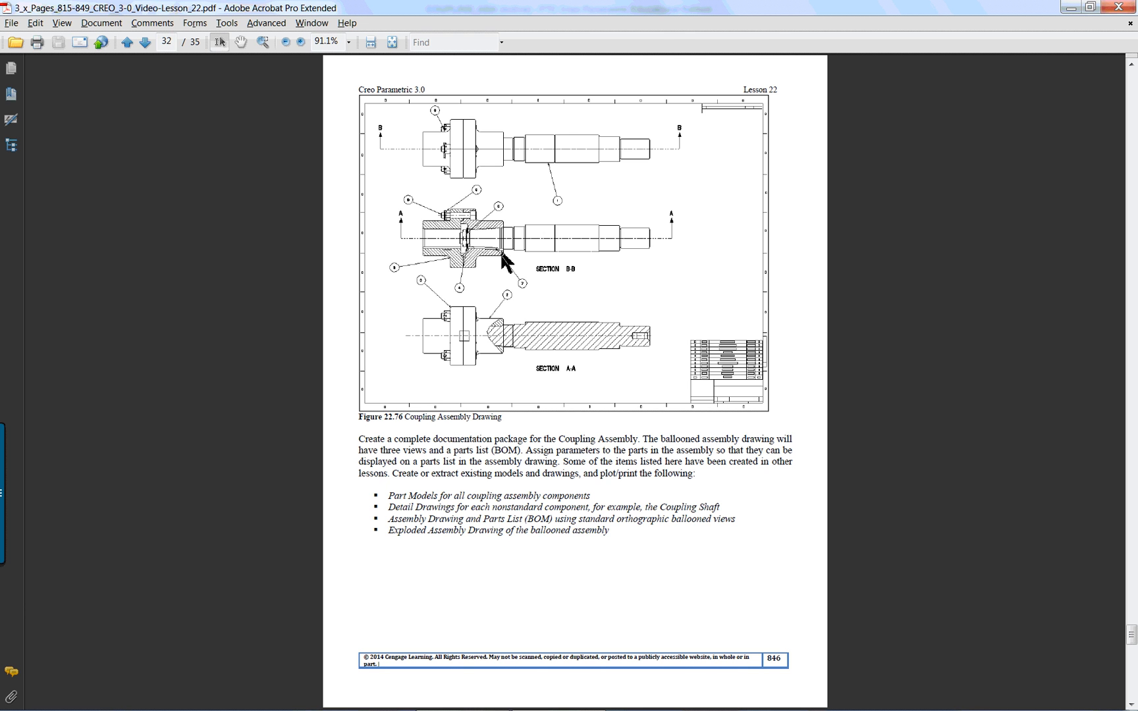
left_click(146, 40)
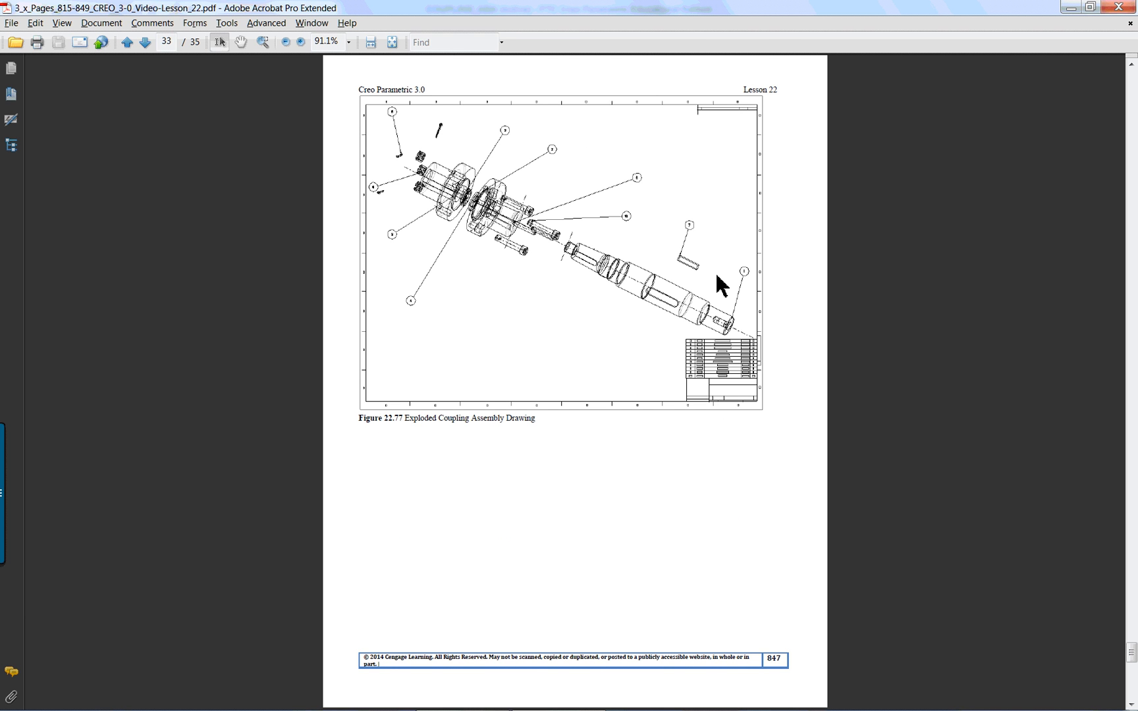
mouse_move(780, 311)
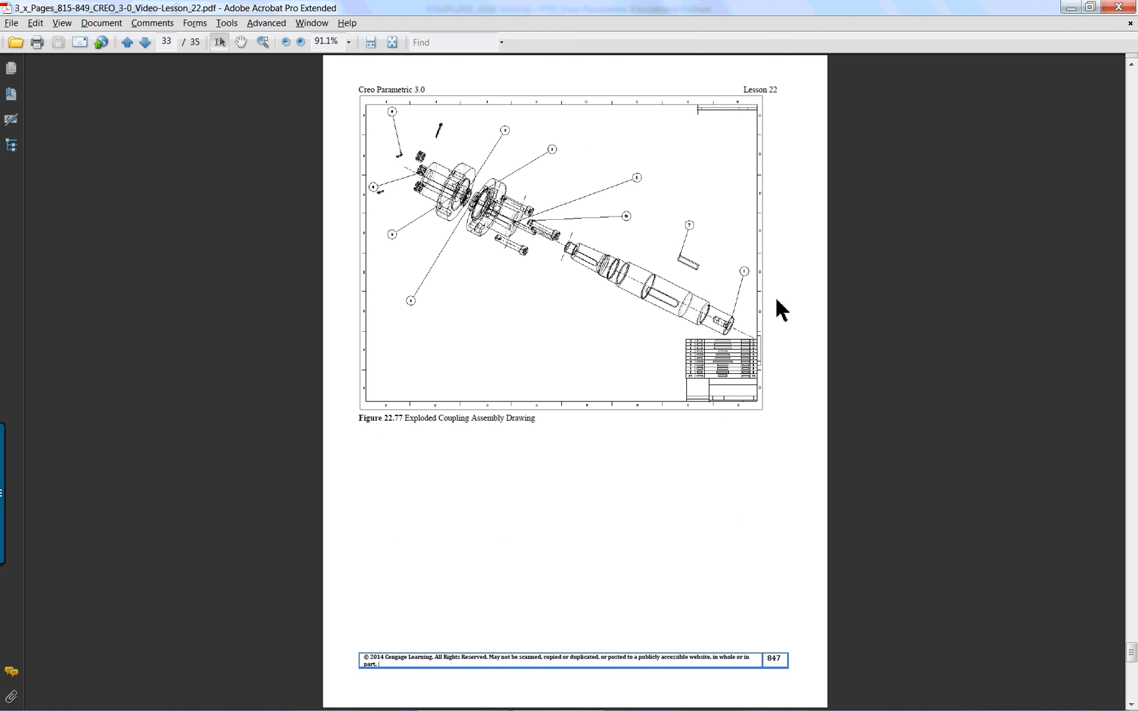
left_click(127, 41)
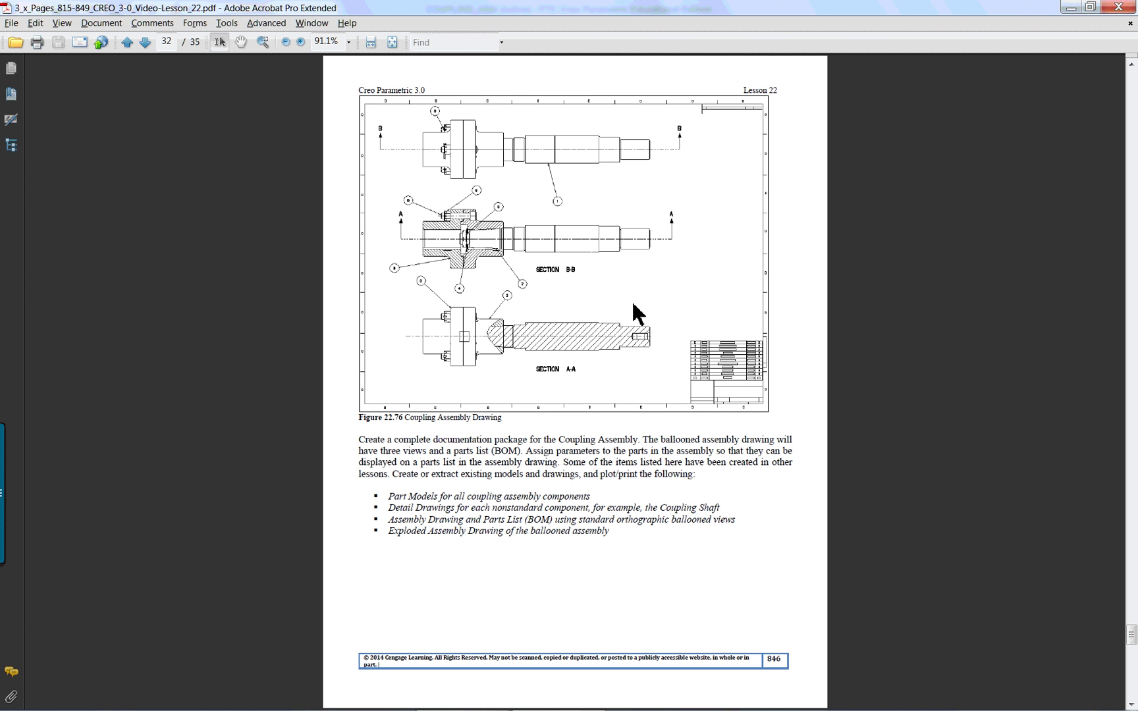
mouse_move(625, 338)
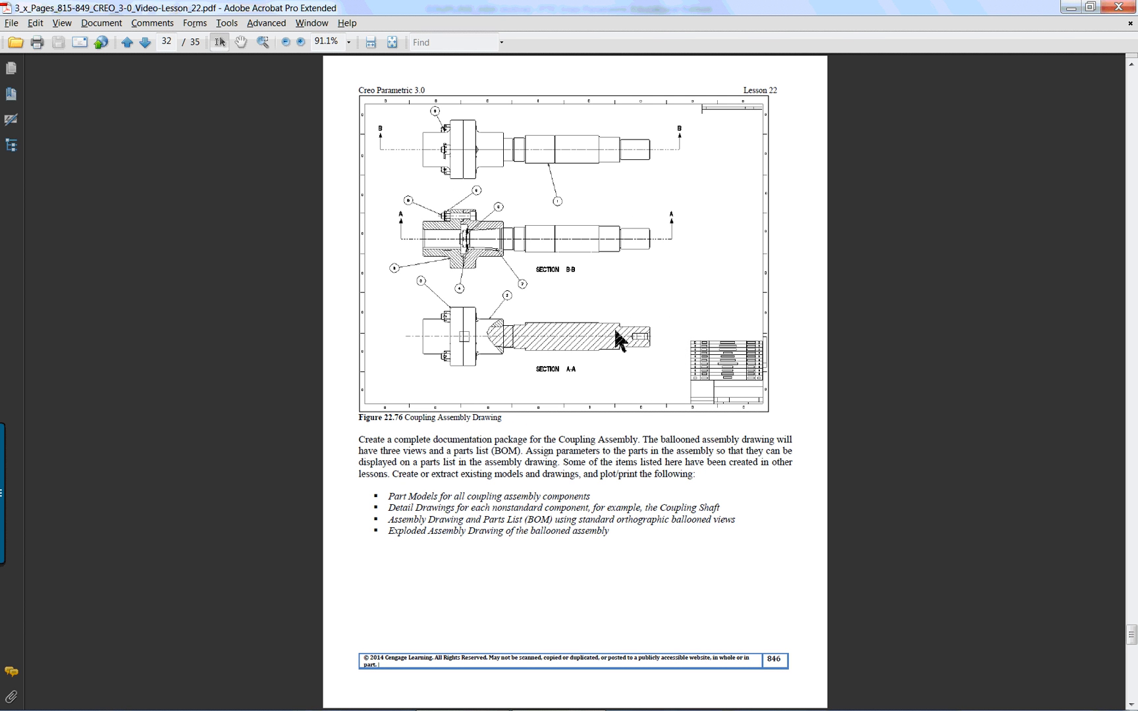
mouse_move(1059, 35)
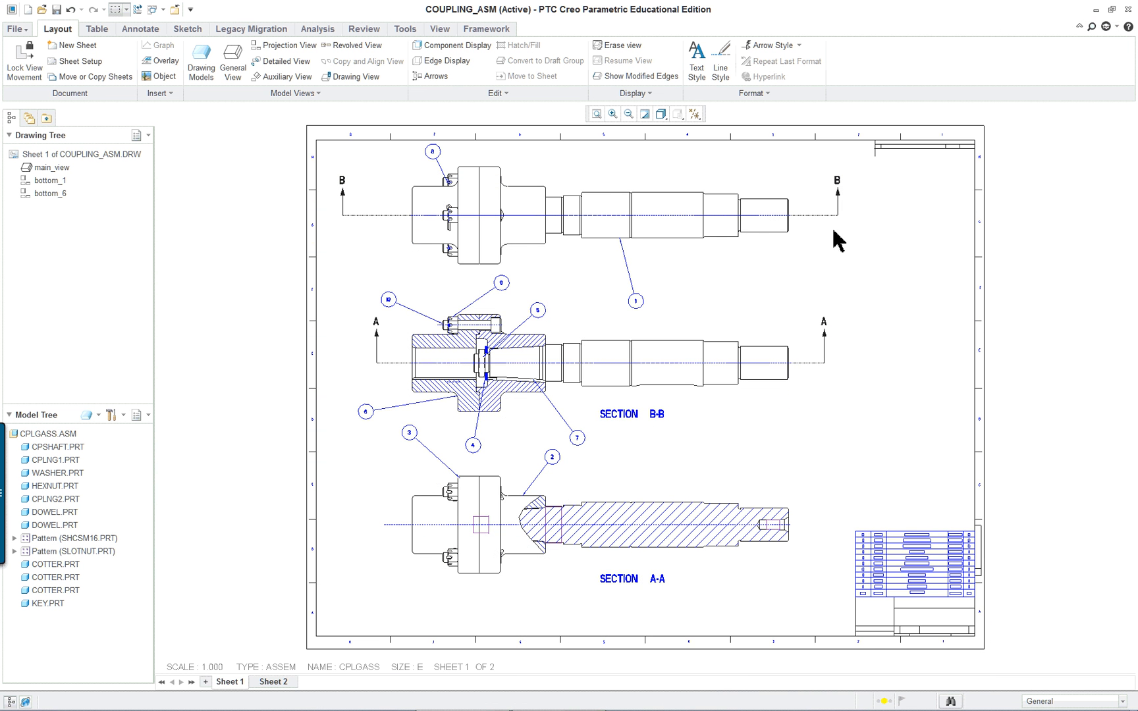
mouse_move(882, 416)
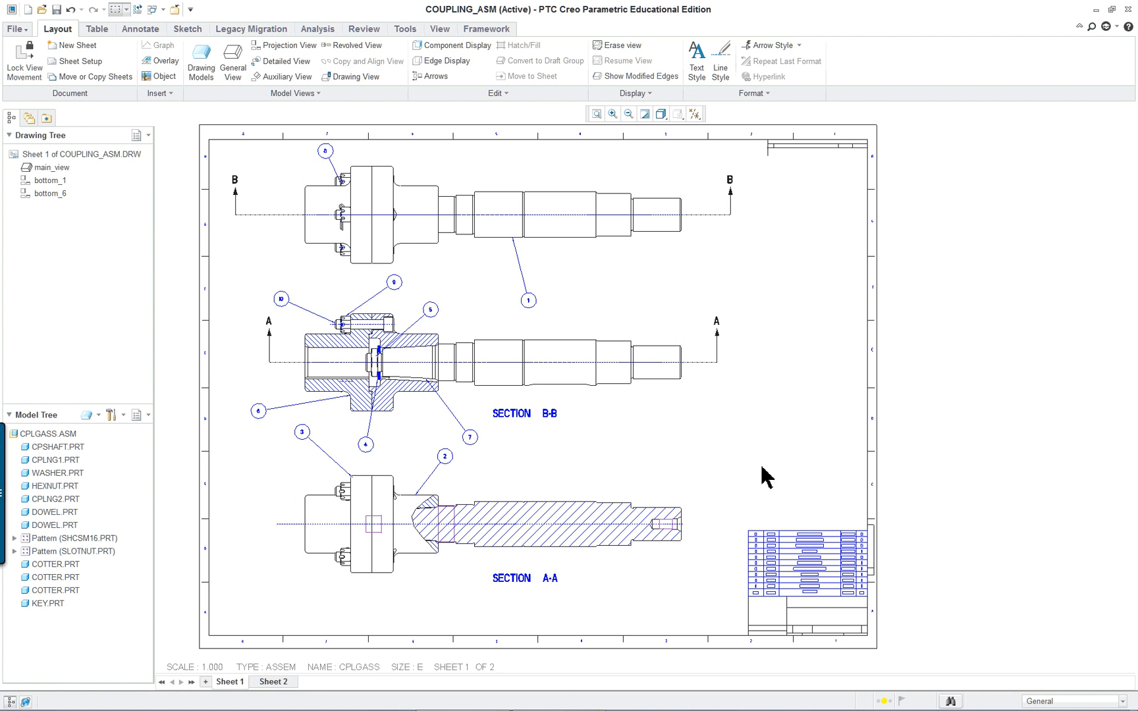
mouse_move(740, 455)
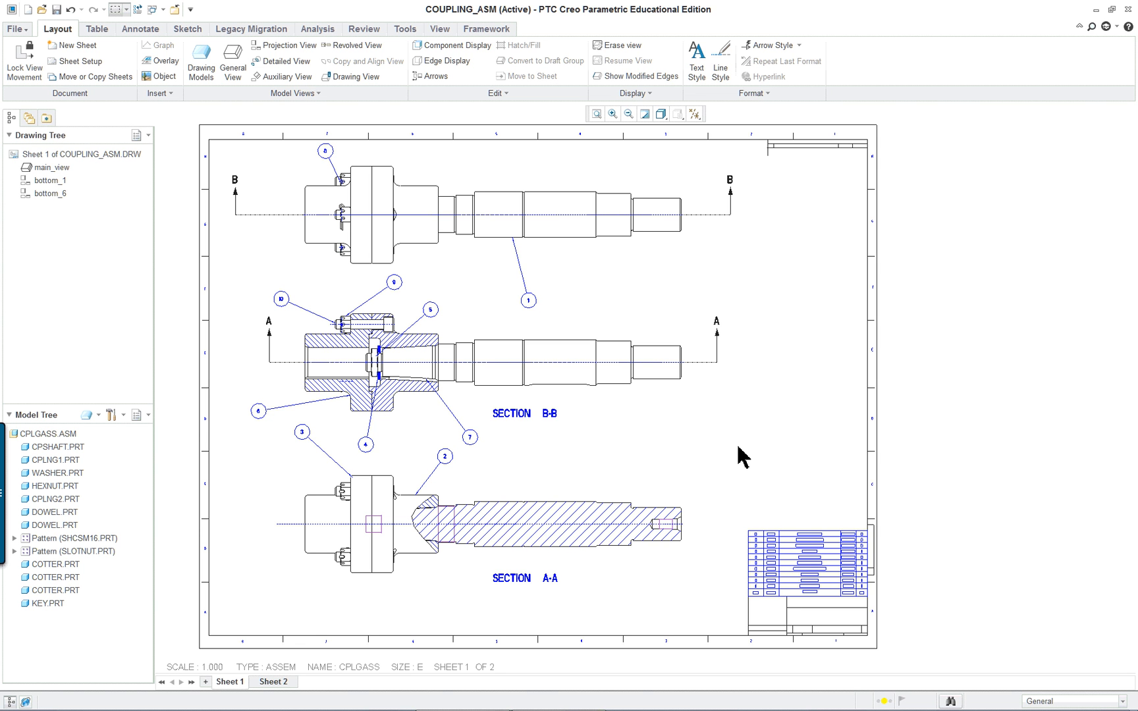
mouse_move(400, 680)
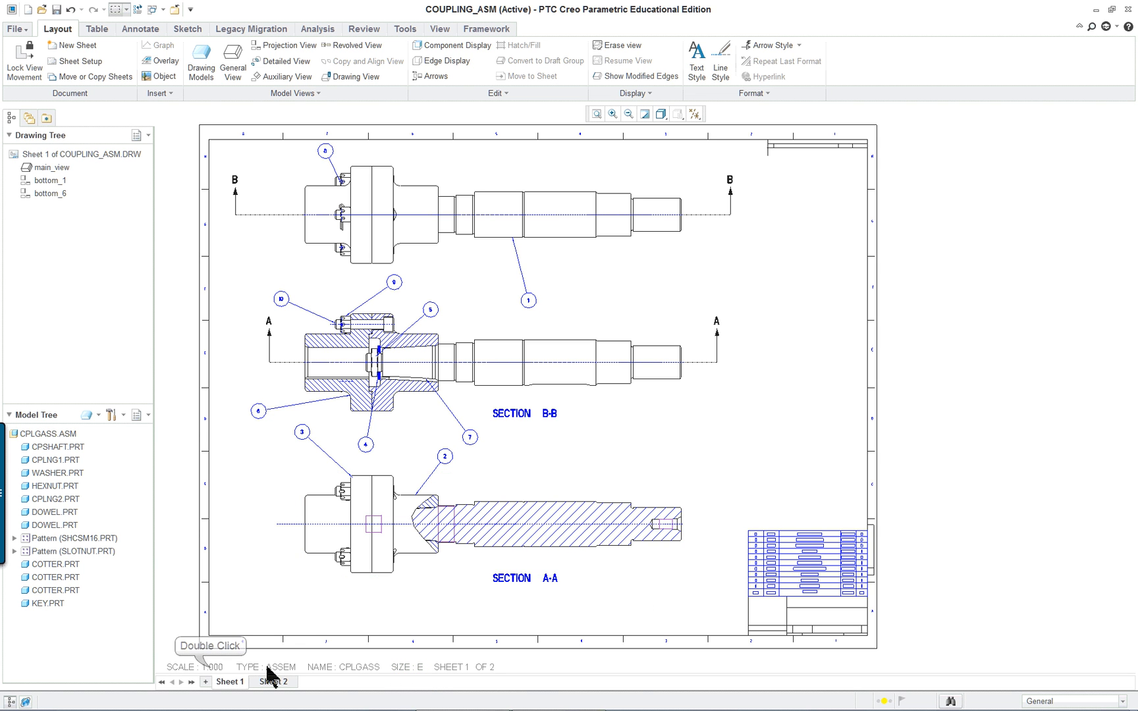
Set the drawing scale to 0.75 and select the Section A-A view
double_click(205, 667)
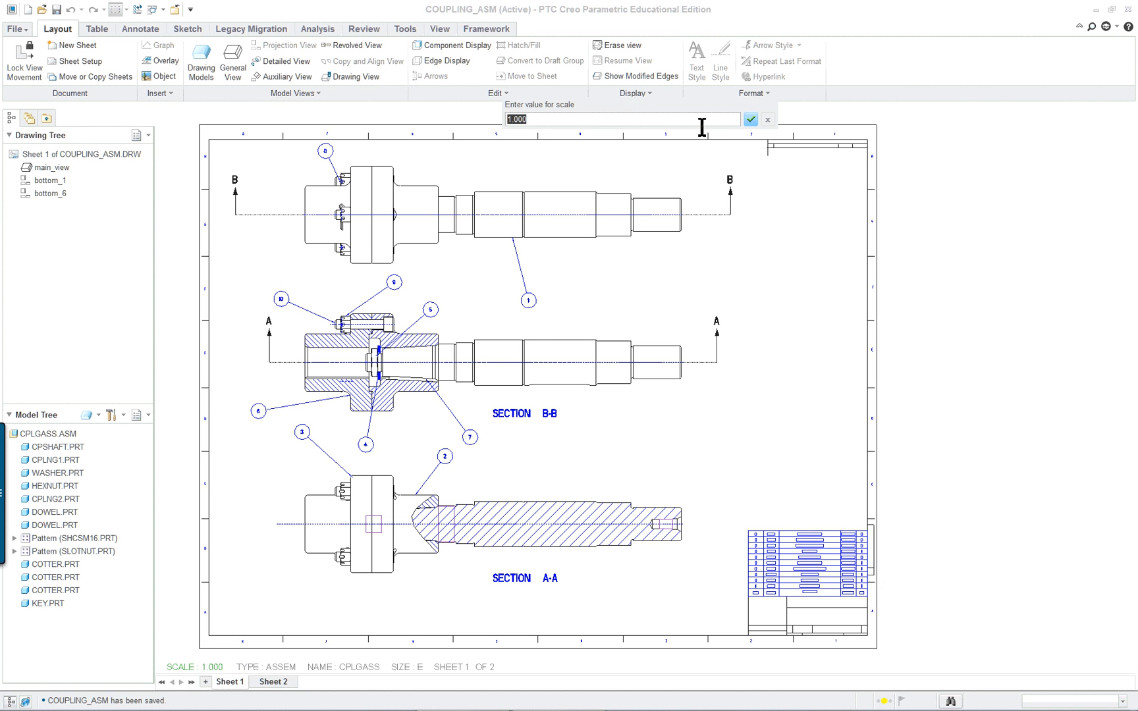
type(".7")
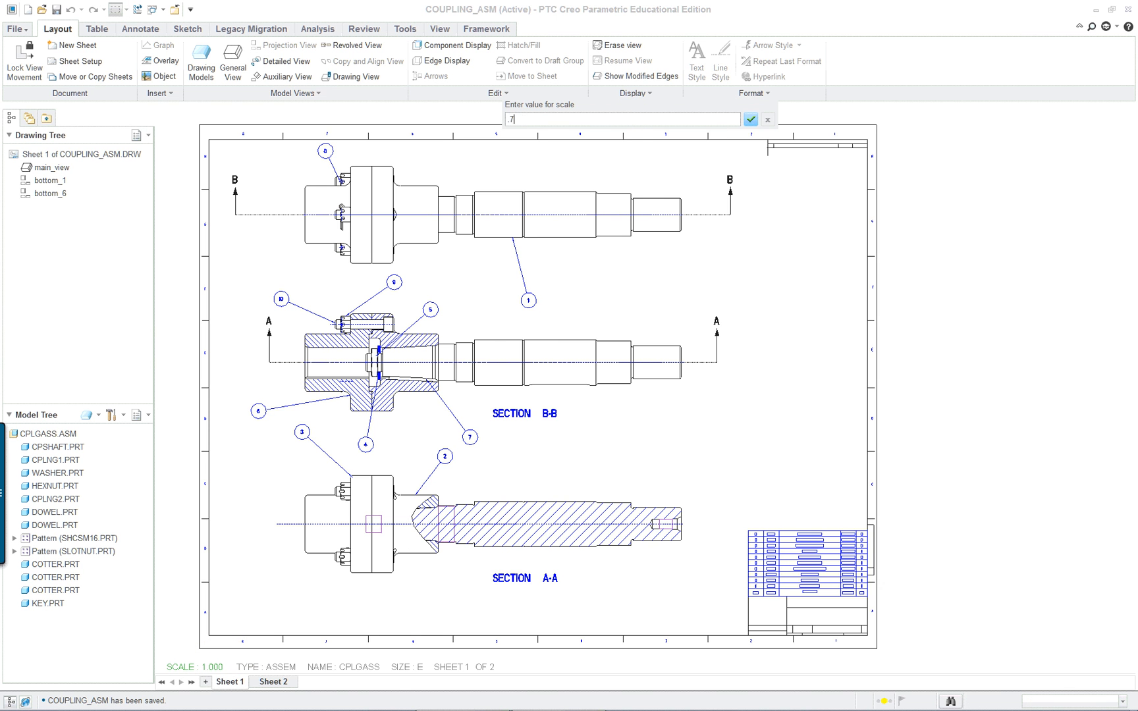
left_click(750, 119)
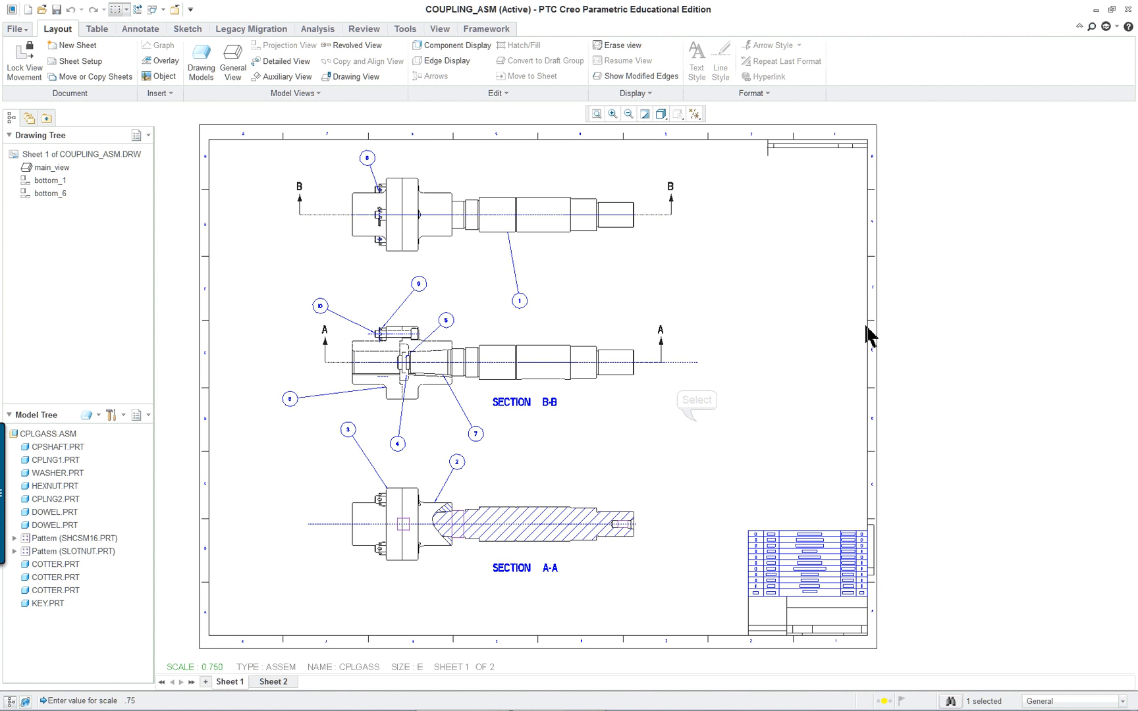
left_click(606, 516)
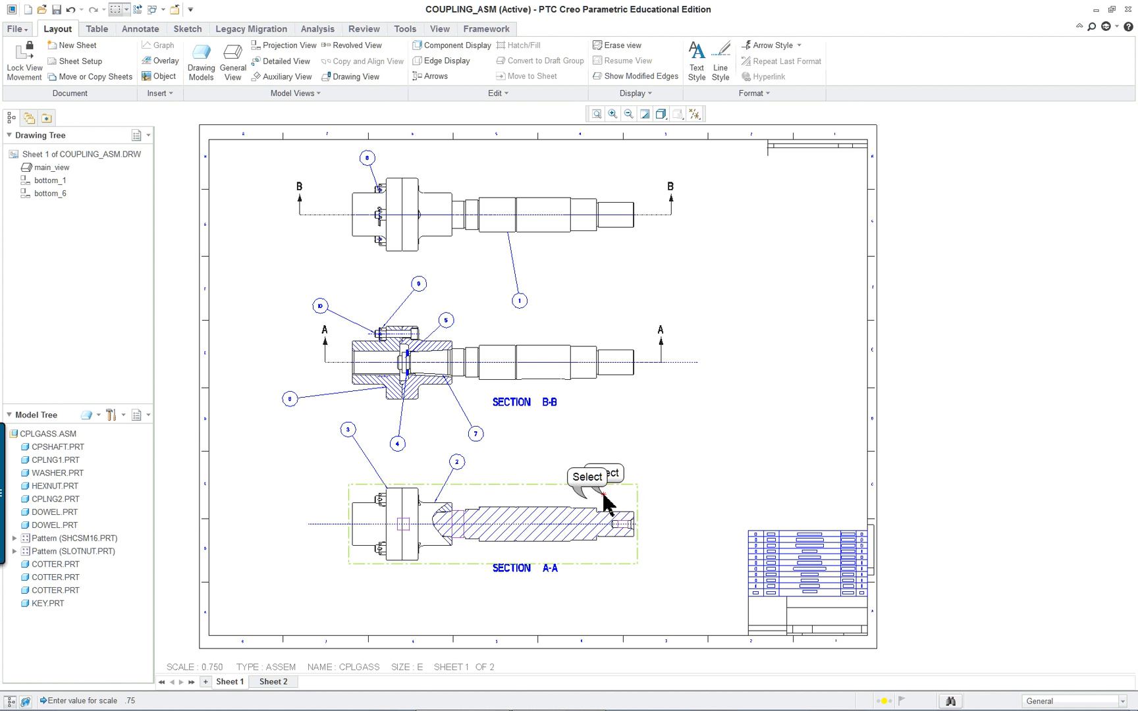
left_click(602, 499)
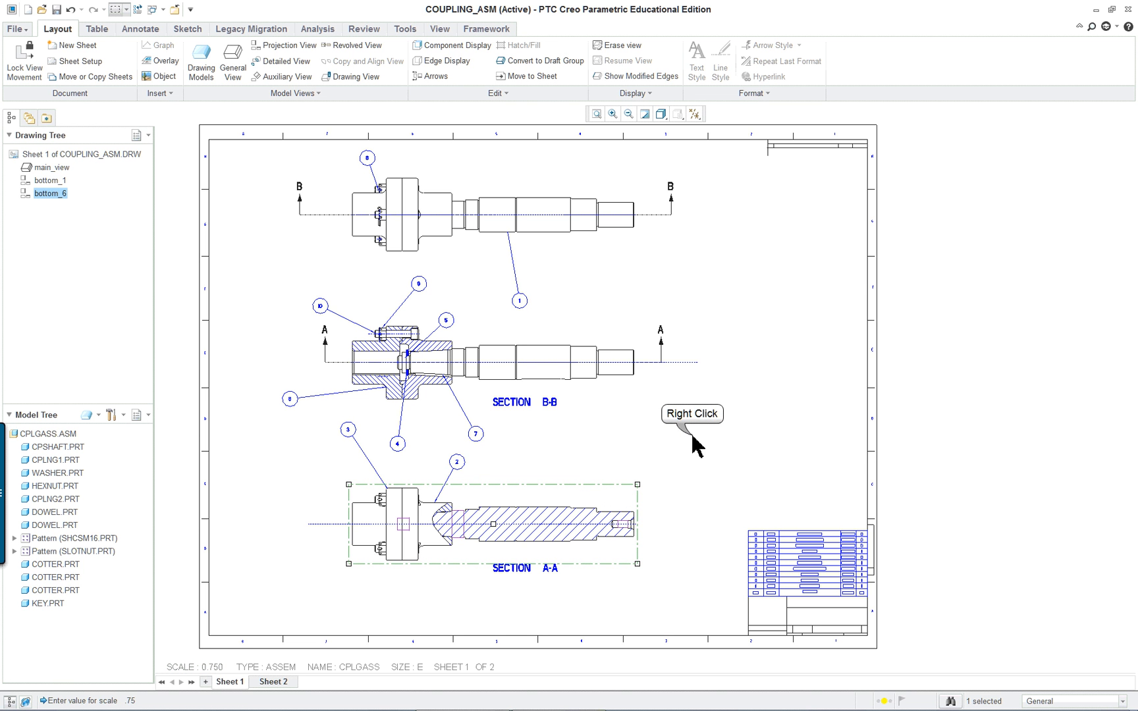
Open the context menus for the Section A-A and Section B-B views
right_click(696, 449)
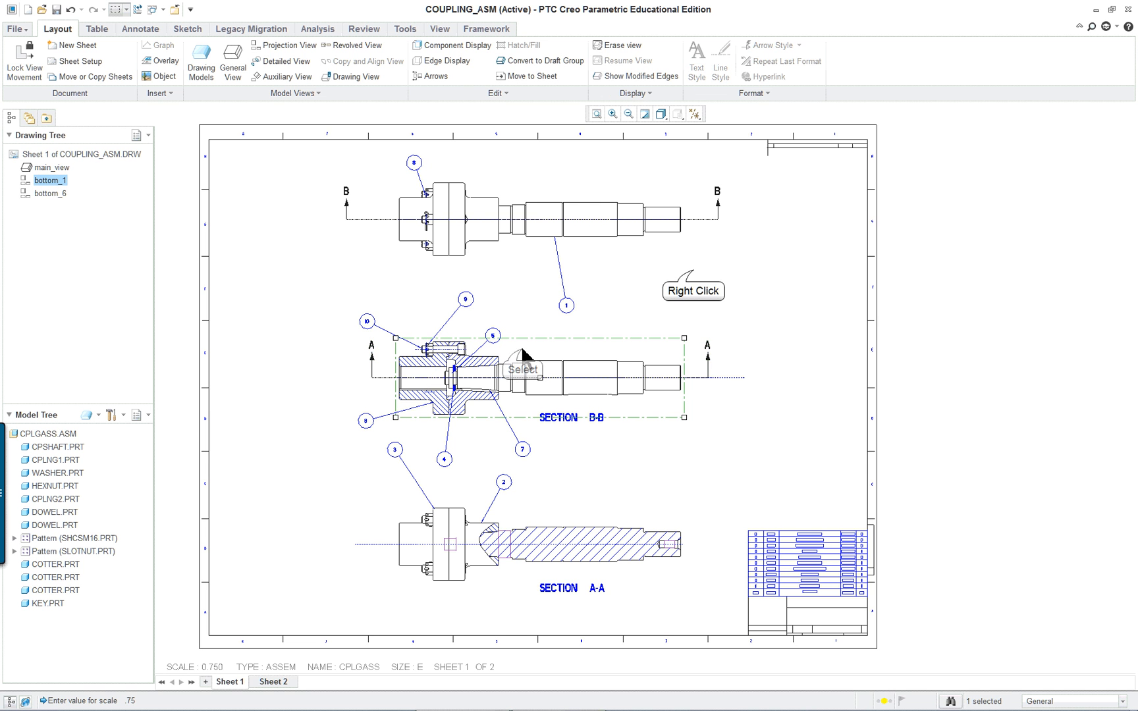
right_click(529, 367)
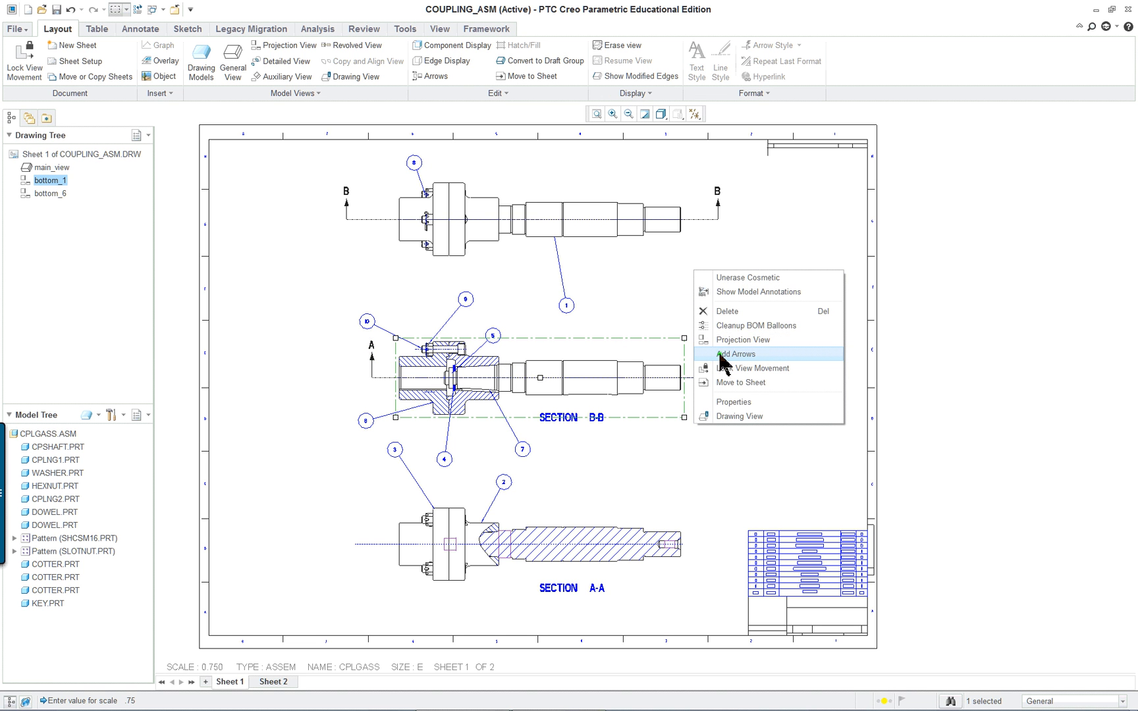
Place a left end projection of Section B-B with No Hidden style and dimmed tangent edges
left_click(734, 354)
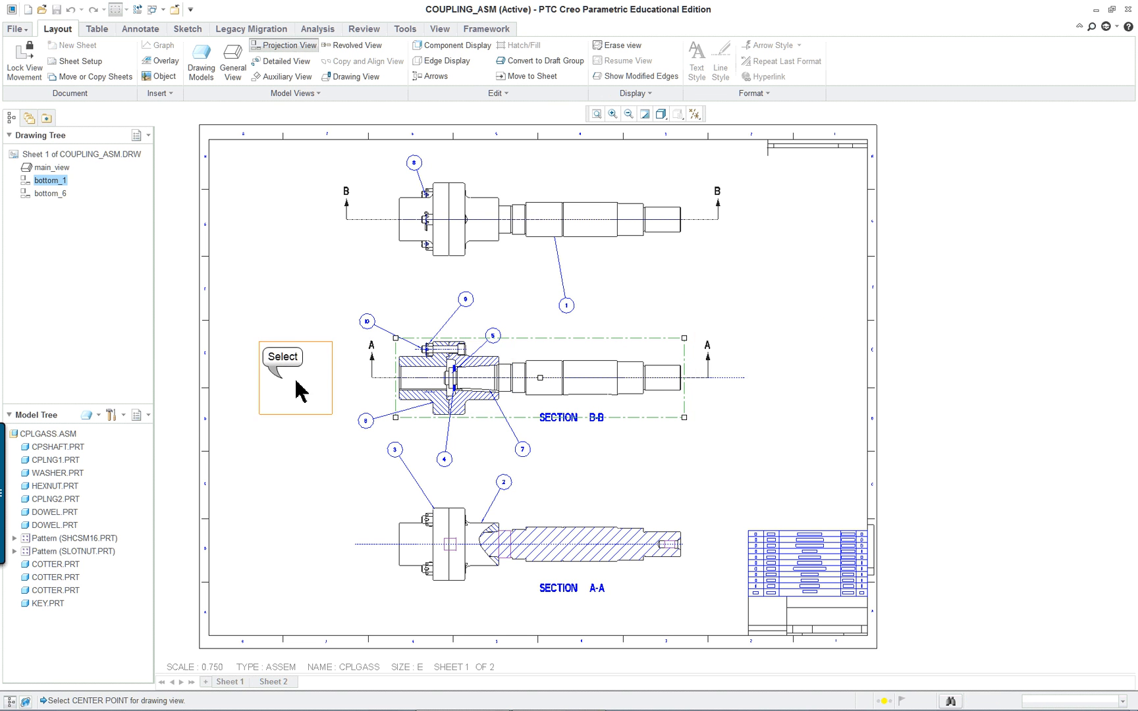
left_click(303, 391)
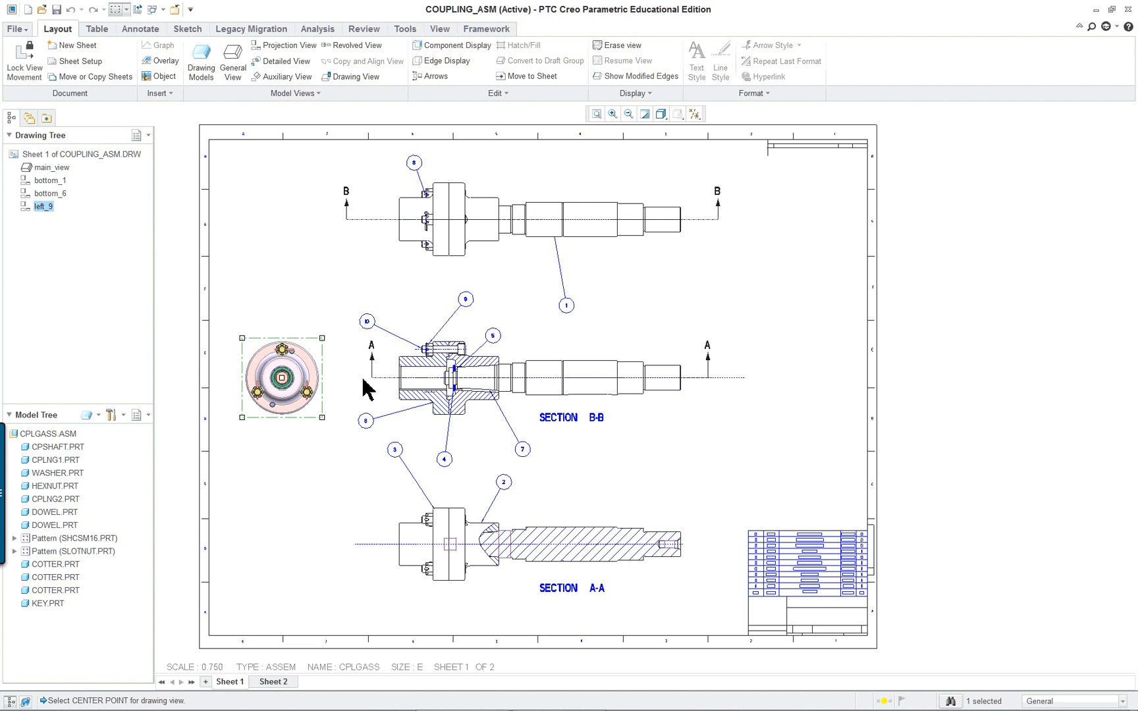
double_click(282, 377)
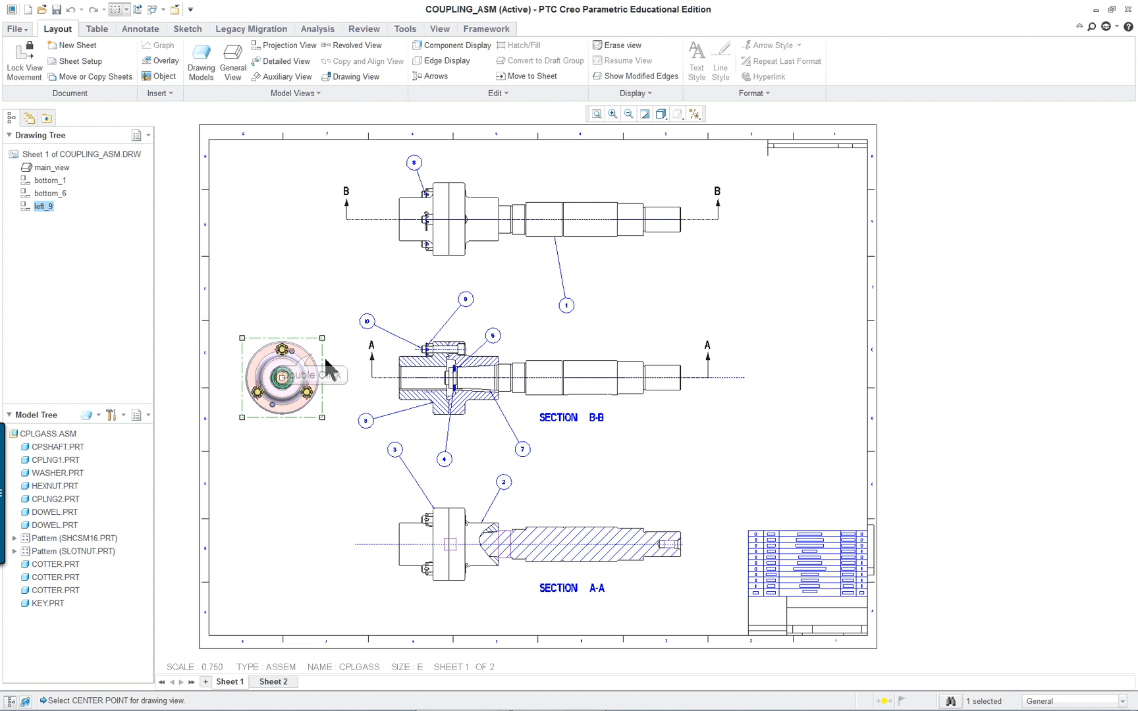
double_click(286, 381)
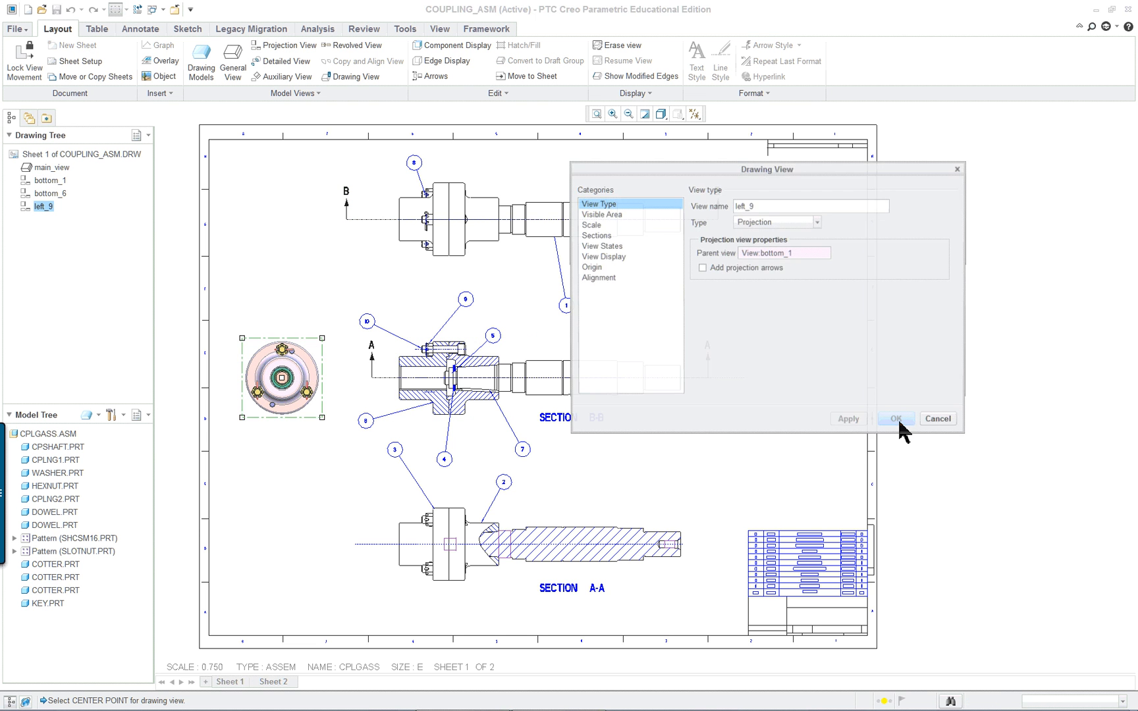
left_click(601, 256)
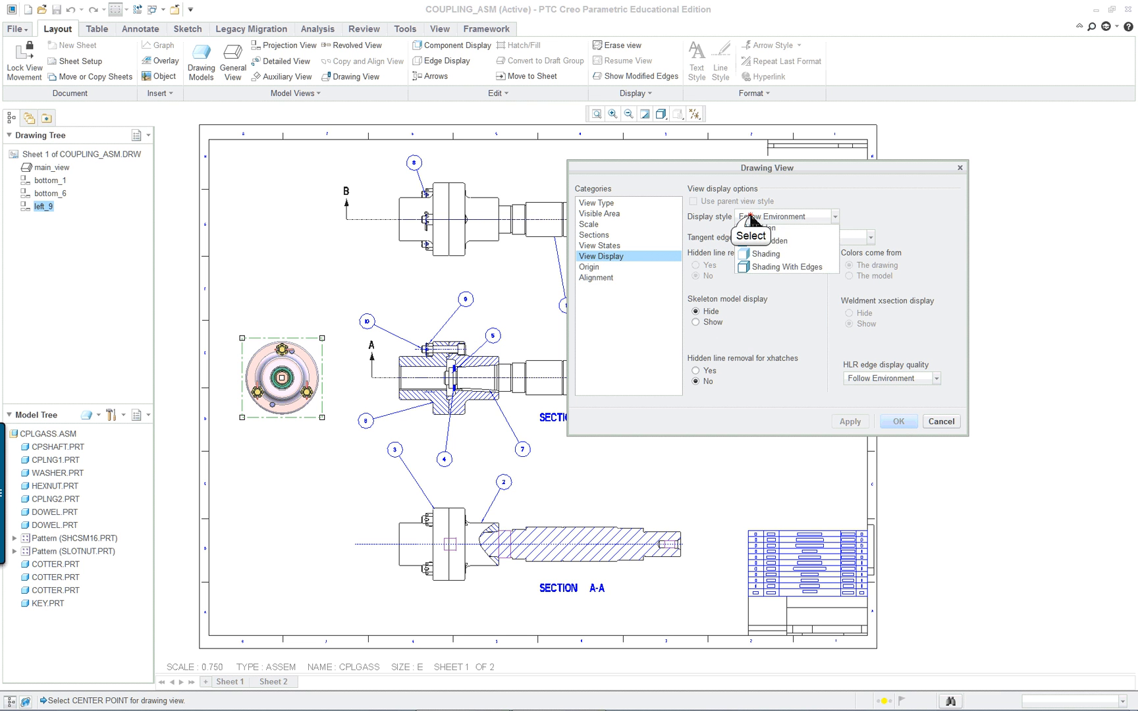
left_click(761, 239)
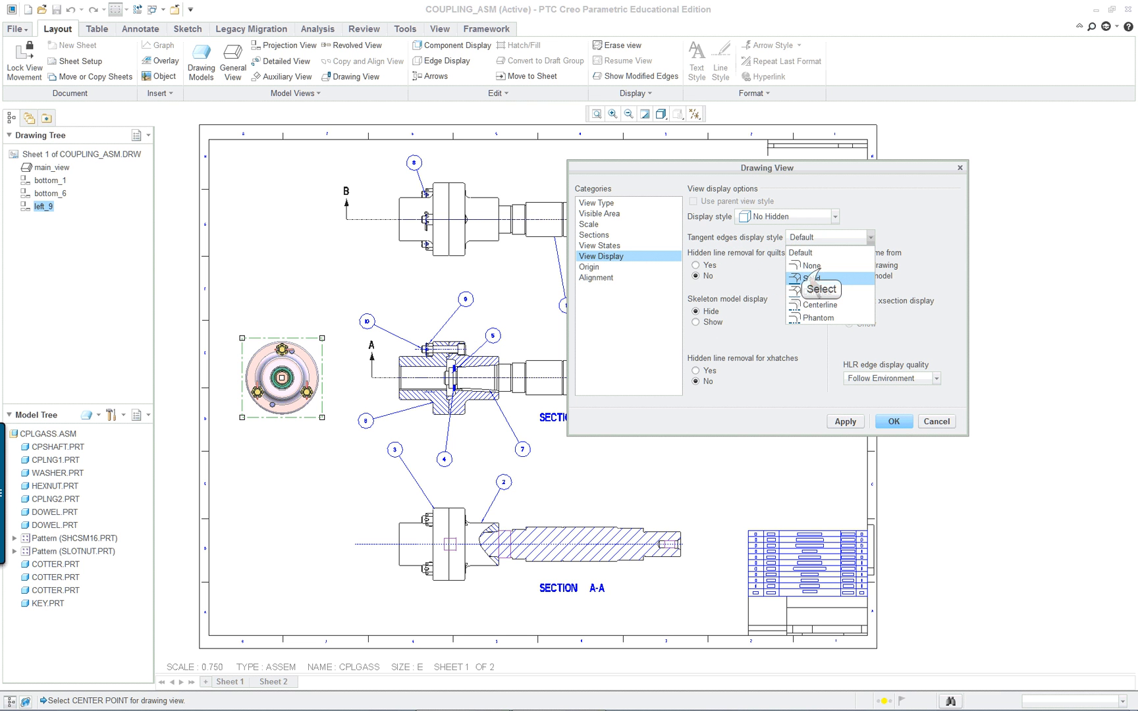
left_click(811, 266)
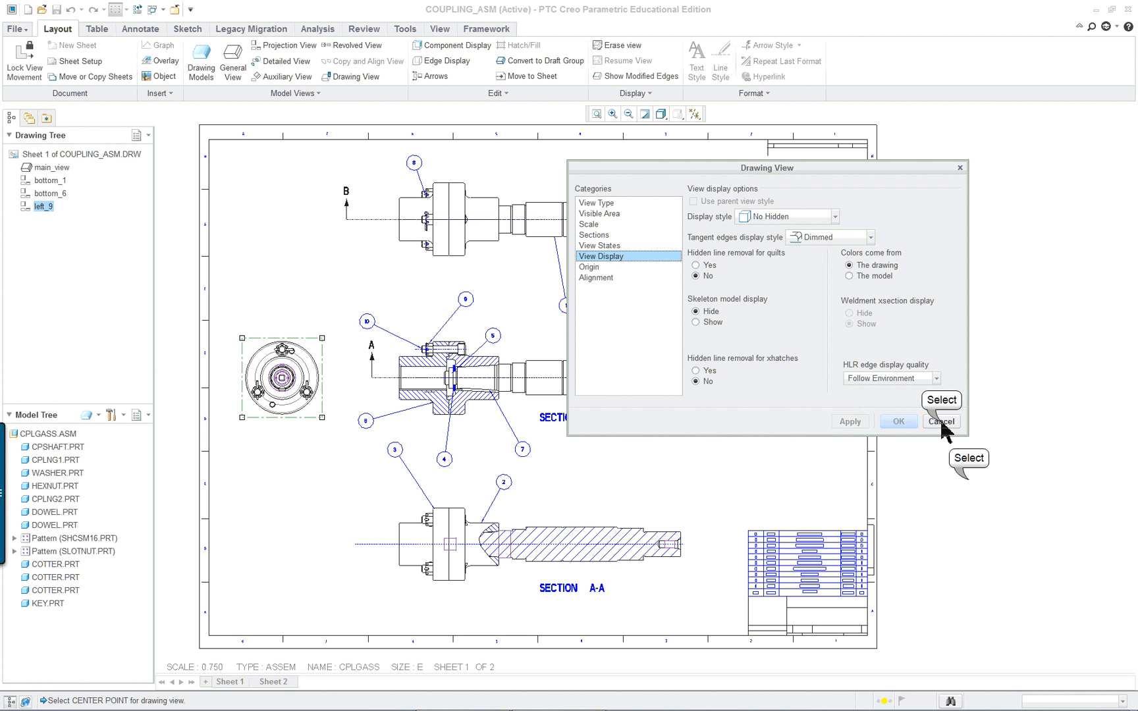
left_click(942, 421)
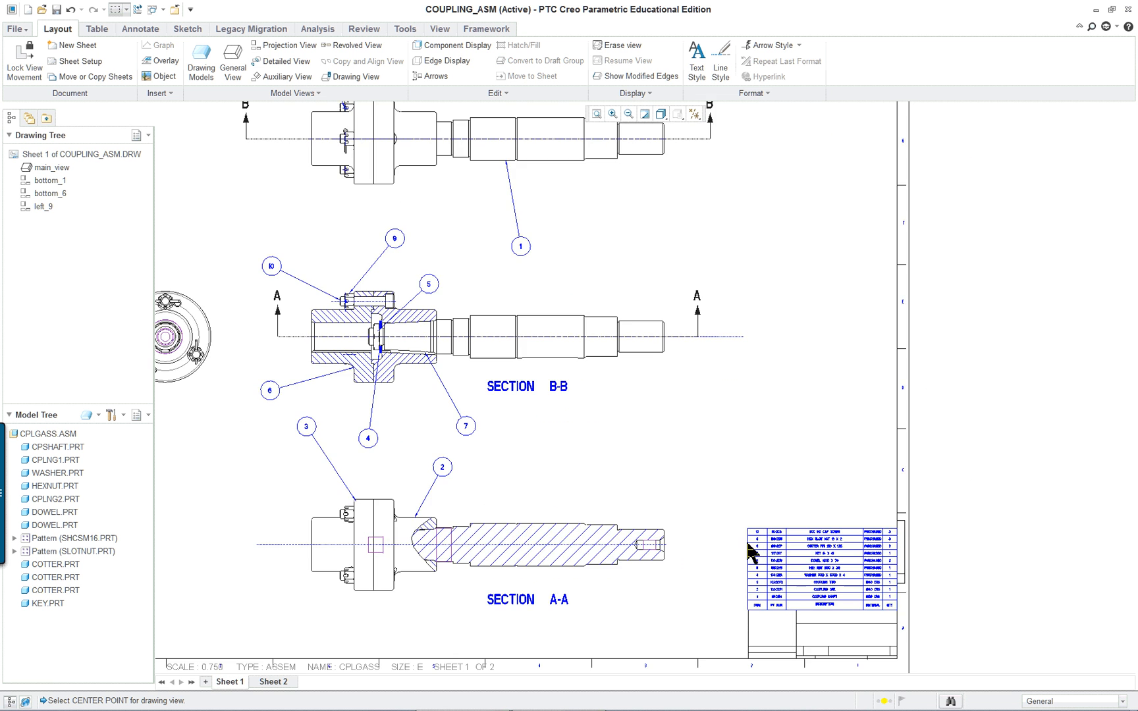
Project a top view from the front view, set to No Hidden with dimmed tangent edges
left_click(628, 113)
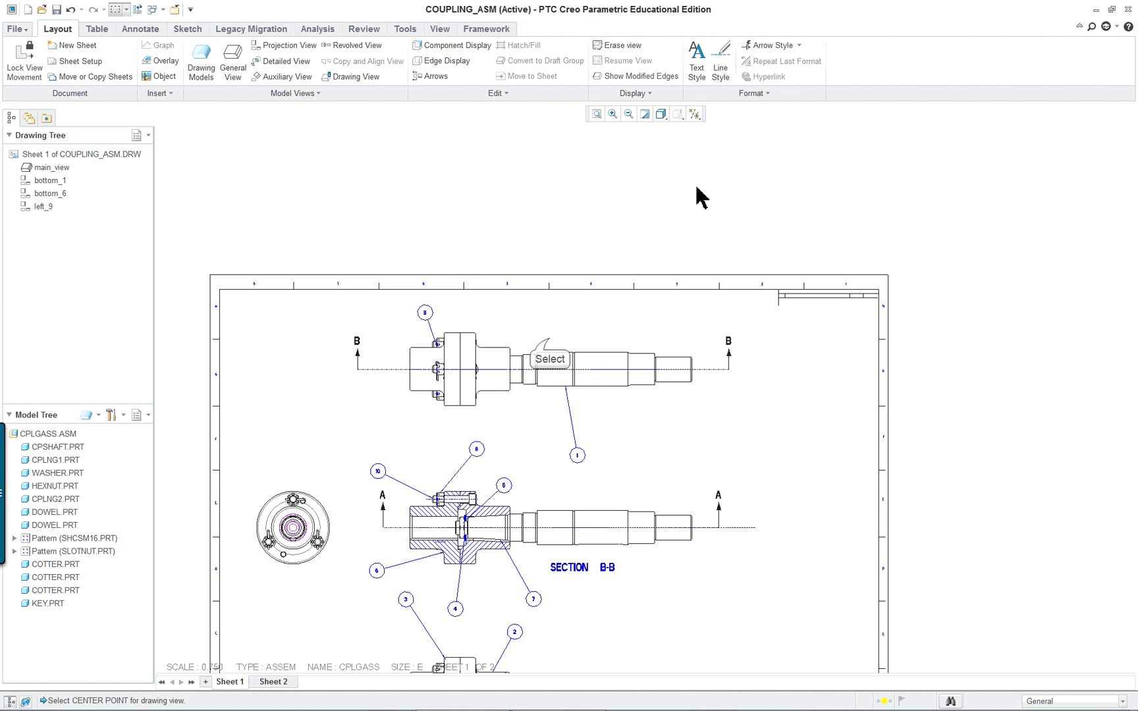
right_click(549, 369)
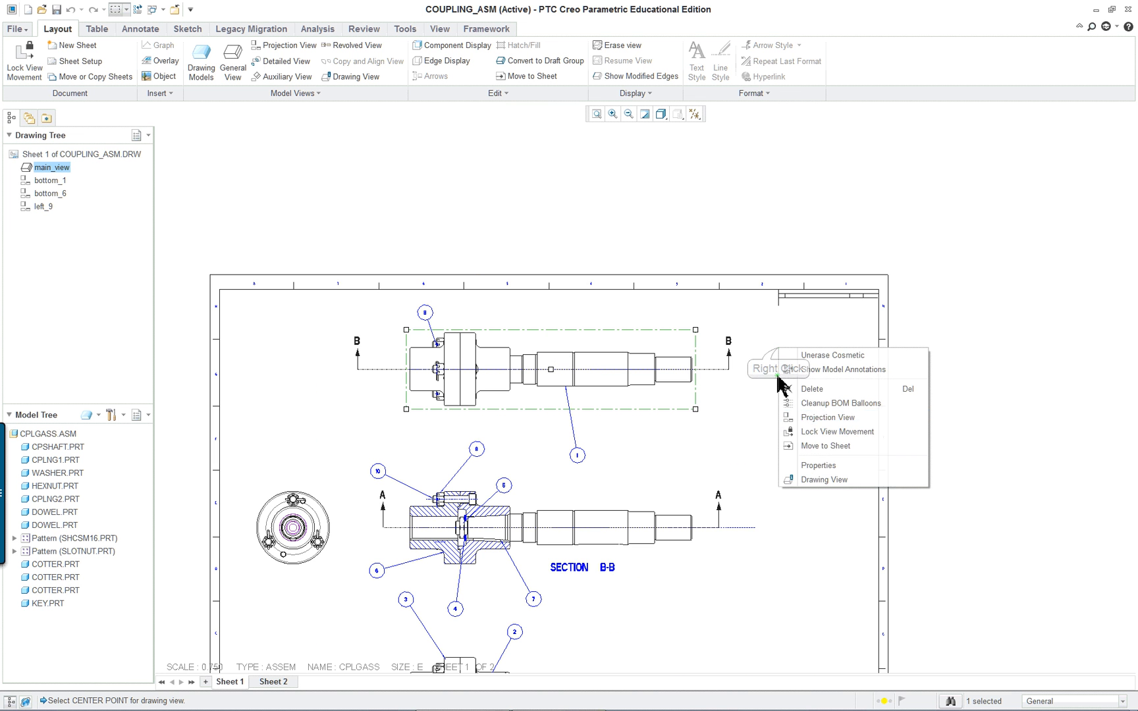
left_click(827, 417)
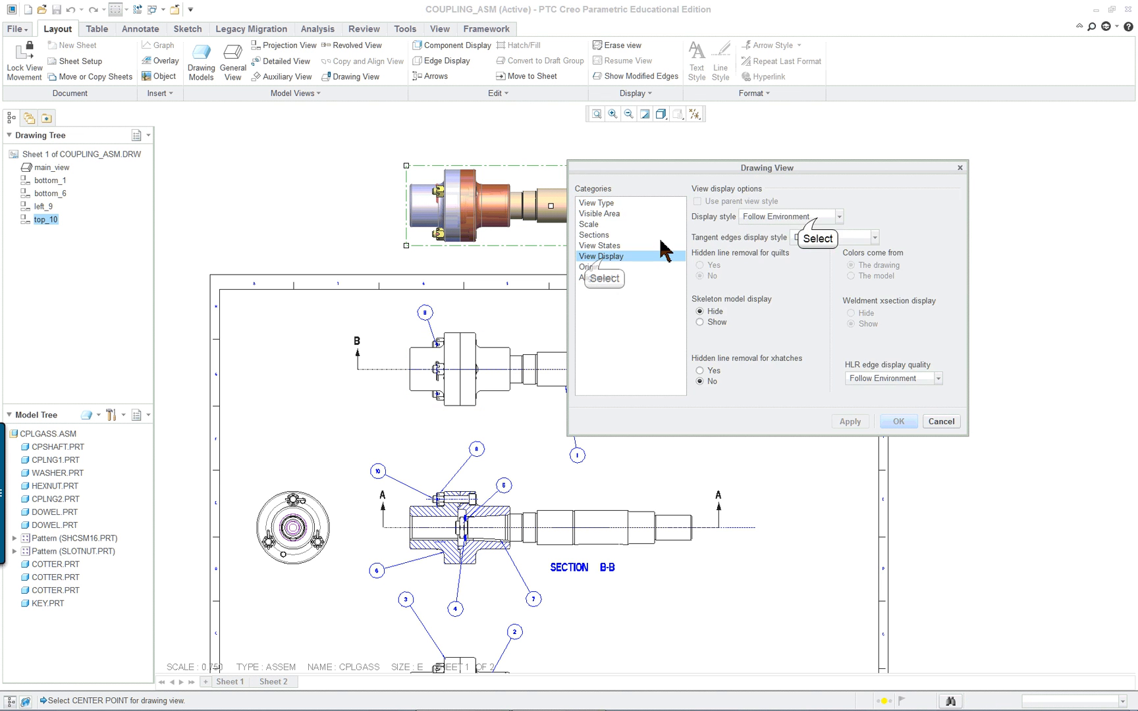
left_click(839, 217)
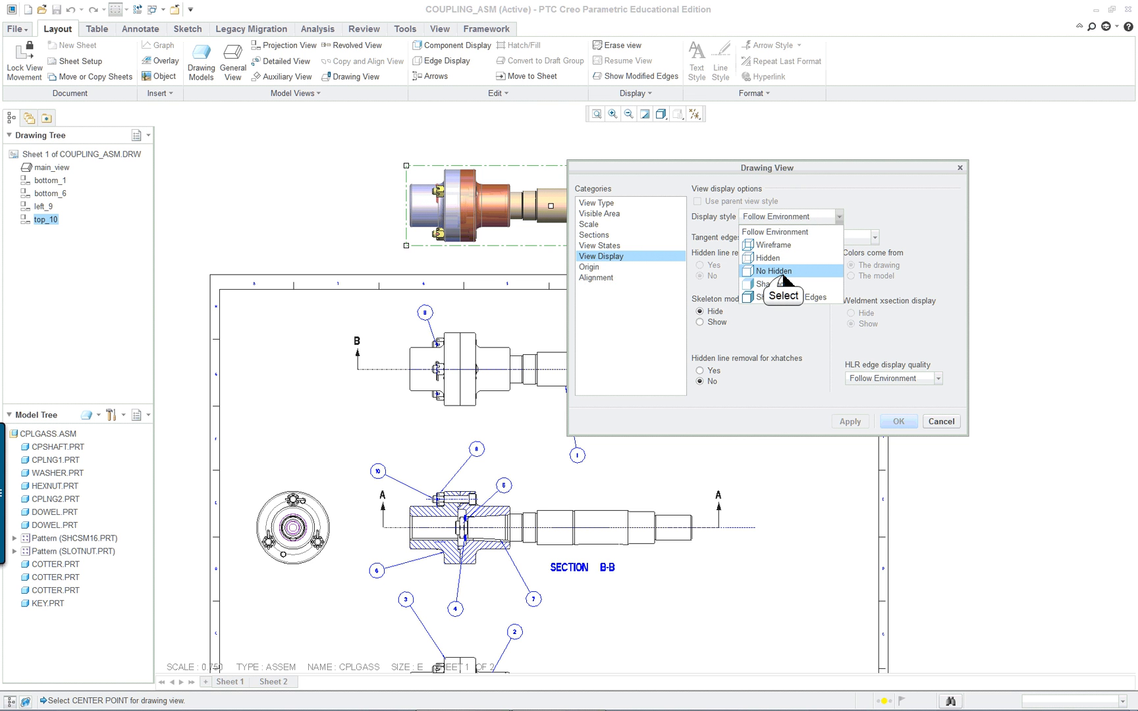
left_click(771, 271)
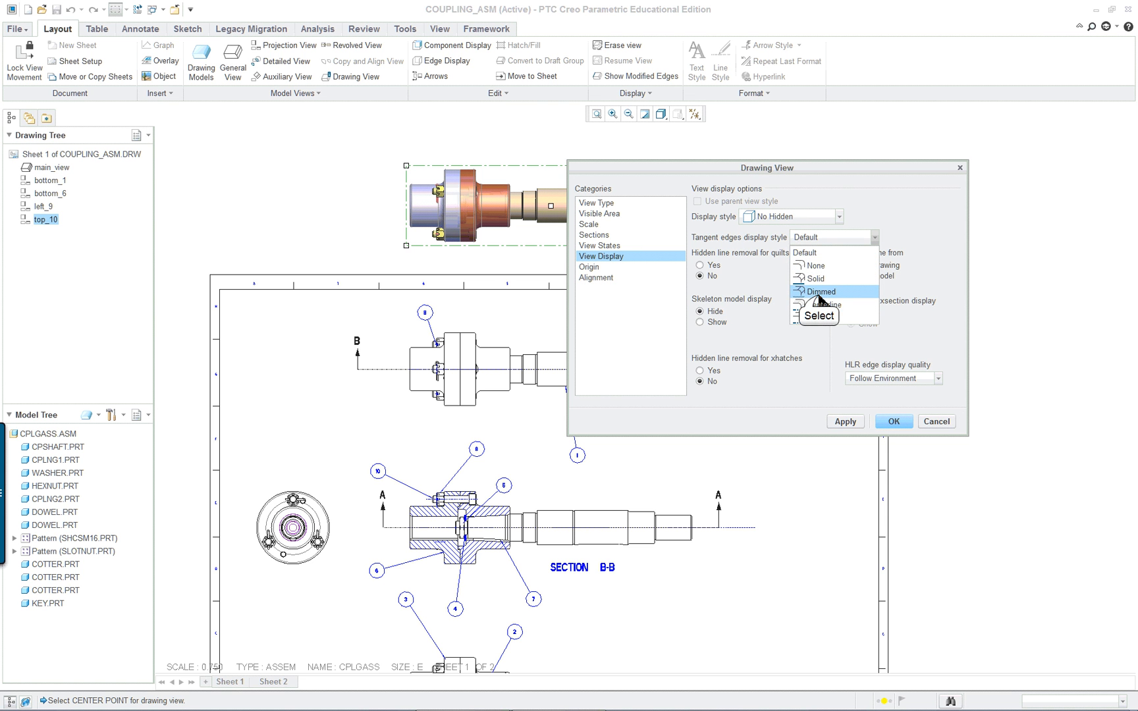
left_click(822, 291)
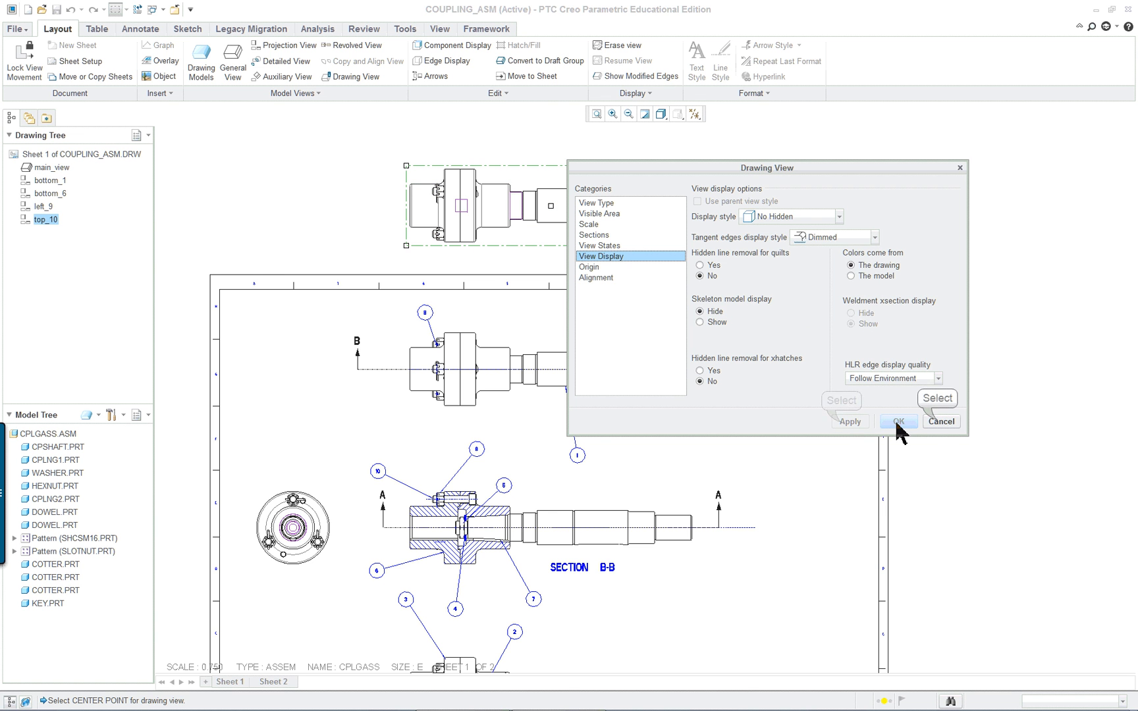
left_click(897, 421)
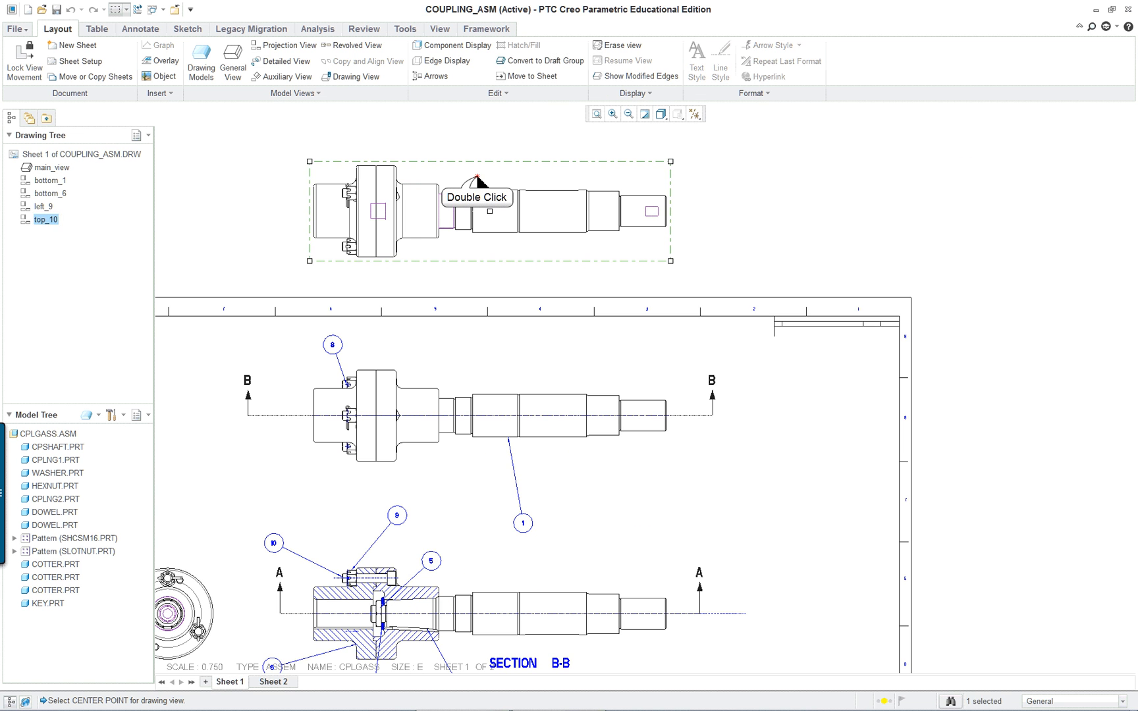
Apply full cross-section B to the top view, making it Section B-B
double_click(472, 210)
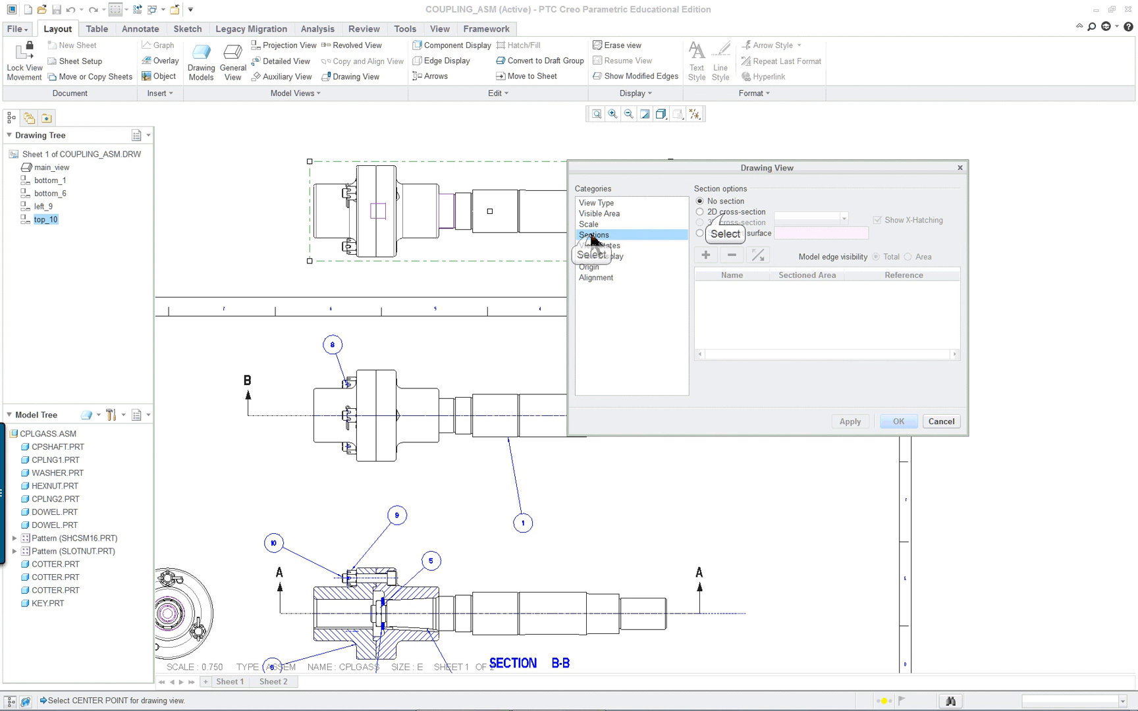
left_click(699, 211)
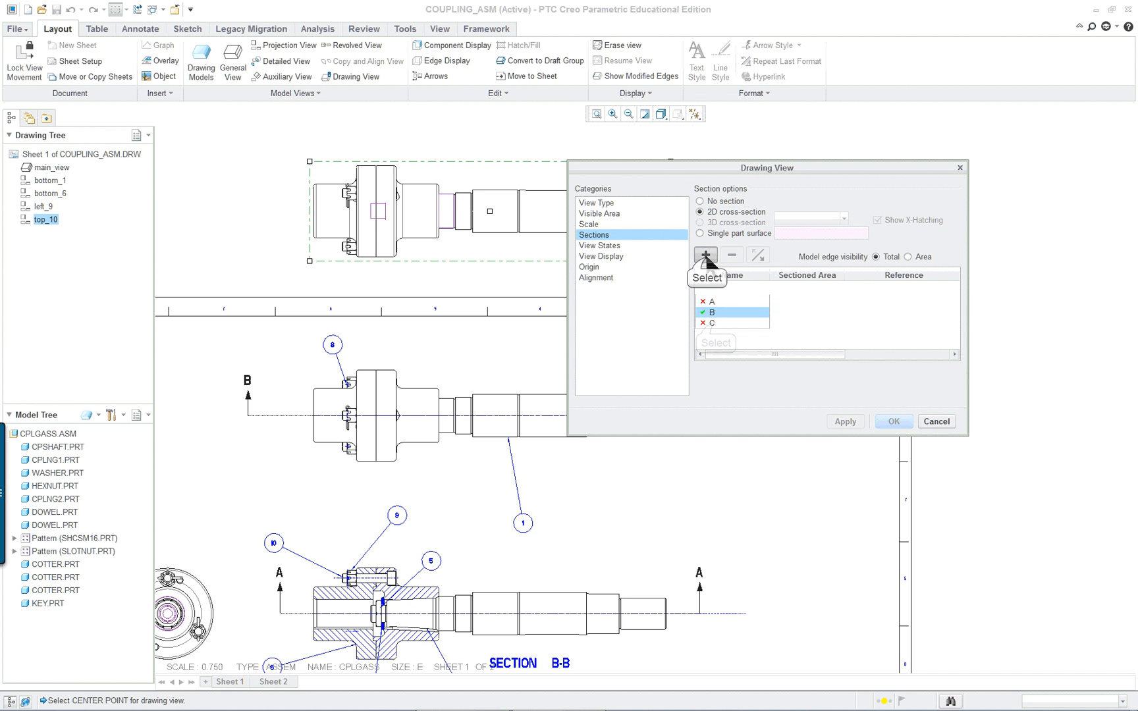
left_click(732, 255)
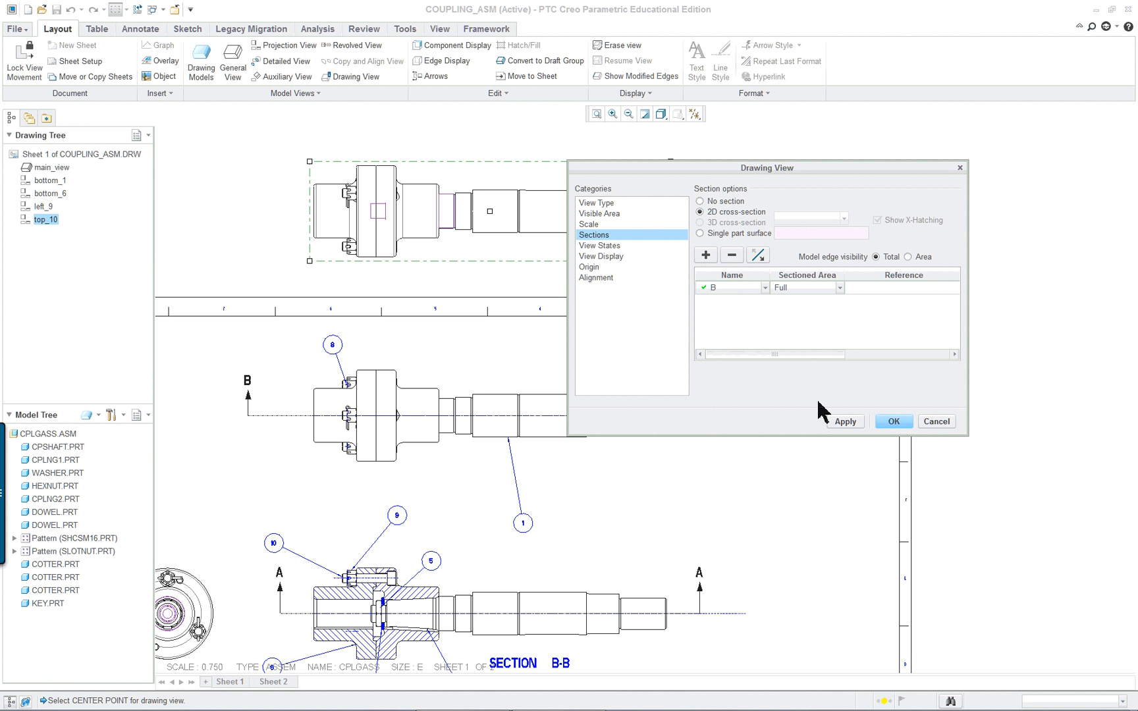
mouse_move(845, 421)
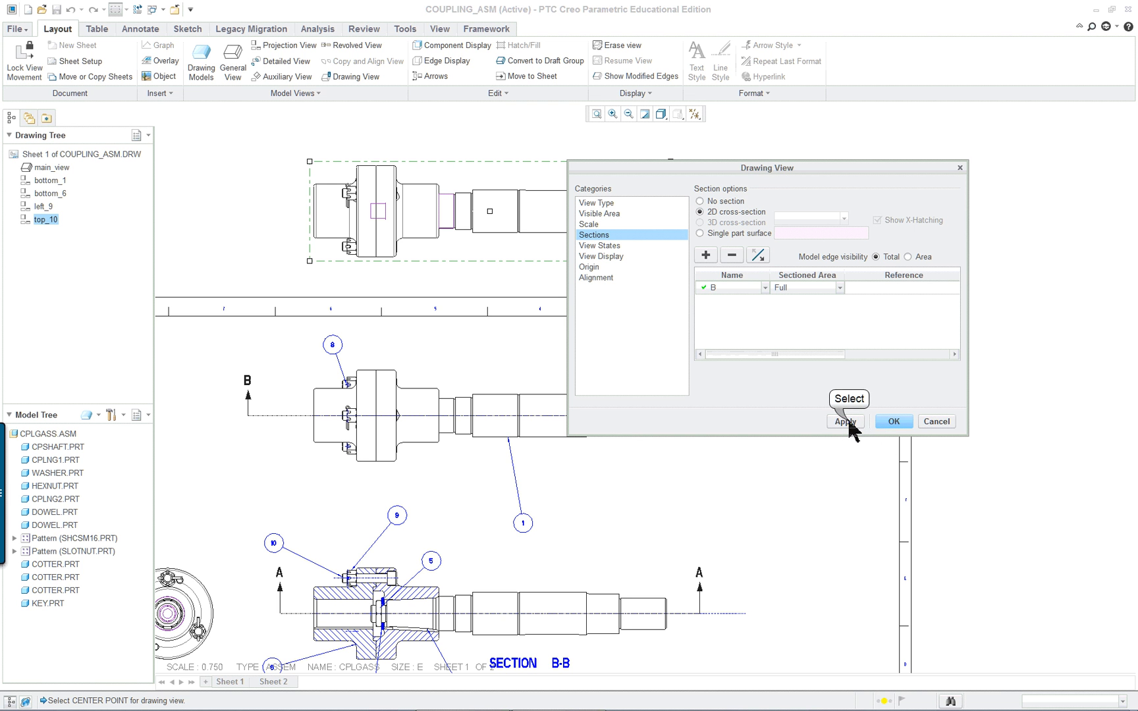
left_click(844, 421)
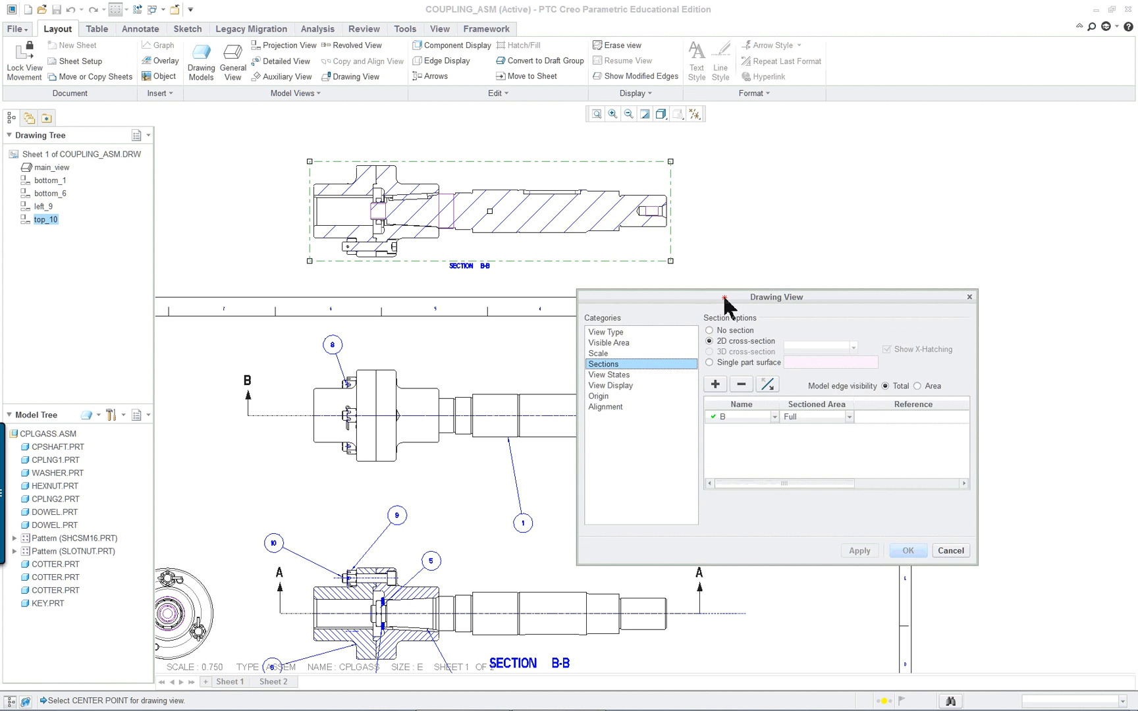
mouse_move(733, 549)
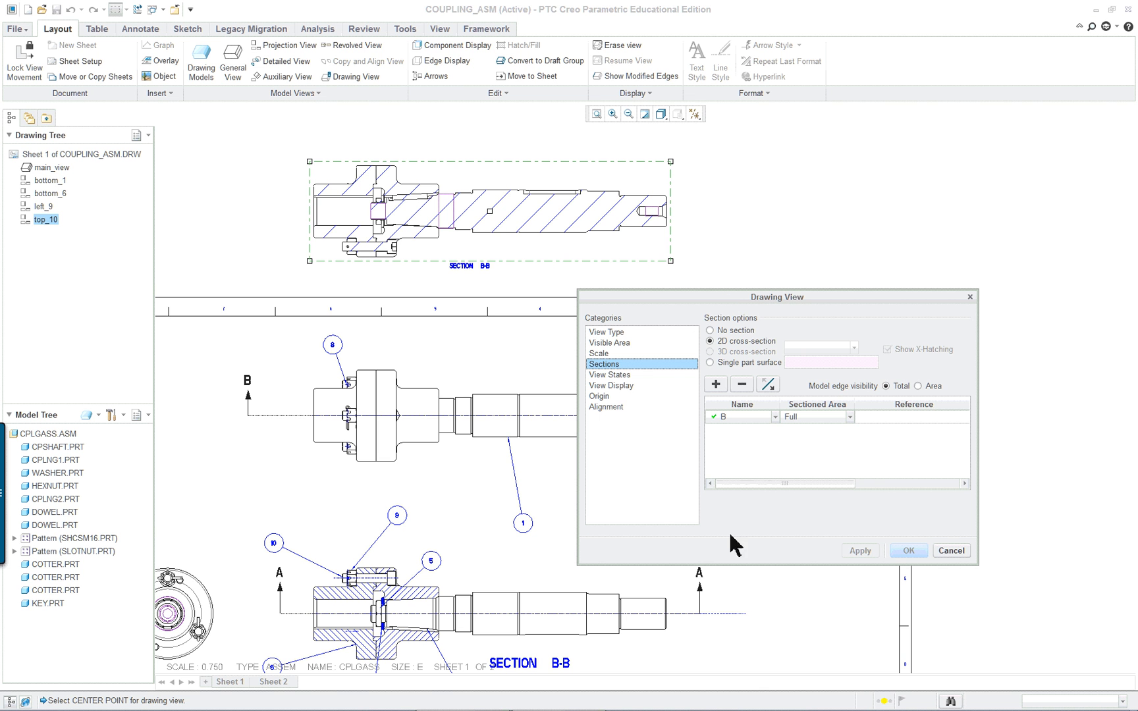
mouse_move(893, 596)
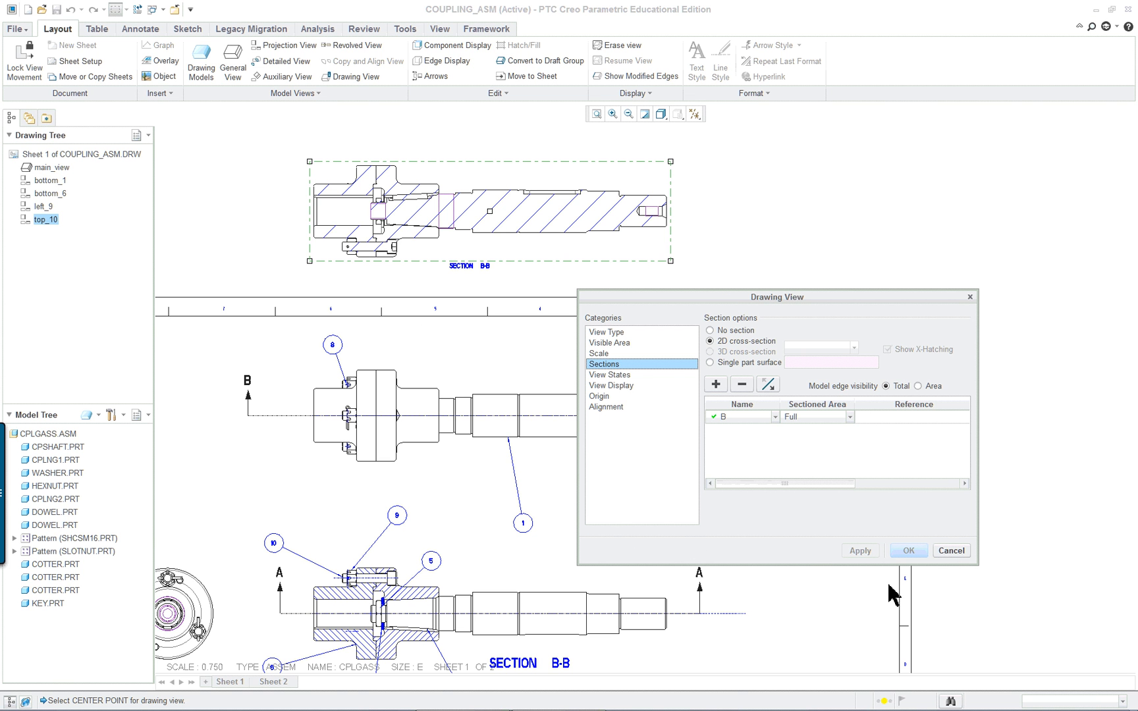
left_click(908, 550)
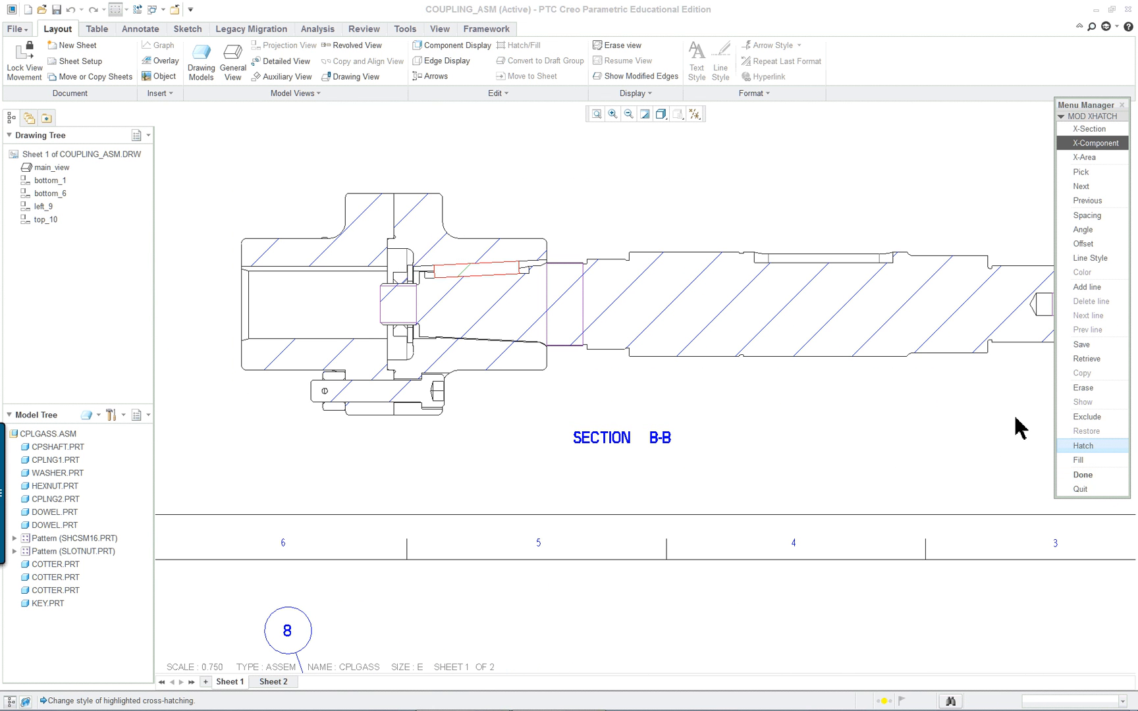
mouse_move(469, 320)
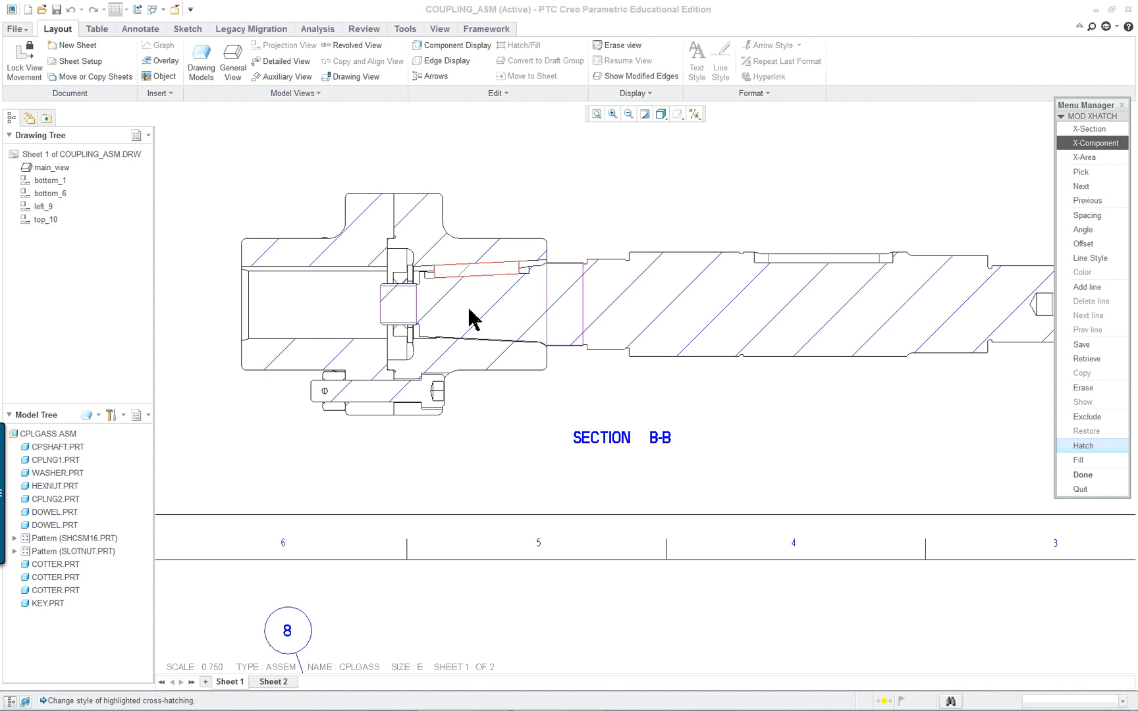
mouse_move(1078, 460)
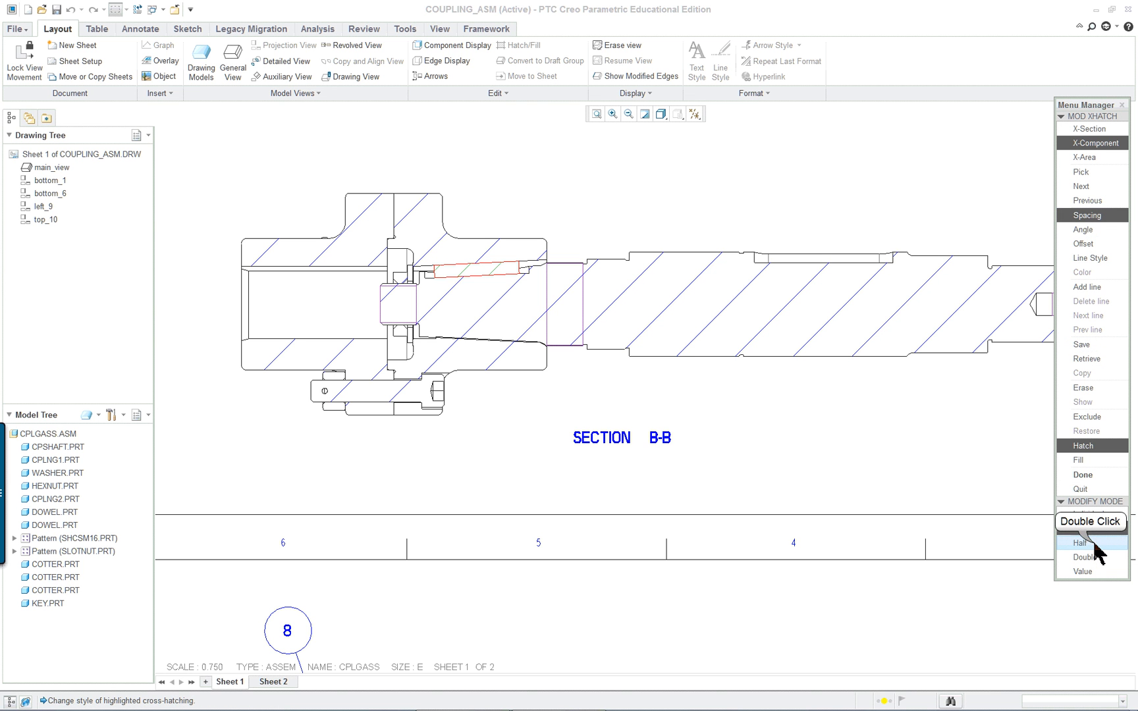
Halve the first component's hatch spacing, exclude one component, and step through the rest
left_click(1079, 542)
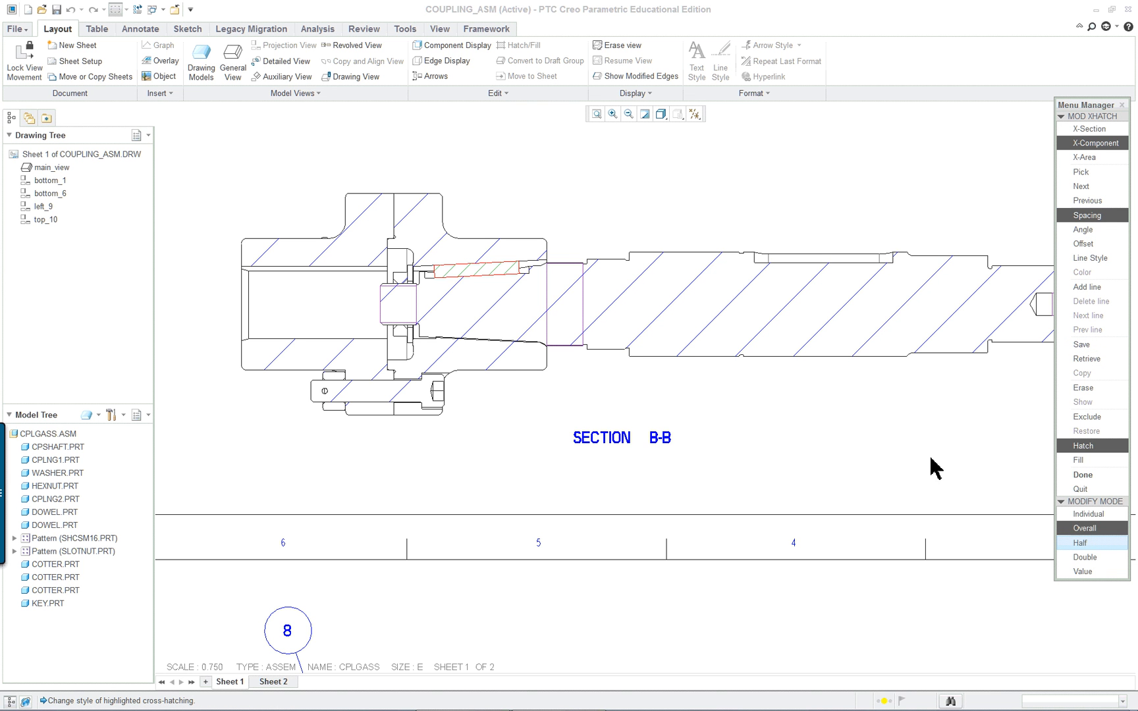
left_click(1085, 557)
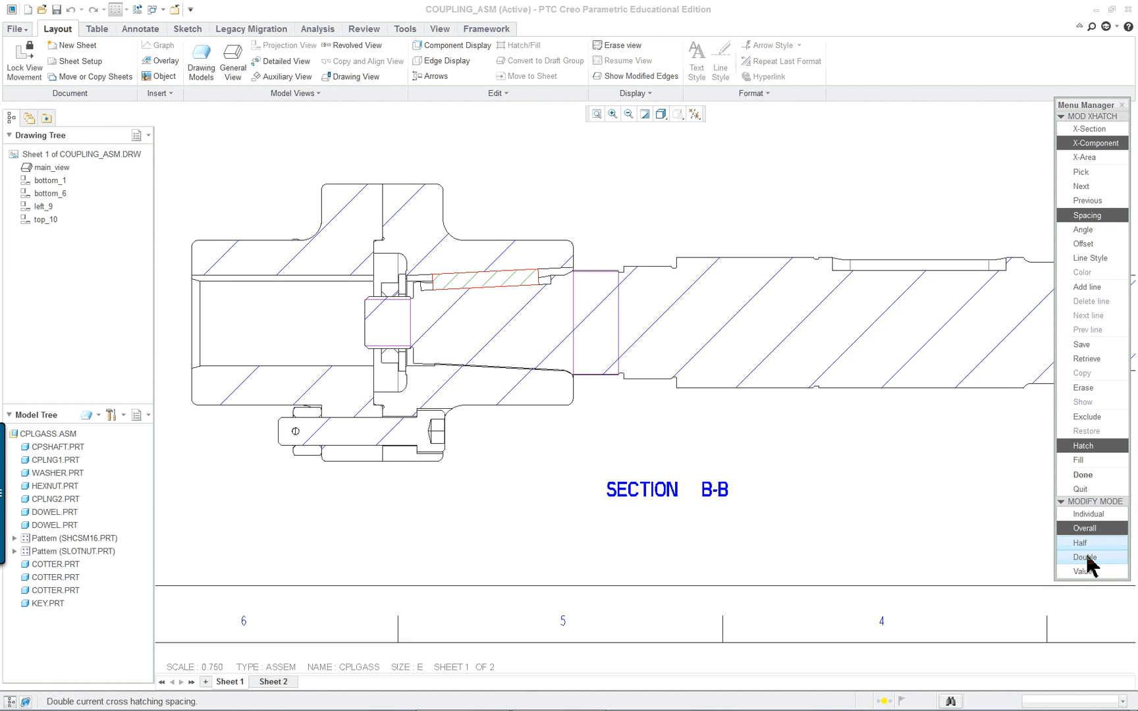
left_click(1084, 557)
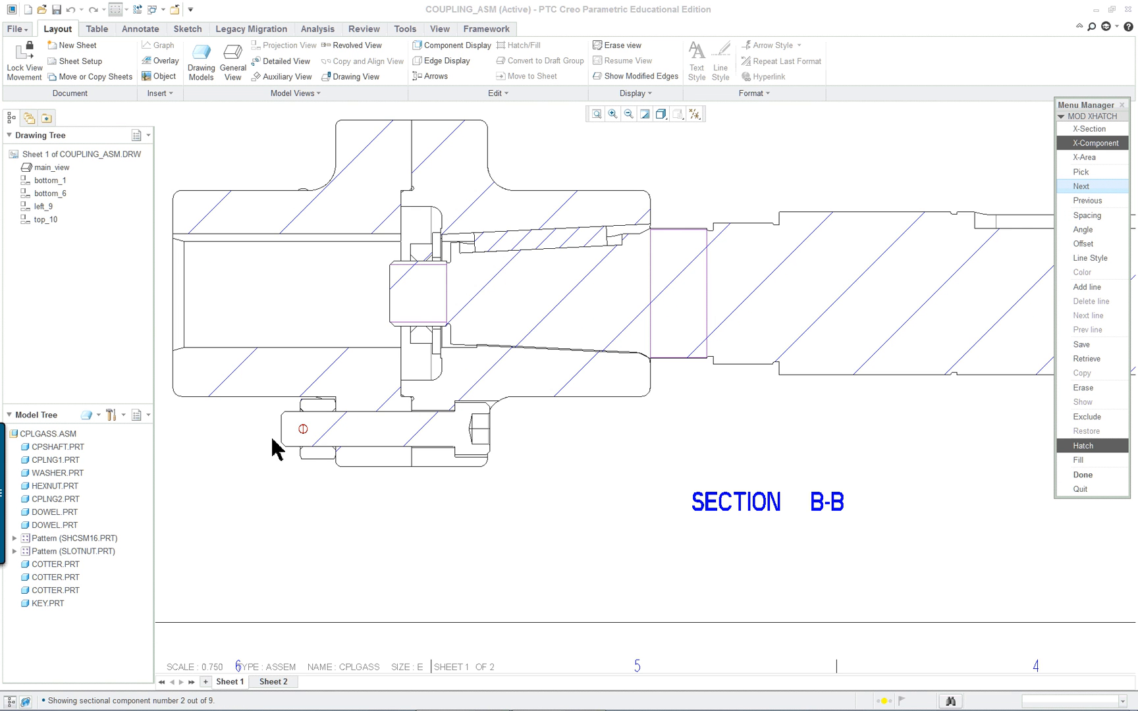
mouse_move(318, 453)
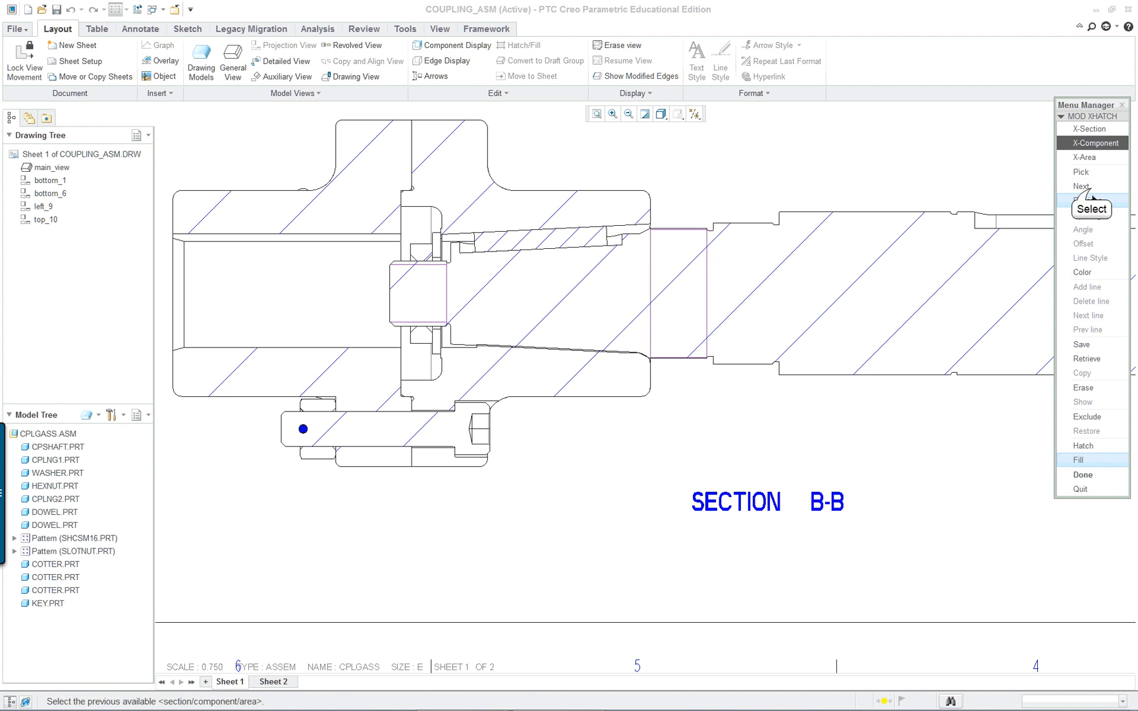
left_click(1080, 186)
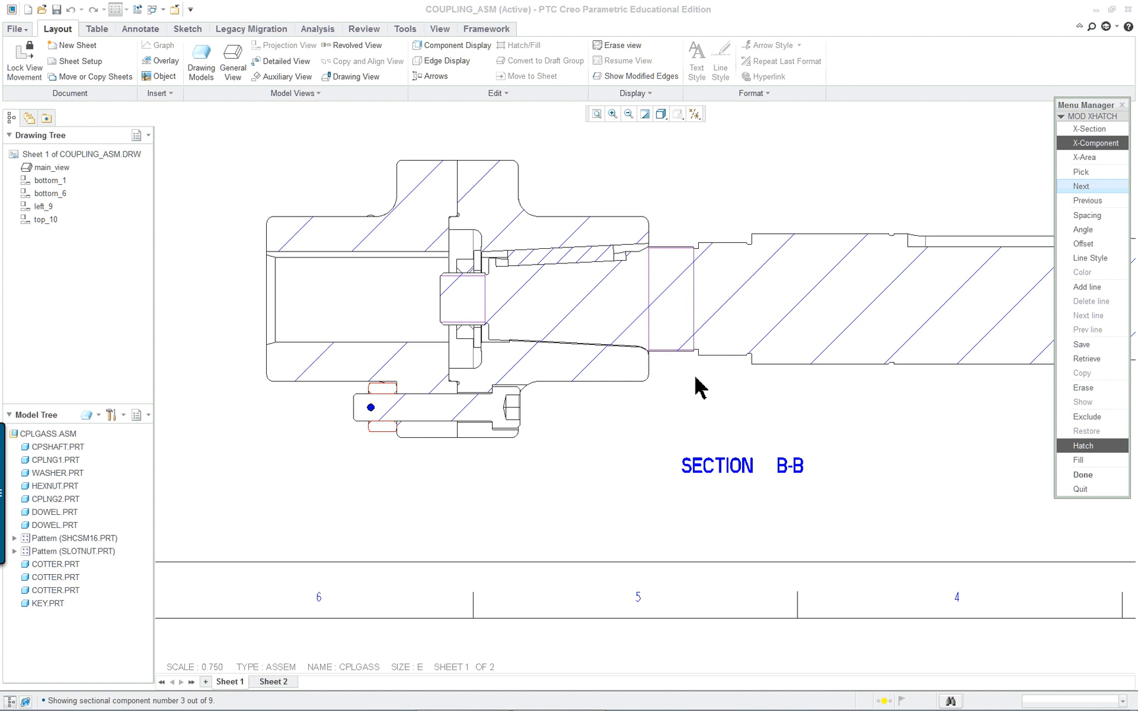
mouse_move(374, 424)
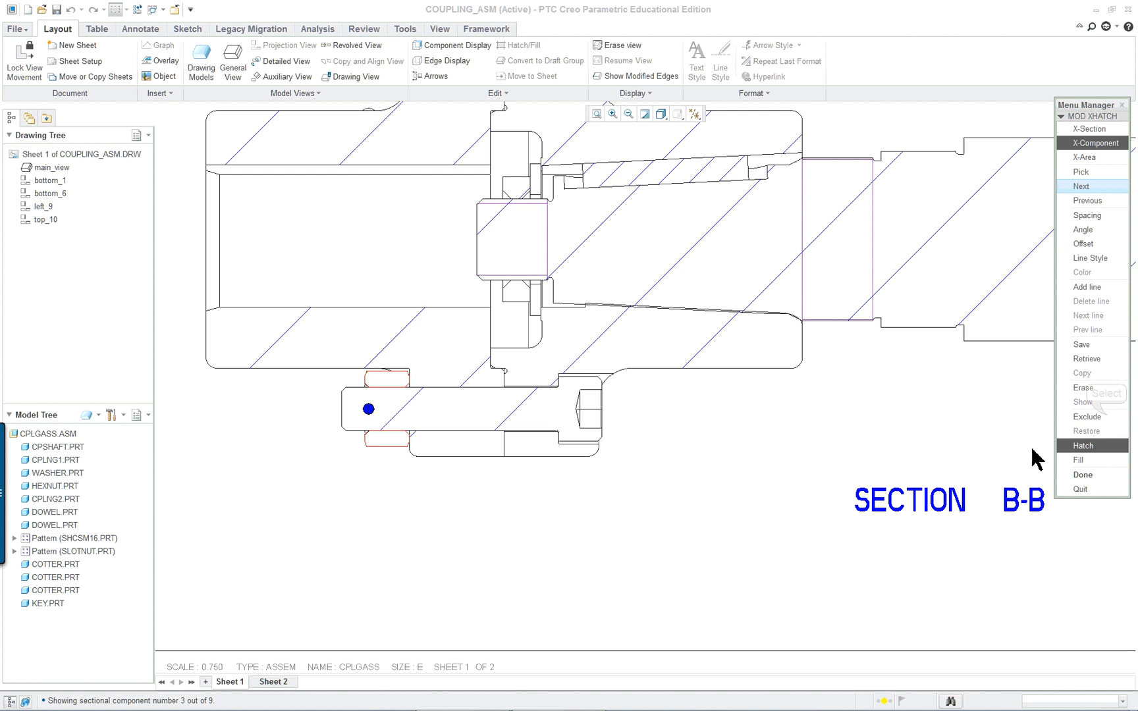
left_click(1083, 445)
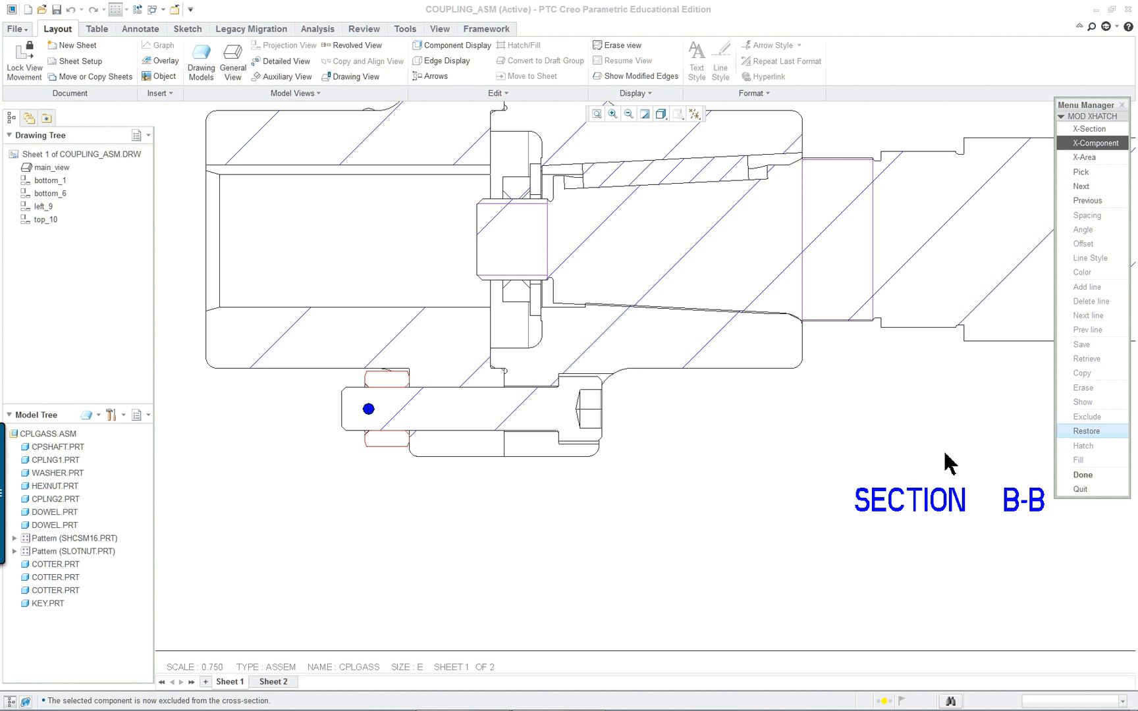
left_click(1081, 185)
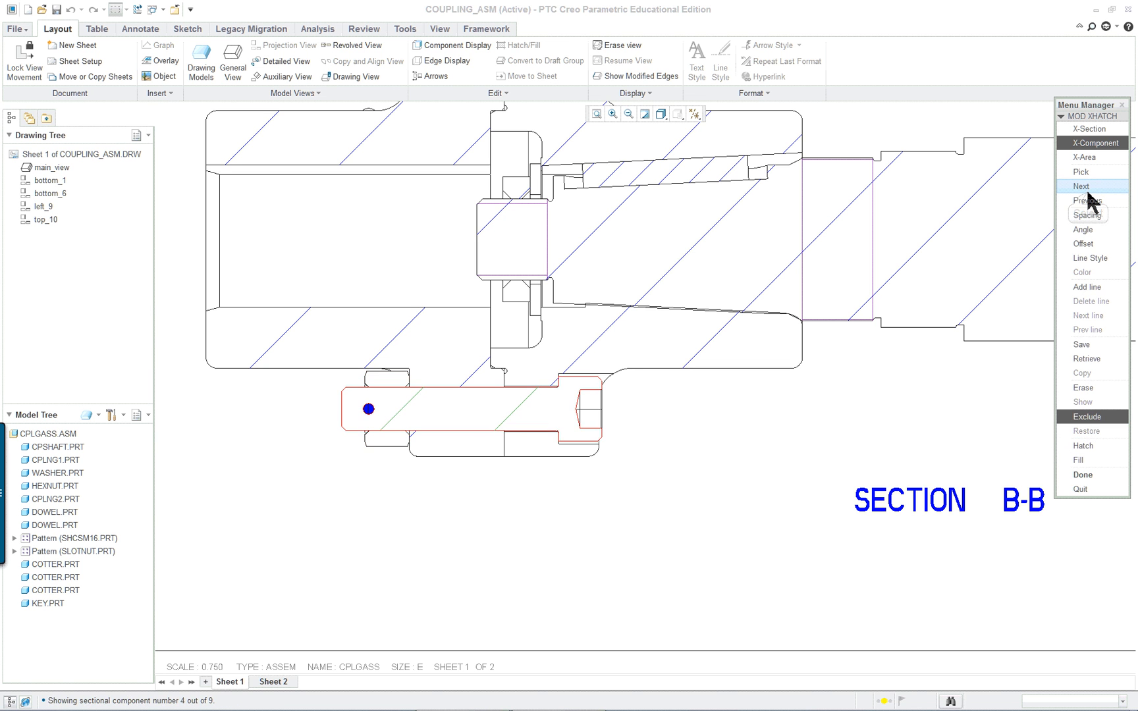
mouse_move(1089, 431)
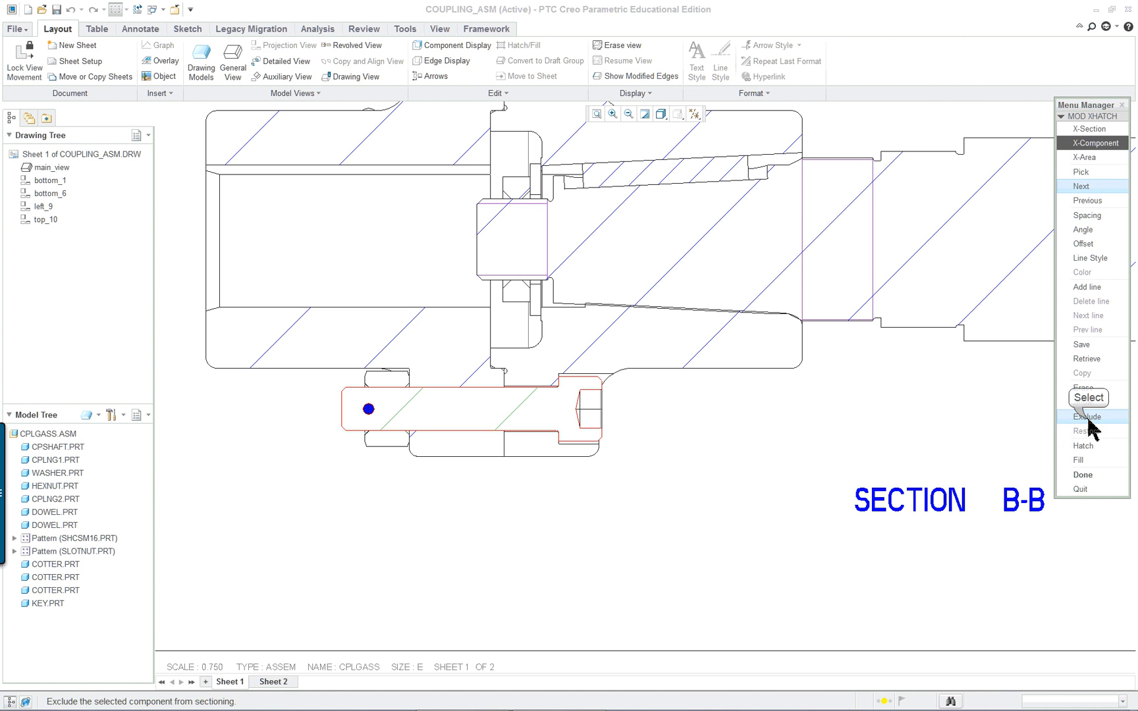
Exclude the screw and give the hub a 120-degree hatch angle with new spacing
left_click(1086, 417)
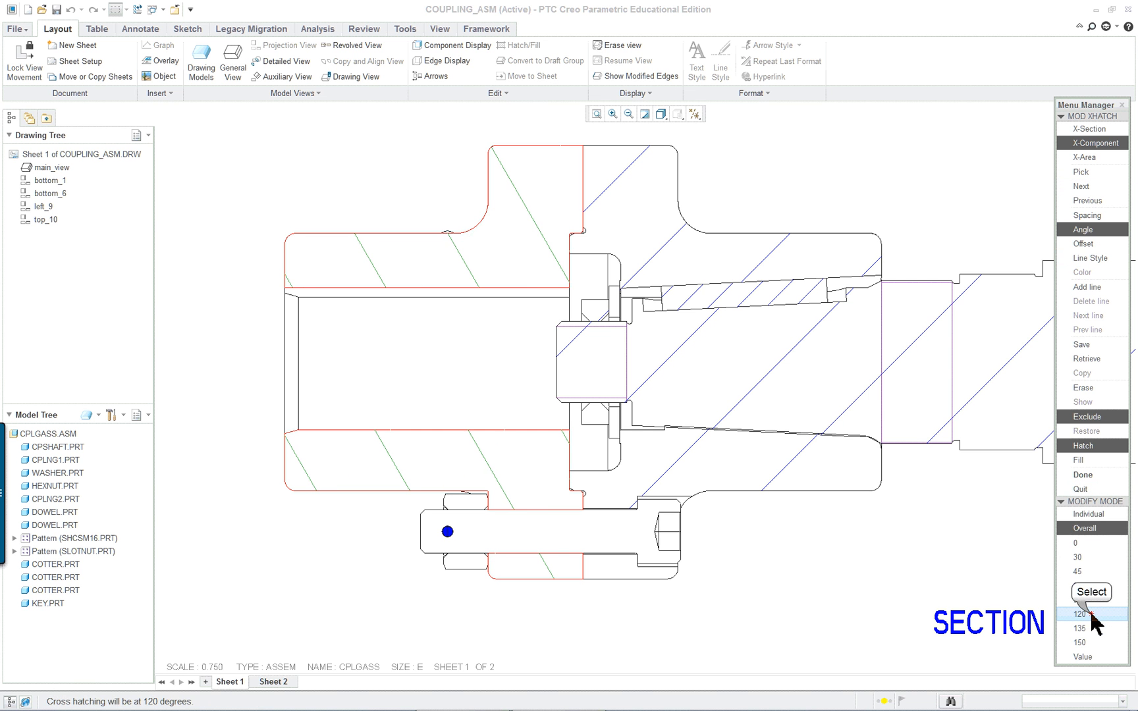
left_click(1087, 215)
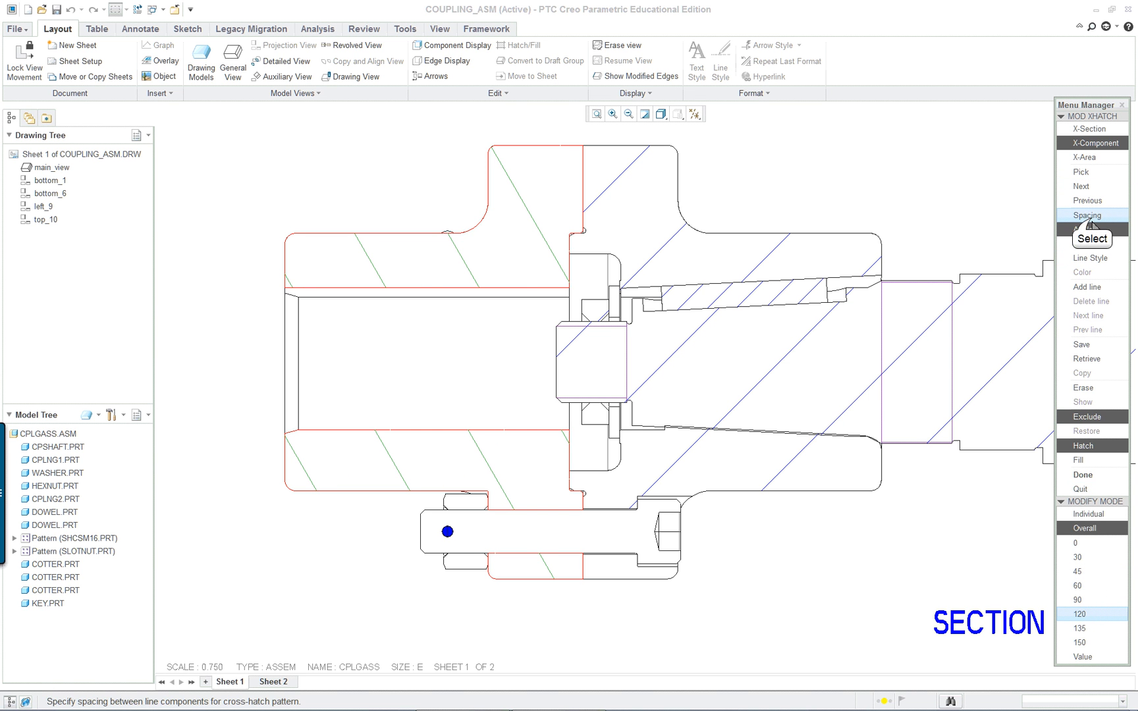
left_click(1088, 215)
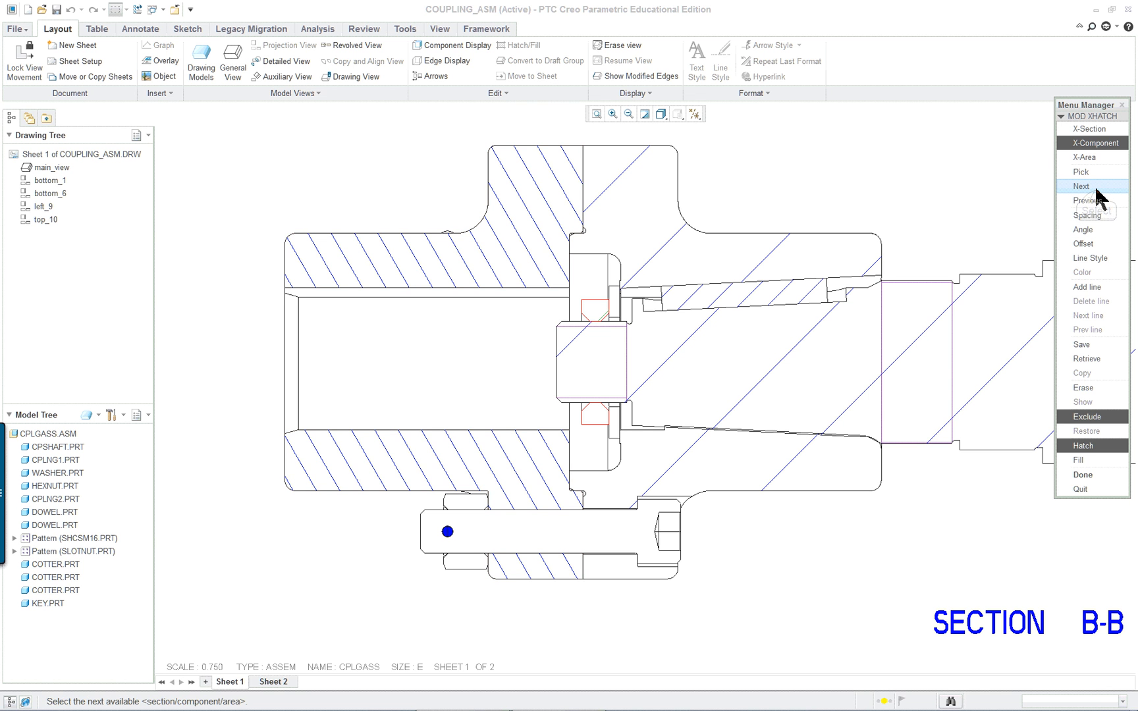
left_click(1081, 186)
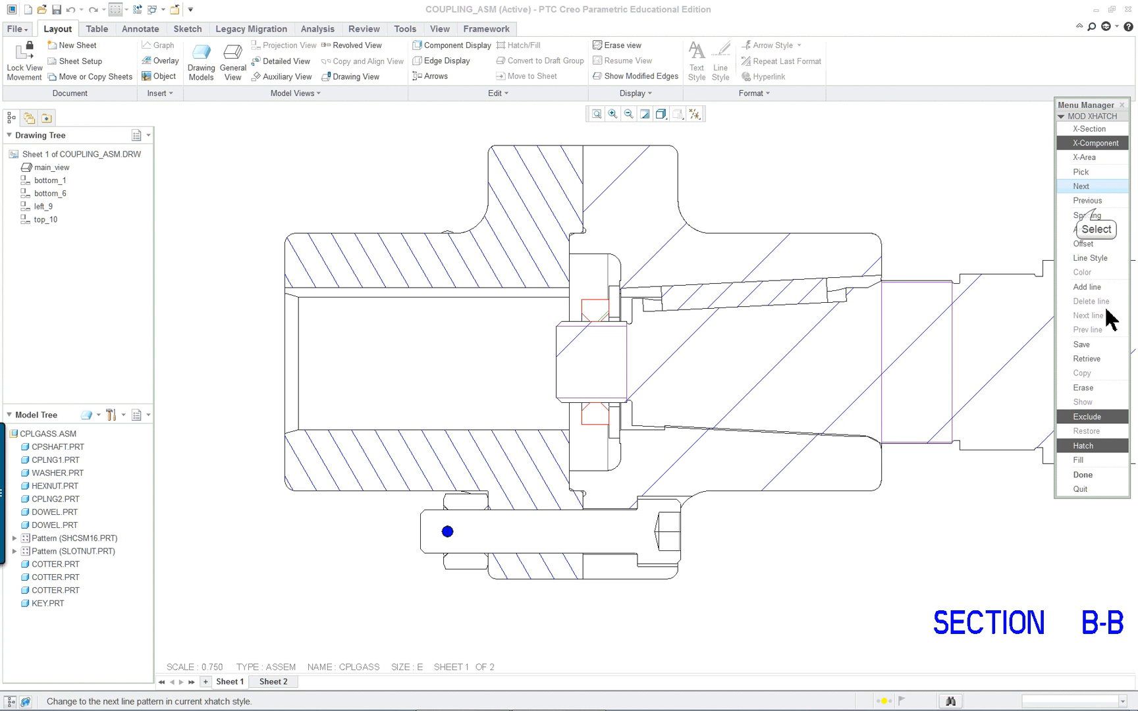
Halve the washer and coupling half hatch spacing, set the half to 135 degrees
left_click(1087, 214)
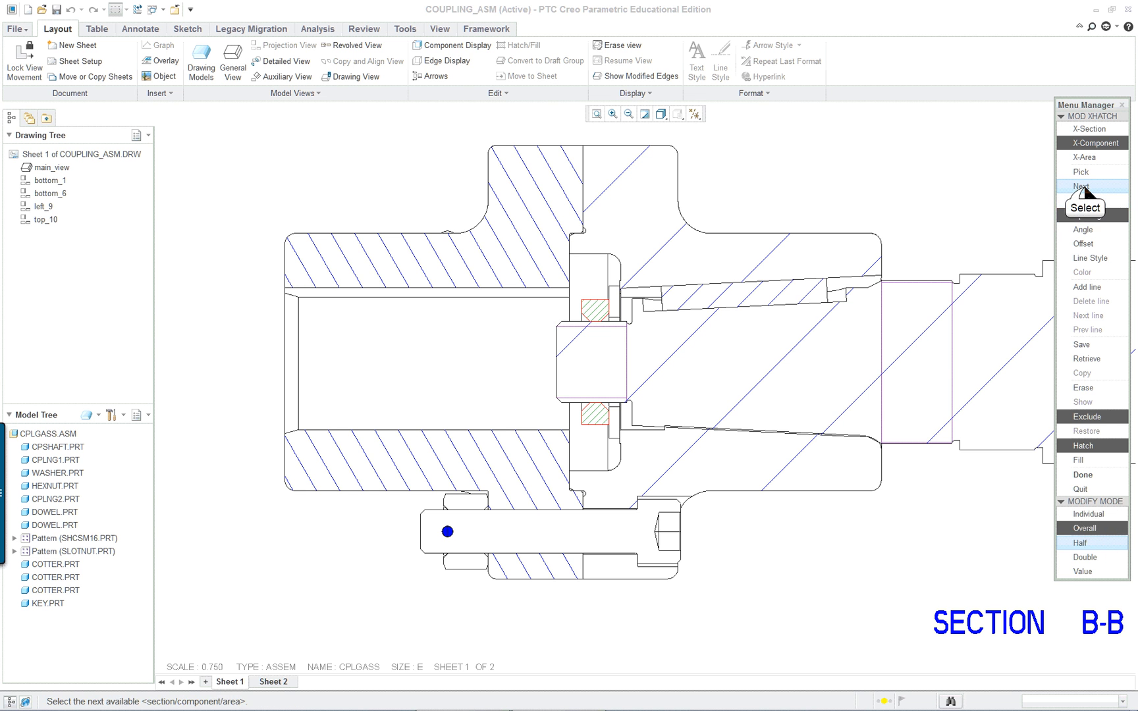
left_click(1090, 186)
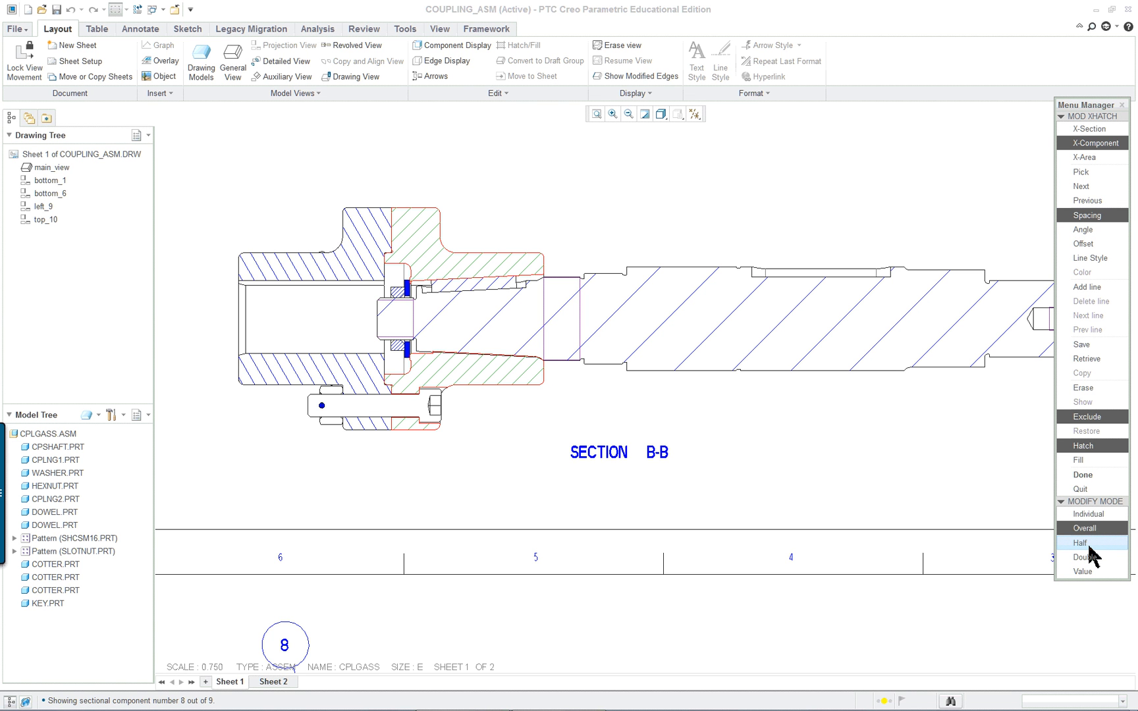
left_click(1084, 229)
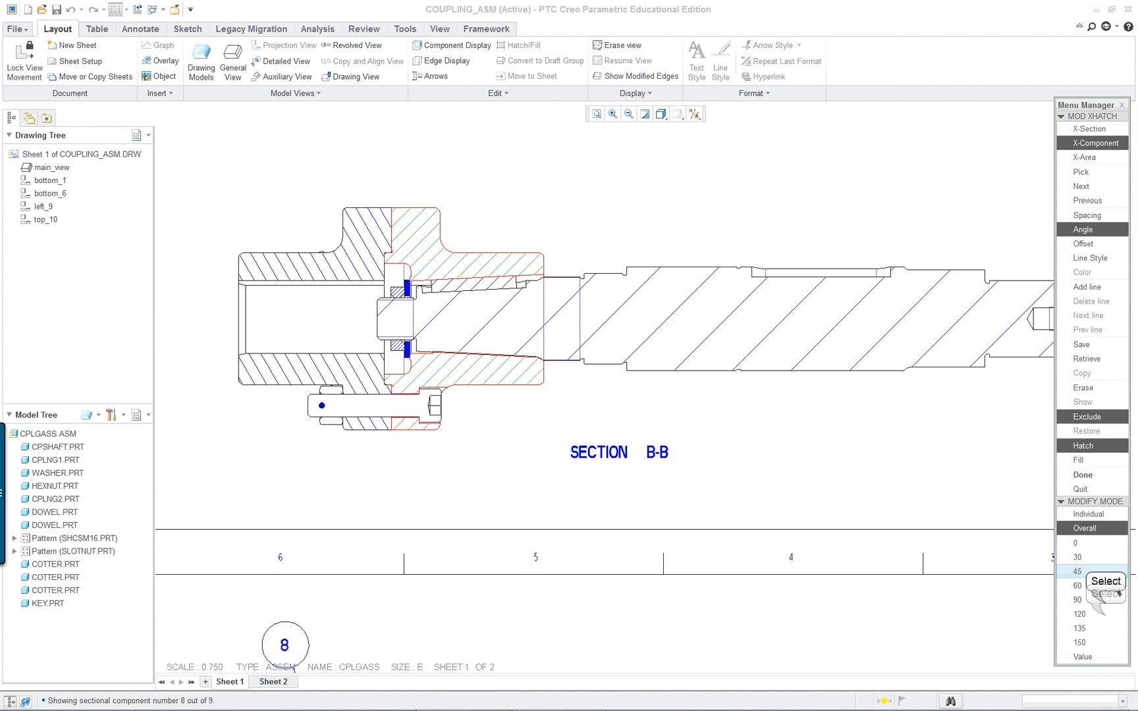
left_click(1082, 630)
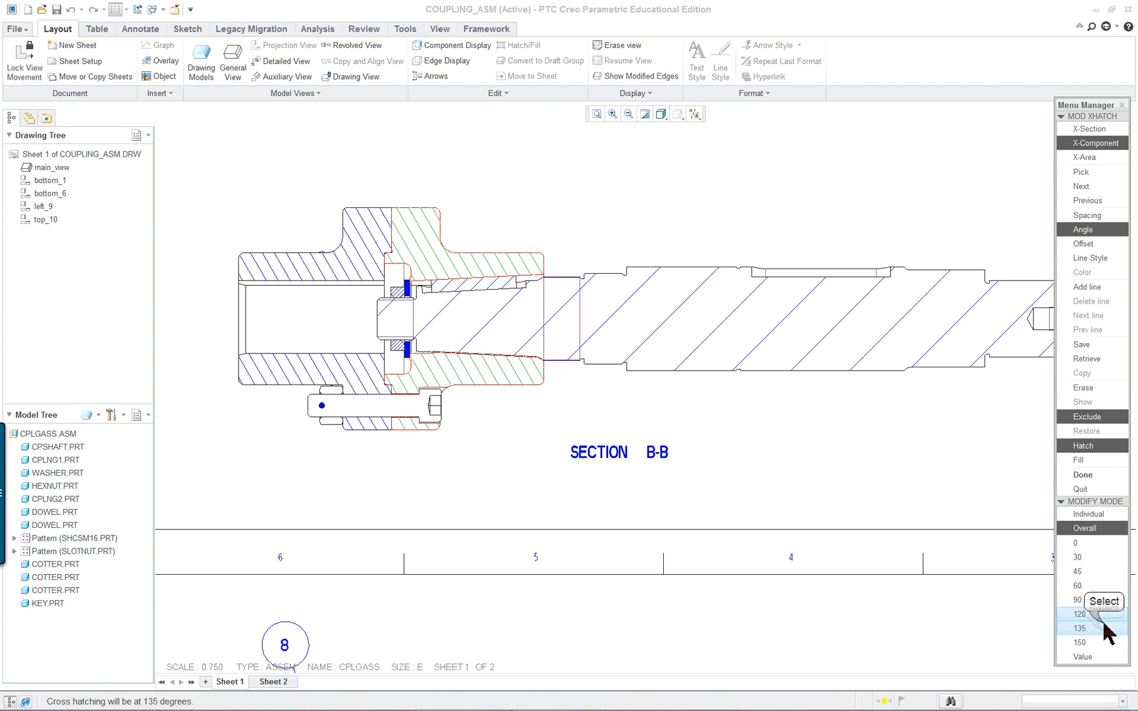
left_click(1068, 570)
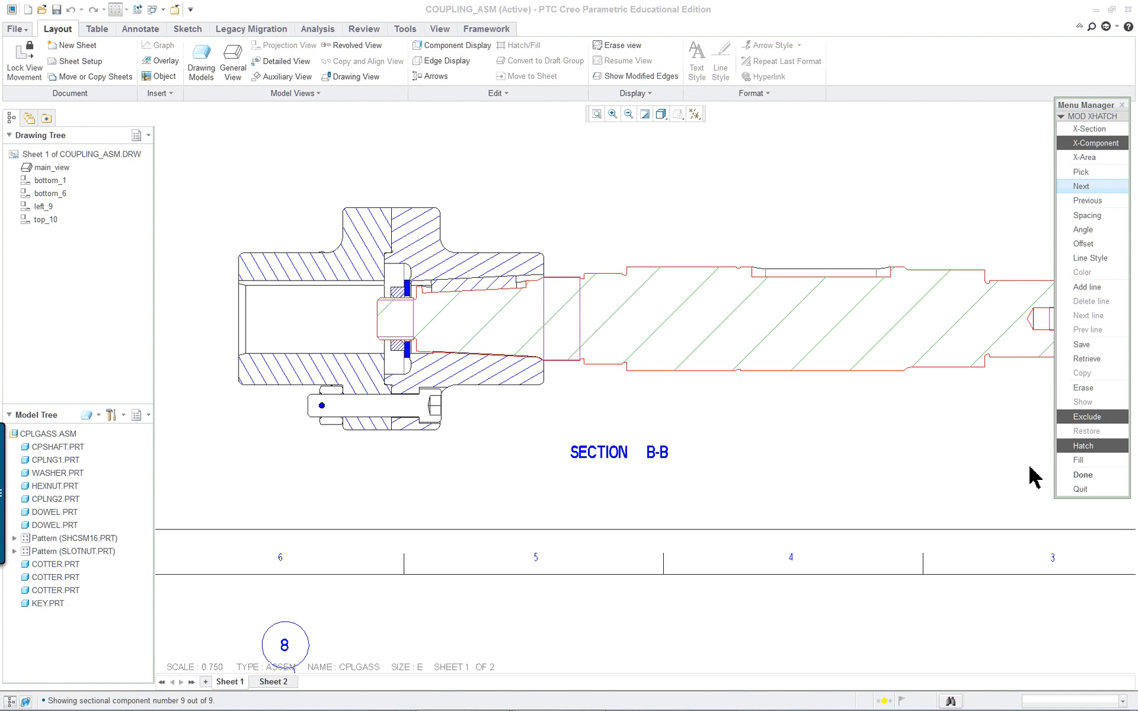
left_click(1087, 416)
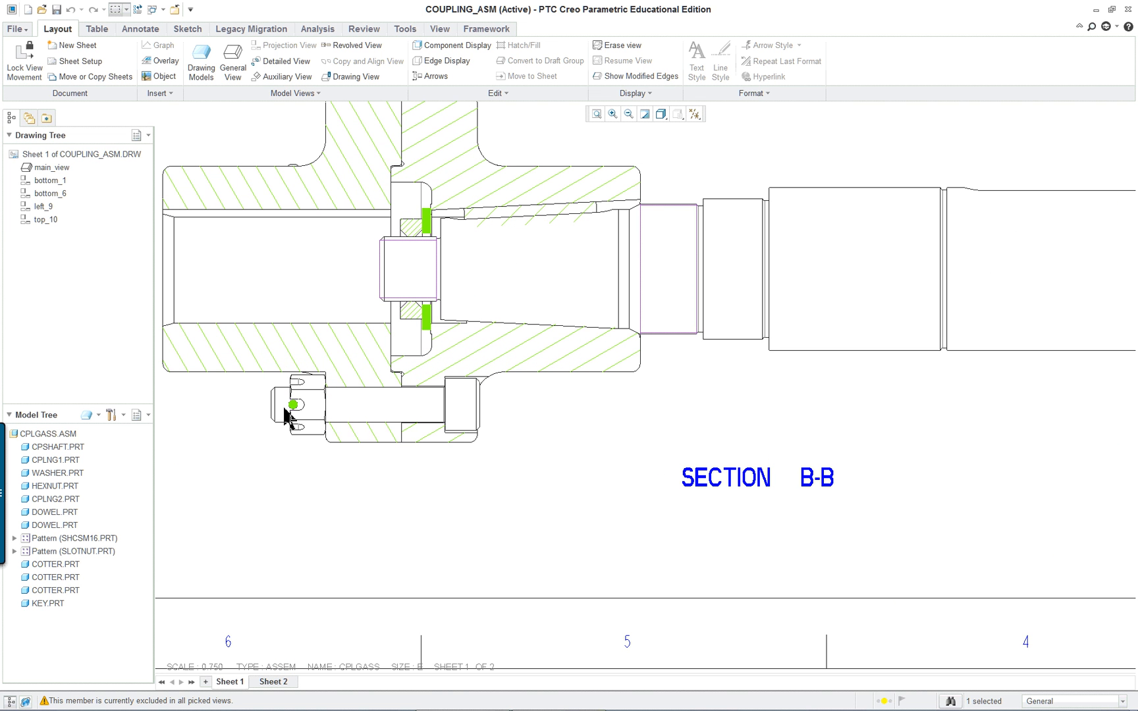
mouse_move(300, 424)
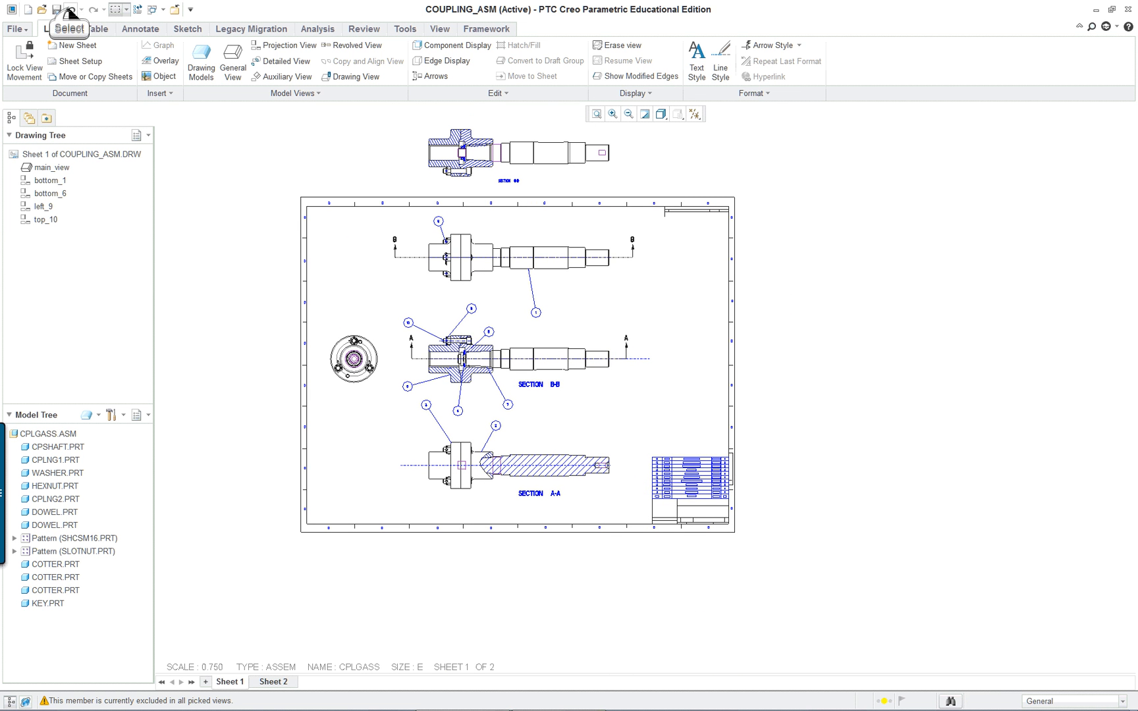
Save the COUPLING_ASM drawing
left_click(463, 156)
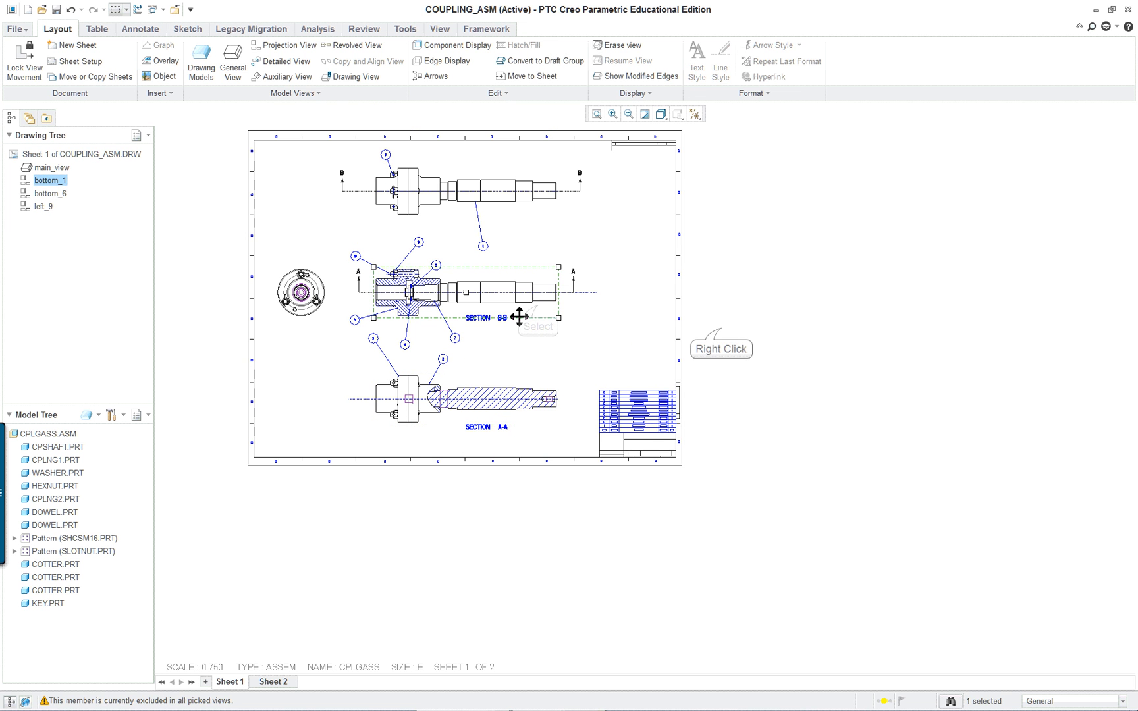
Project a new view from Section B-B and cut it with cross-section A
right_click(518, 312)
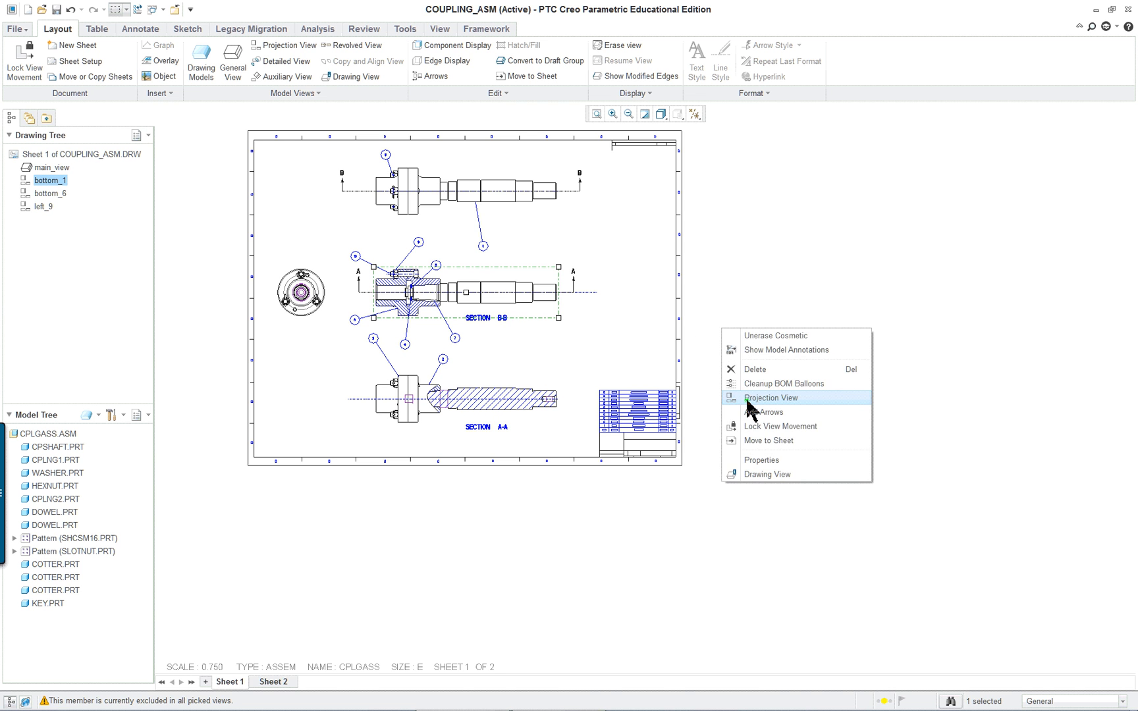
left_click(769, 398)
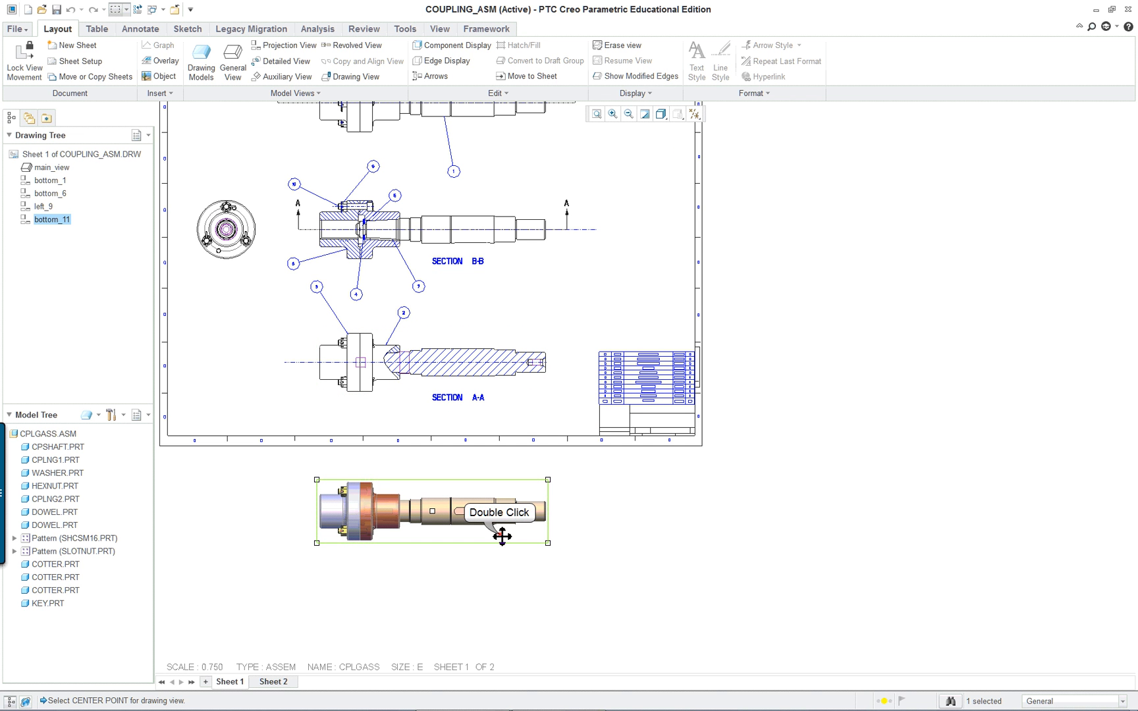
double_click(431, 516)
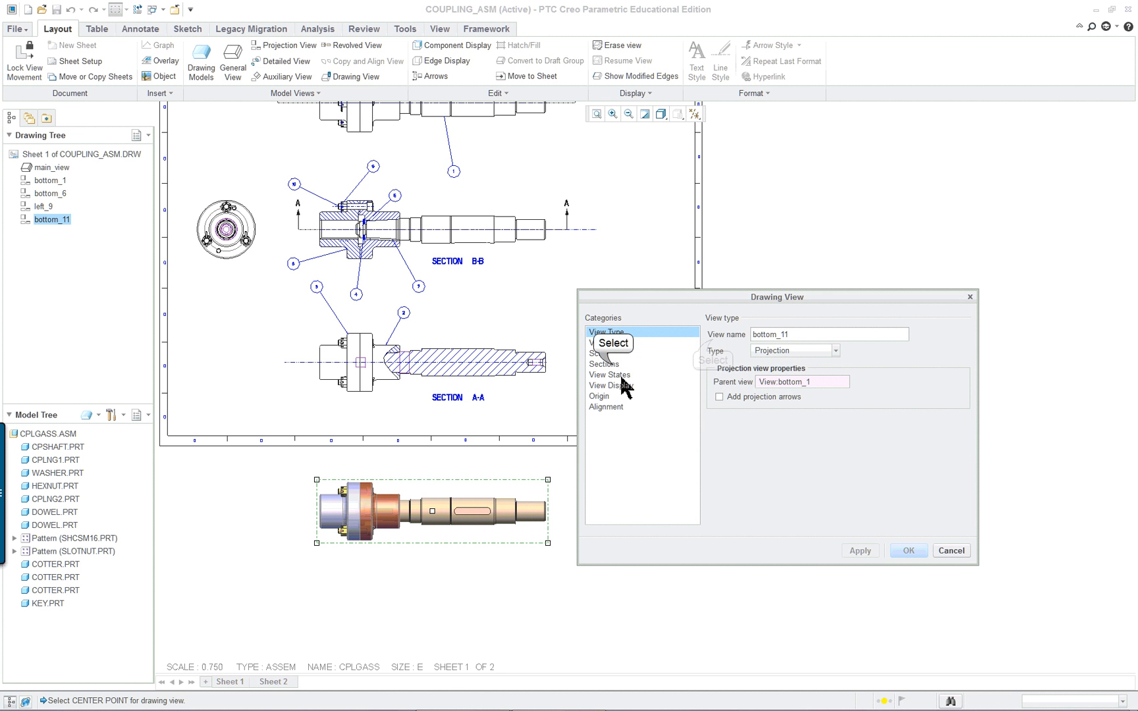
left_click(604, 363)
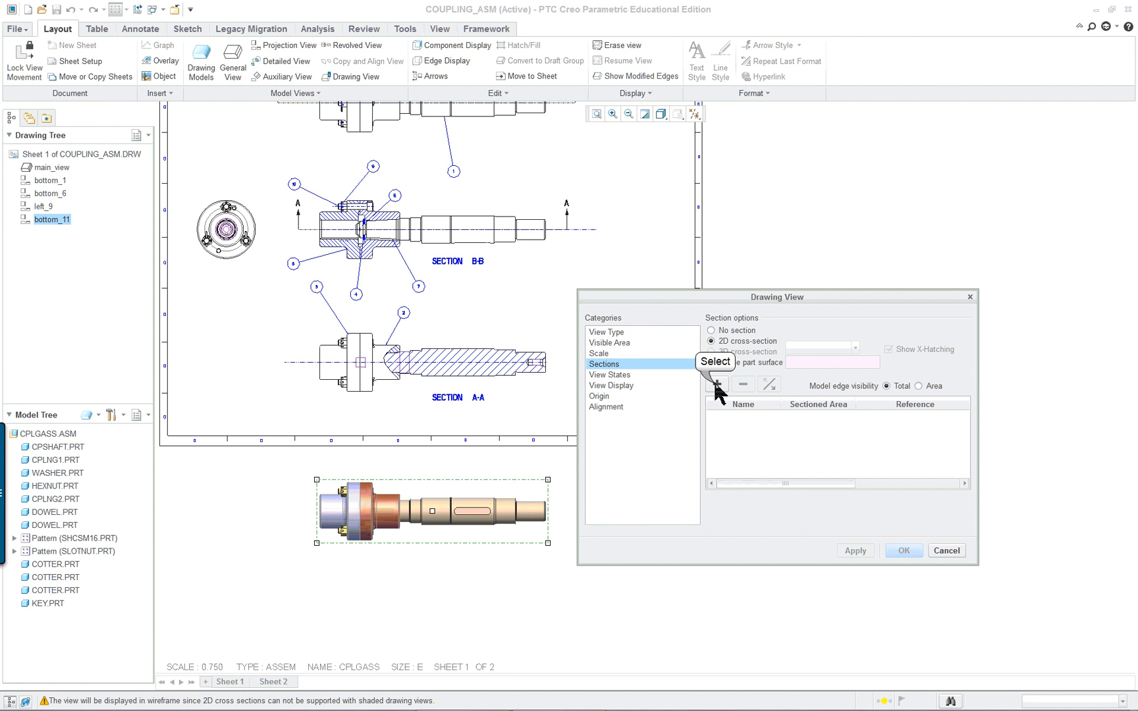
left_click(716, 384)
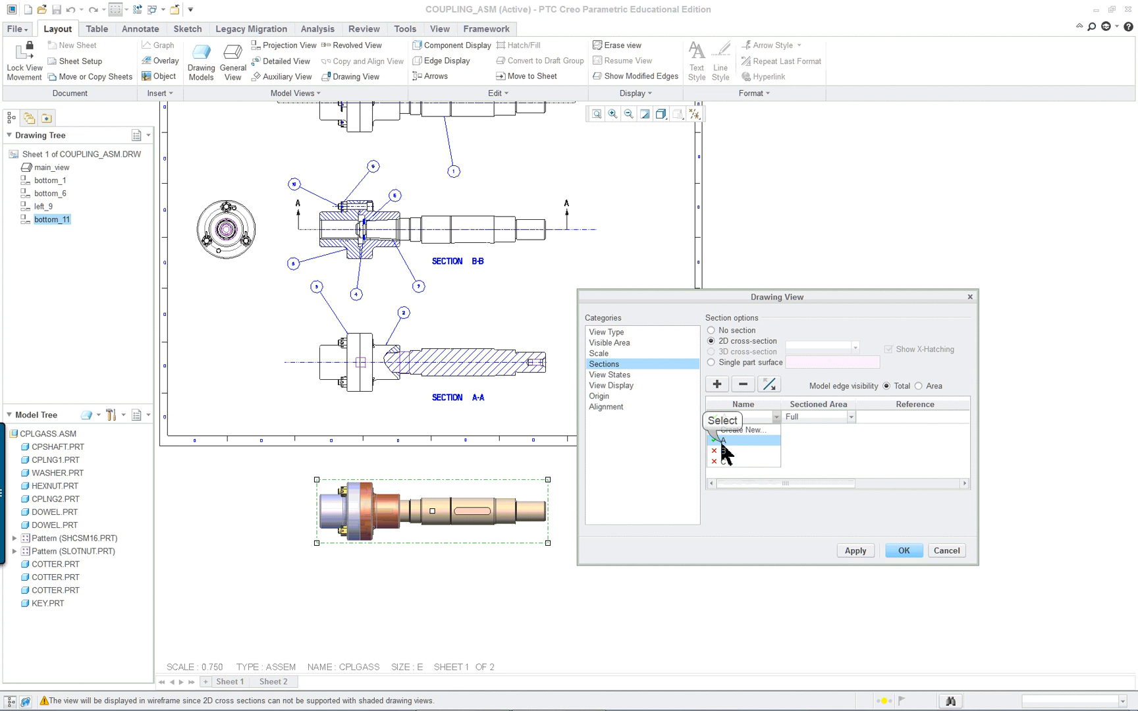
left_click(741, 440)
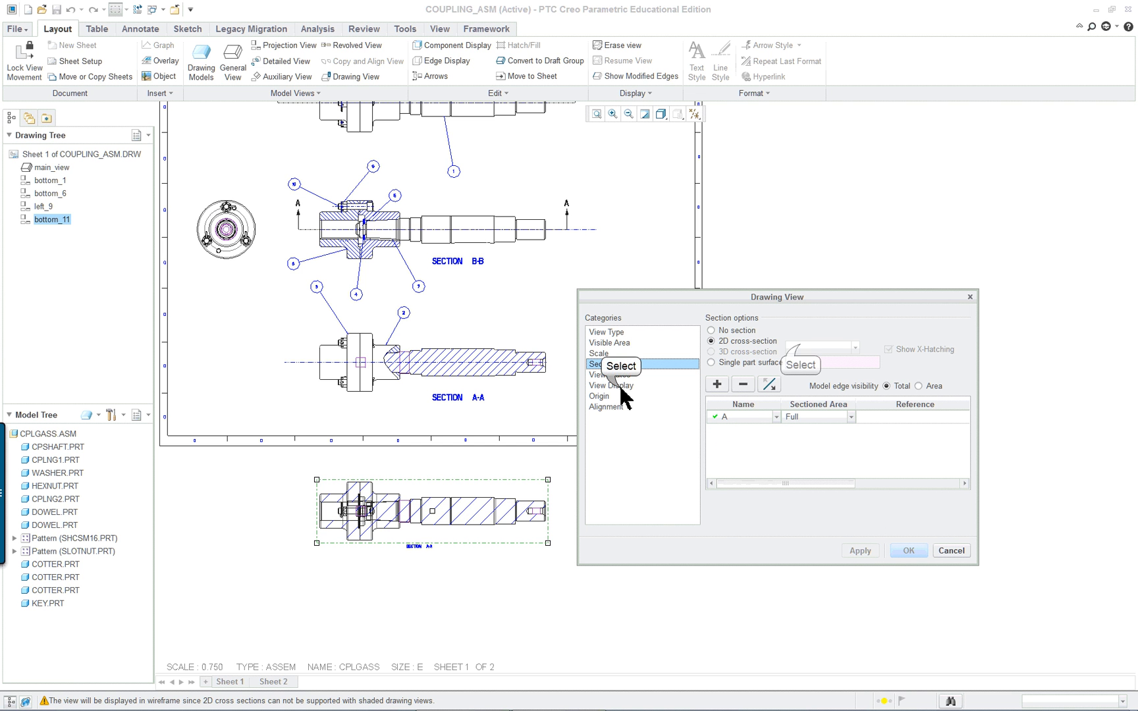
Set the new view to No Hidden display with tangent edges set to None
left_click(611, 385)
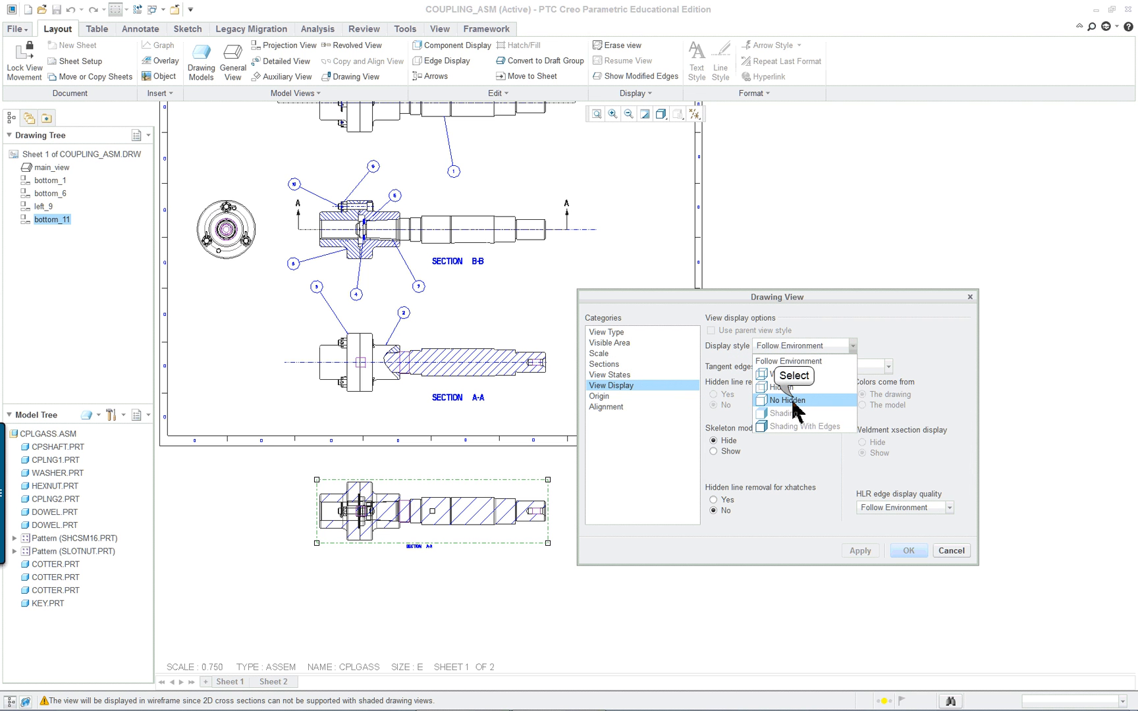
left_click(785, 400)
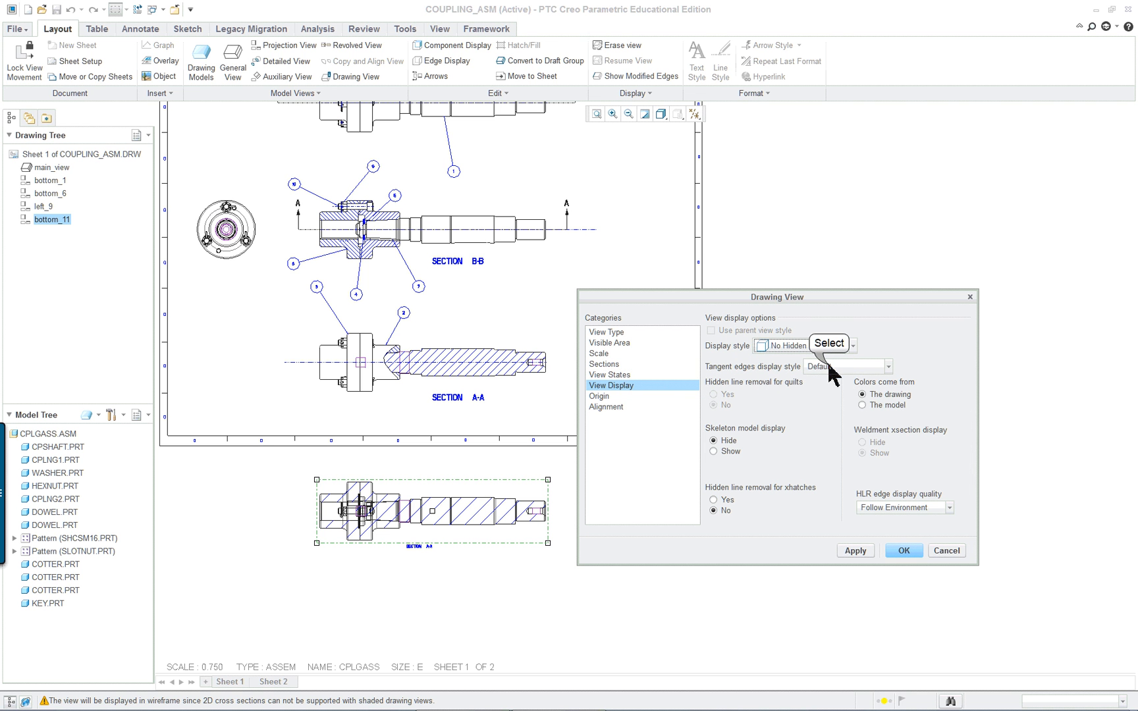
left_click(891, 366)
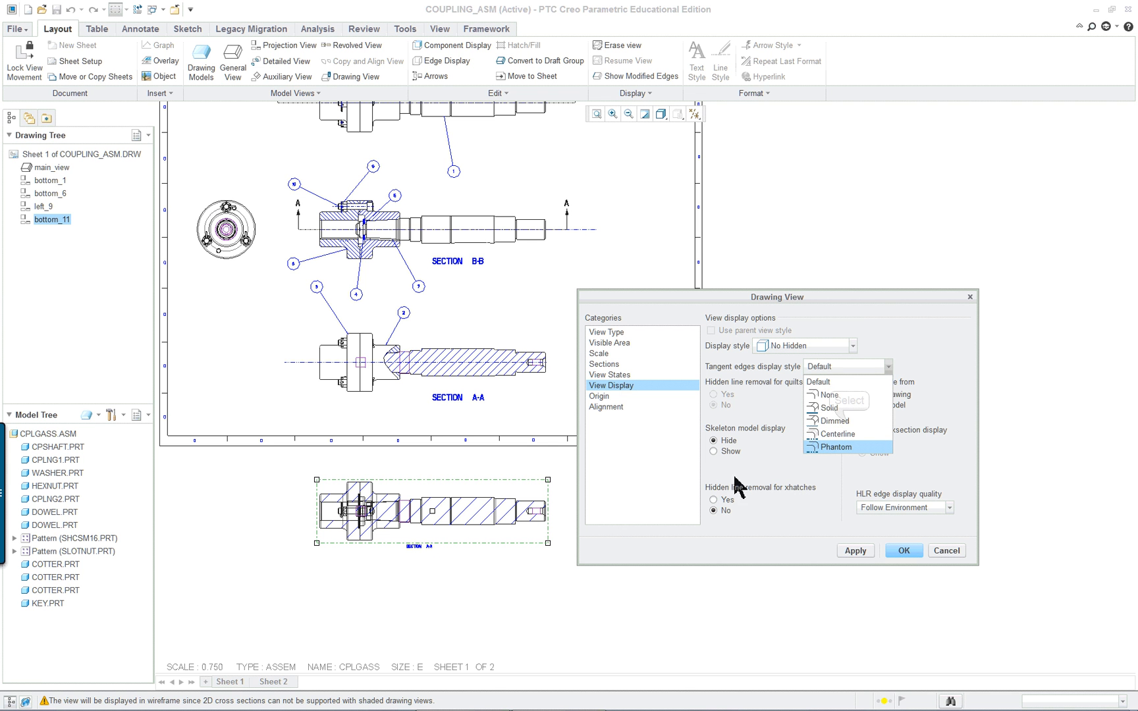
left_click(837, 421)
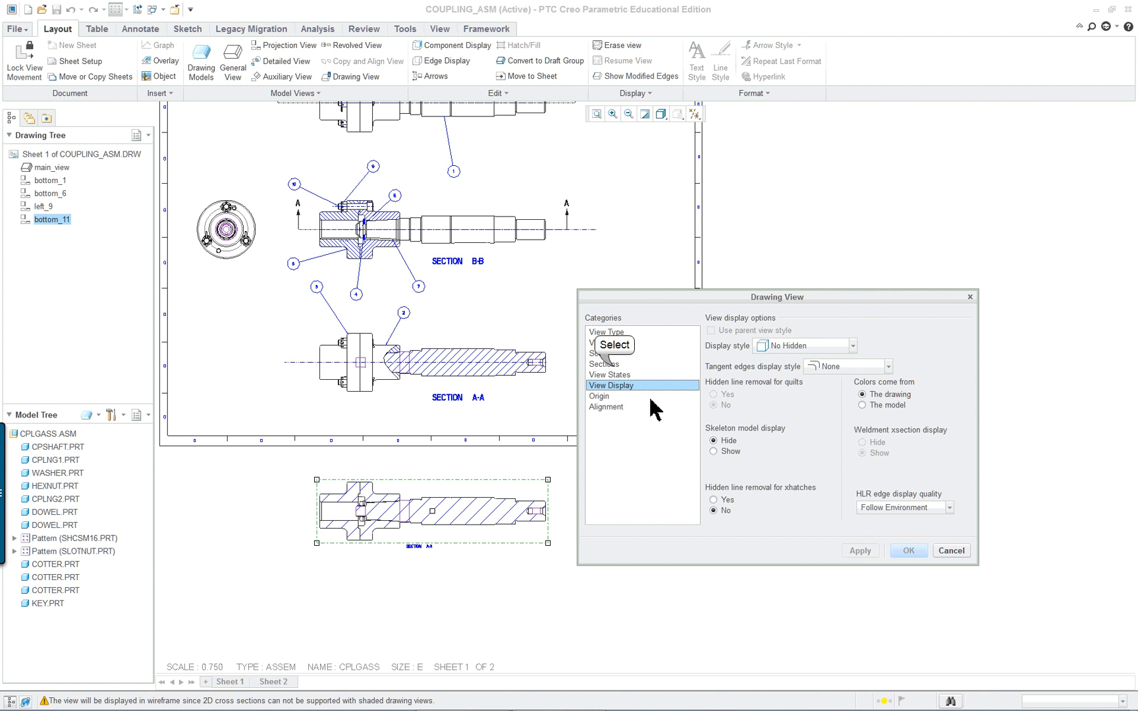
Make Section A-A a local partial section on the shaft with a closed spline boundary
left_click(603, 364)
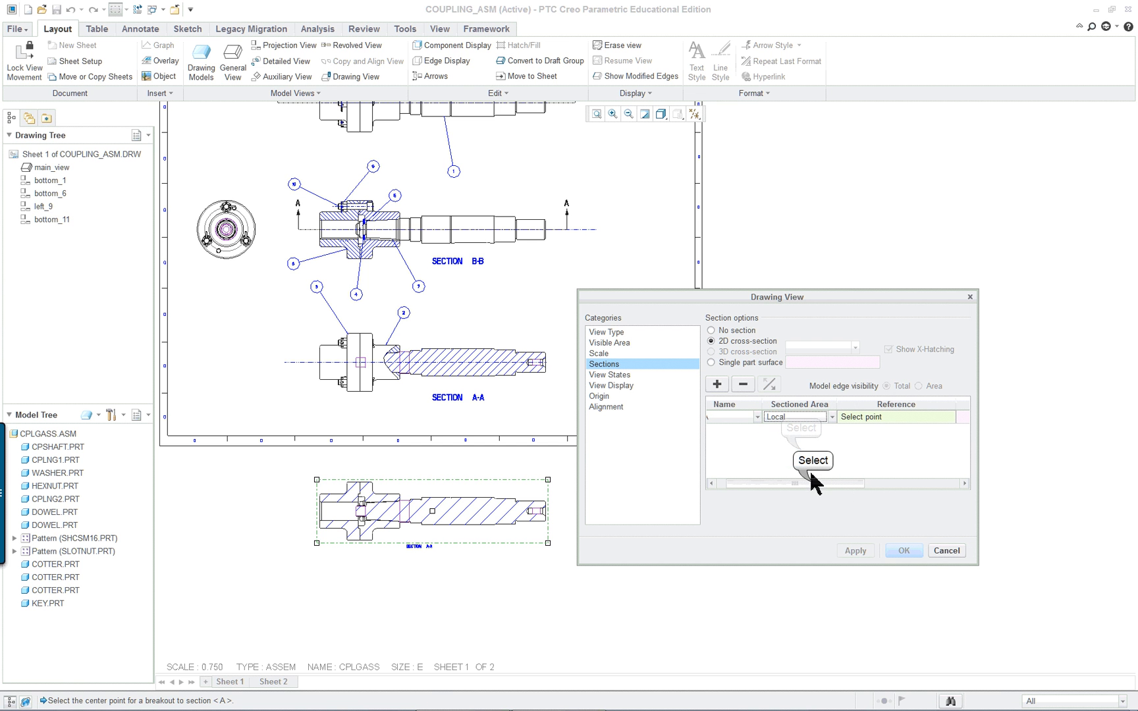
left_click(812, 460)
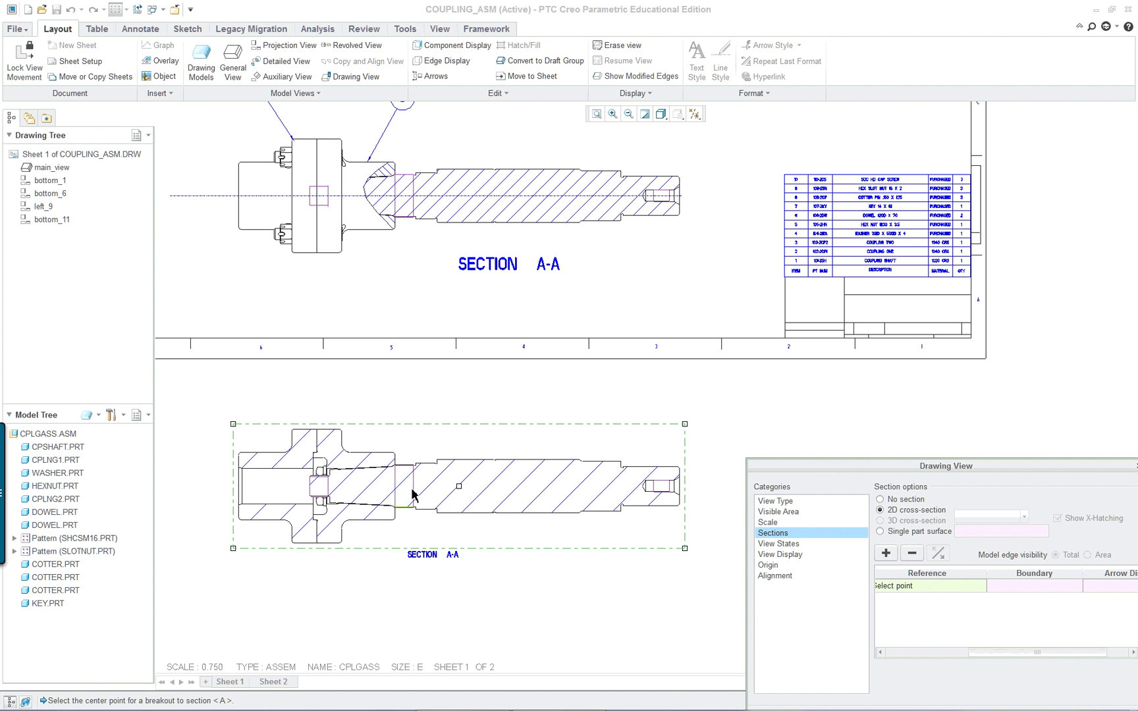
left_click(375, 474)
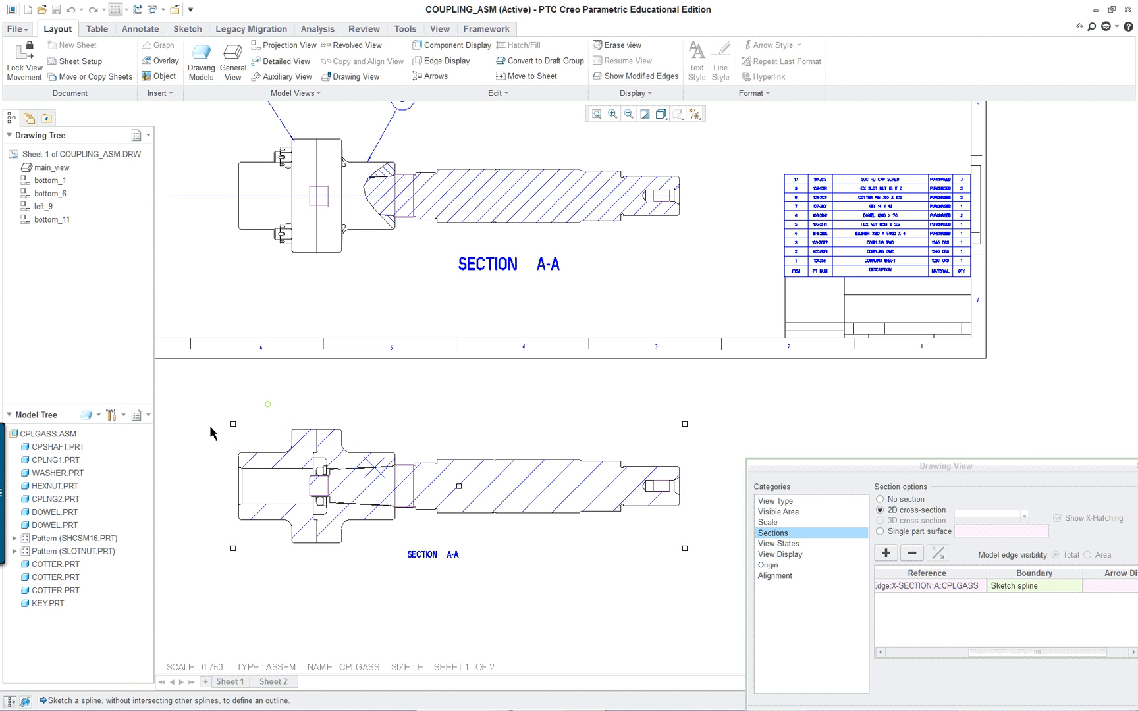
mouse_move(457, 430)
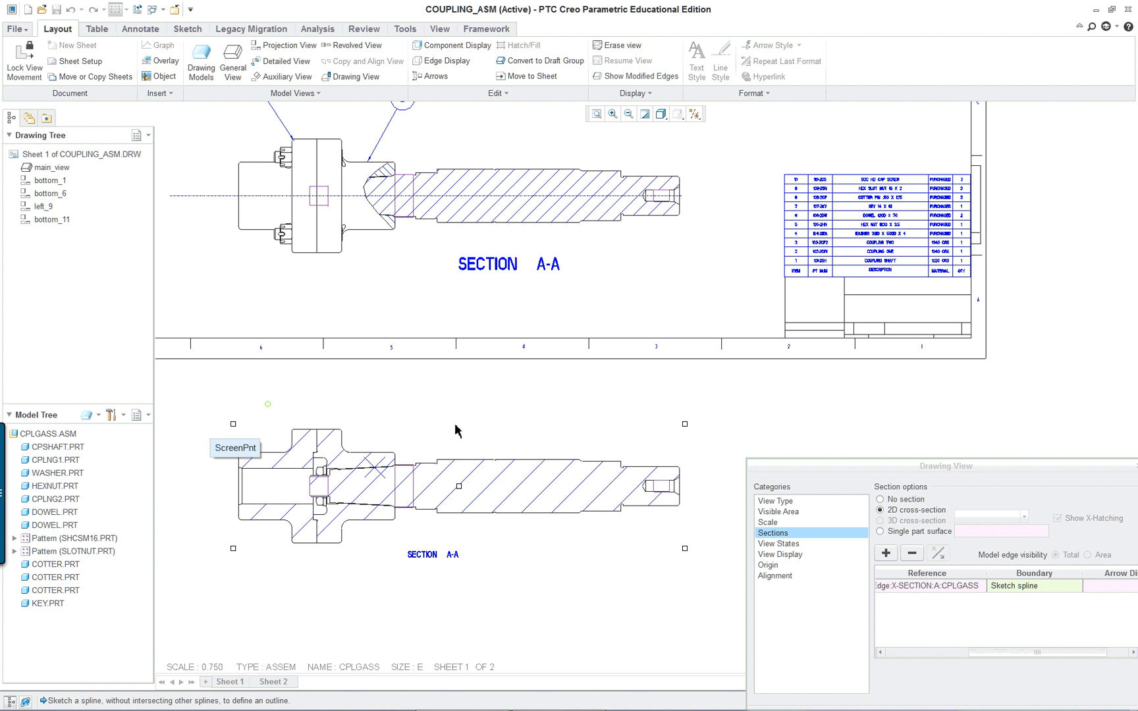
mouse_move(687, 456)
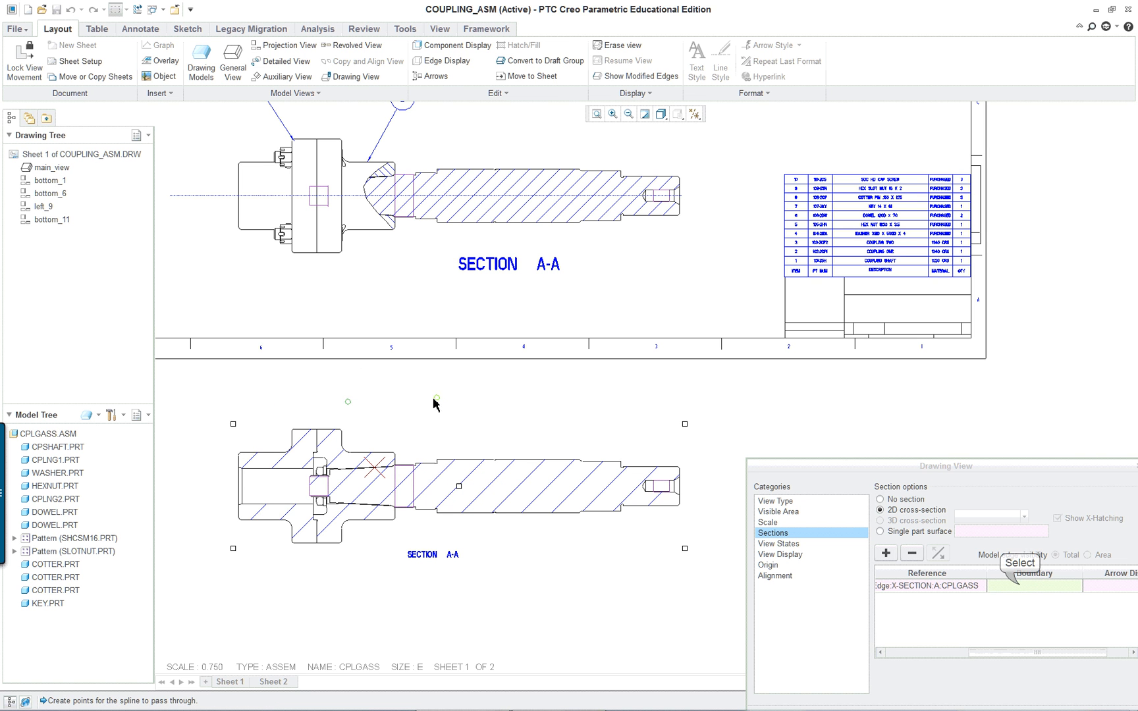
left_click(929, 585)
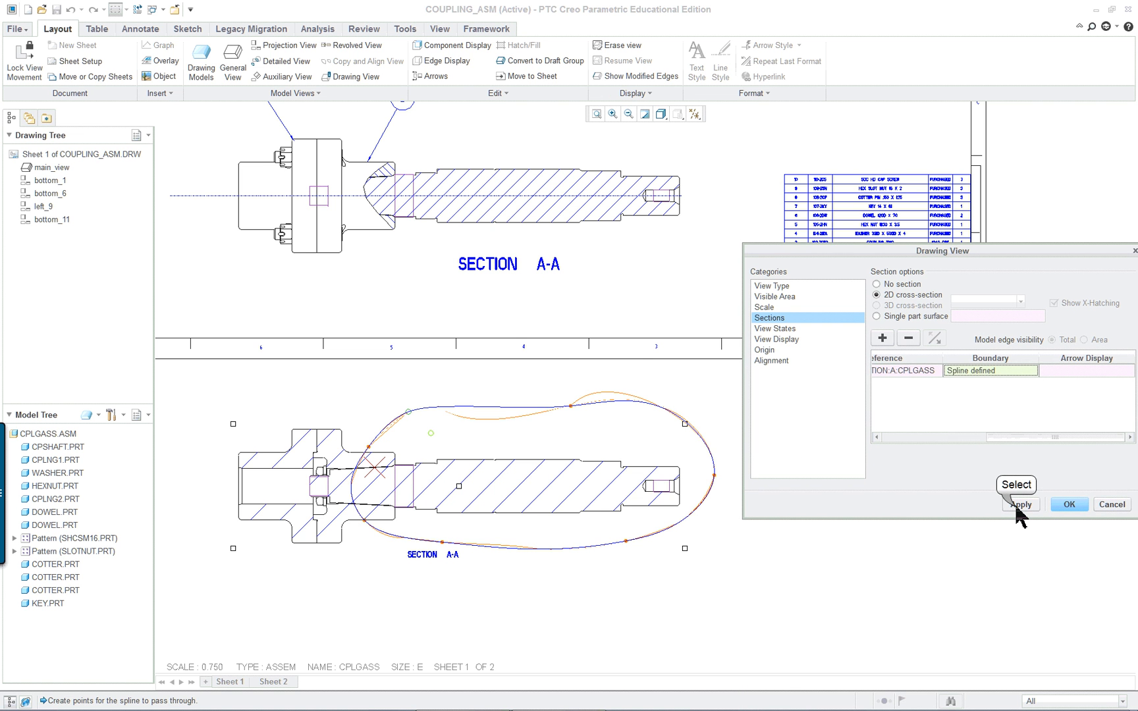
left_click(1021, 505)
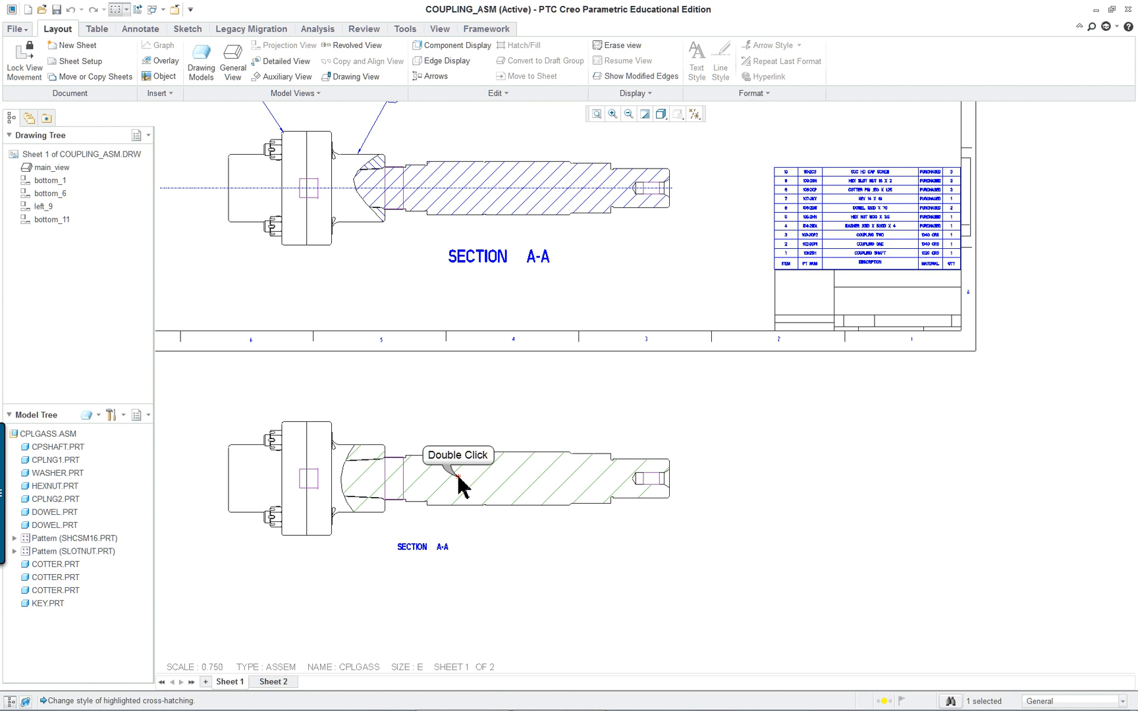
Halve the lower section's hatch spacing and set its angle to 135 degrees
double_click(455, 494)
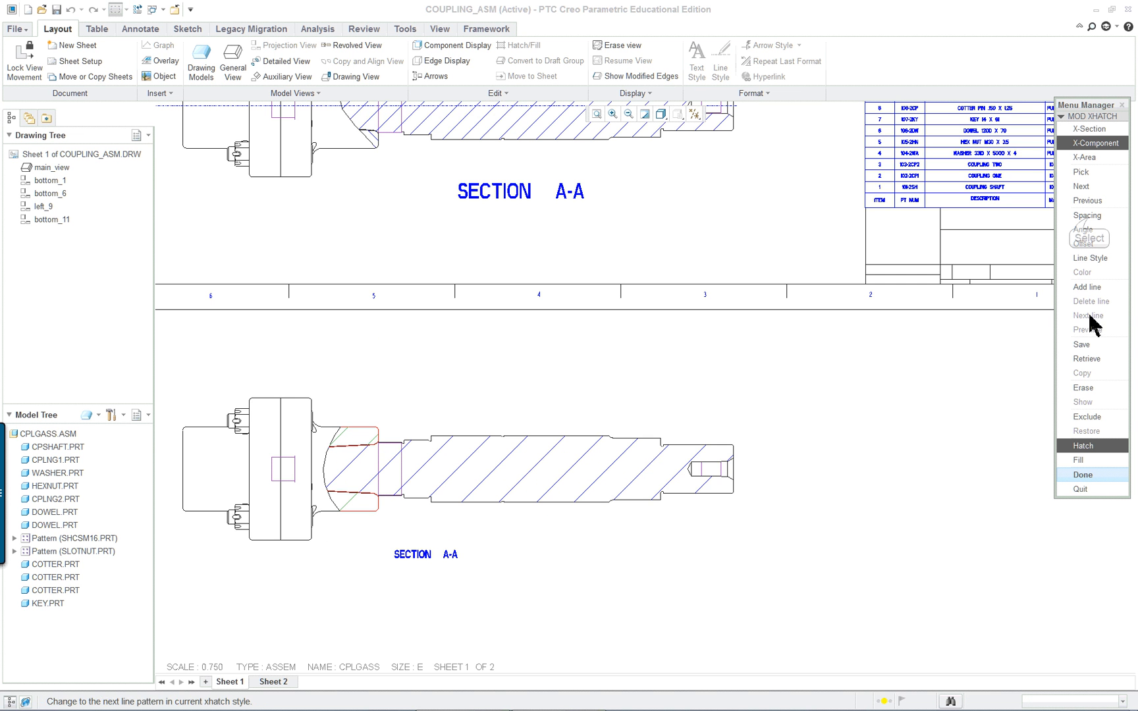
left_click(1082, 216)
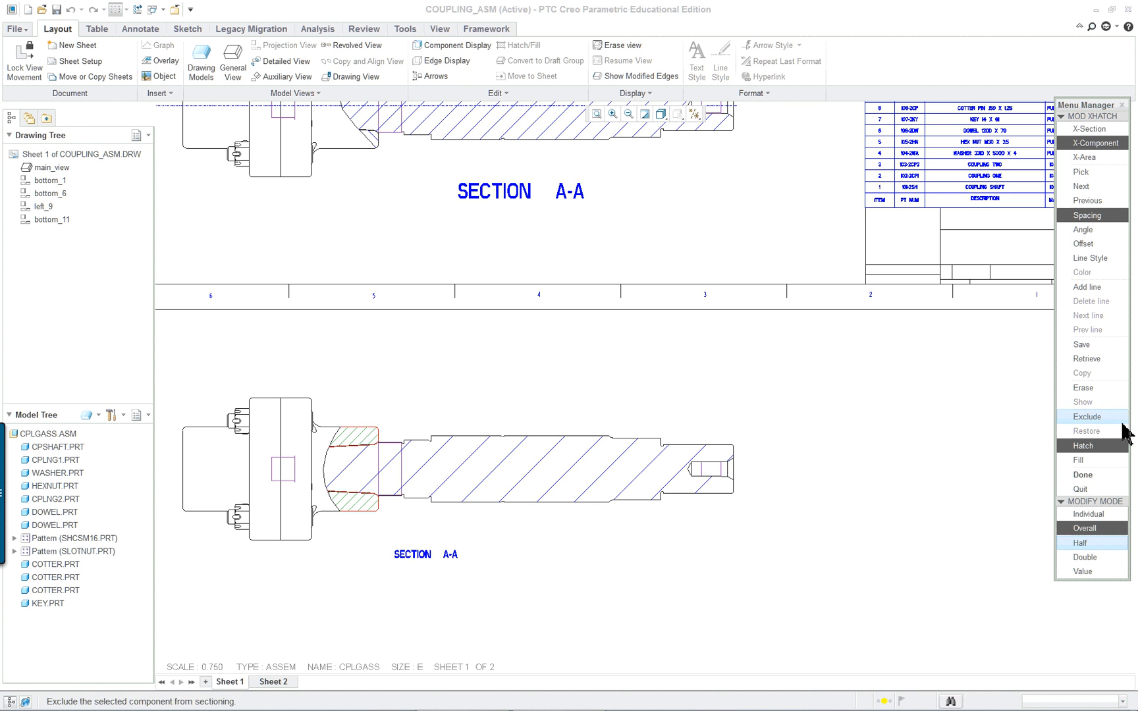
left_click(1082, 230)
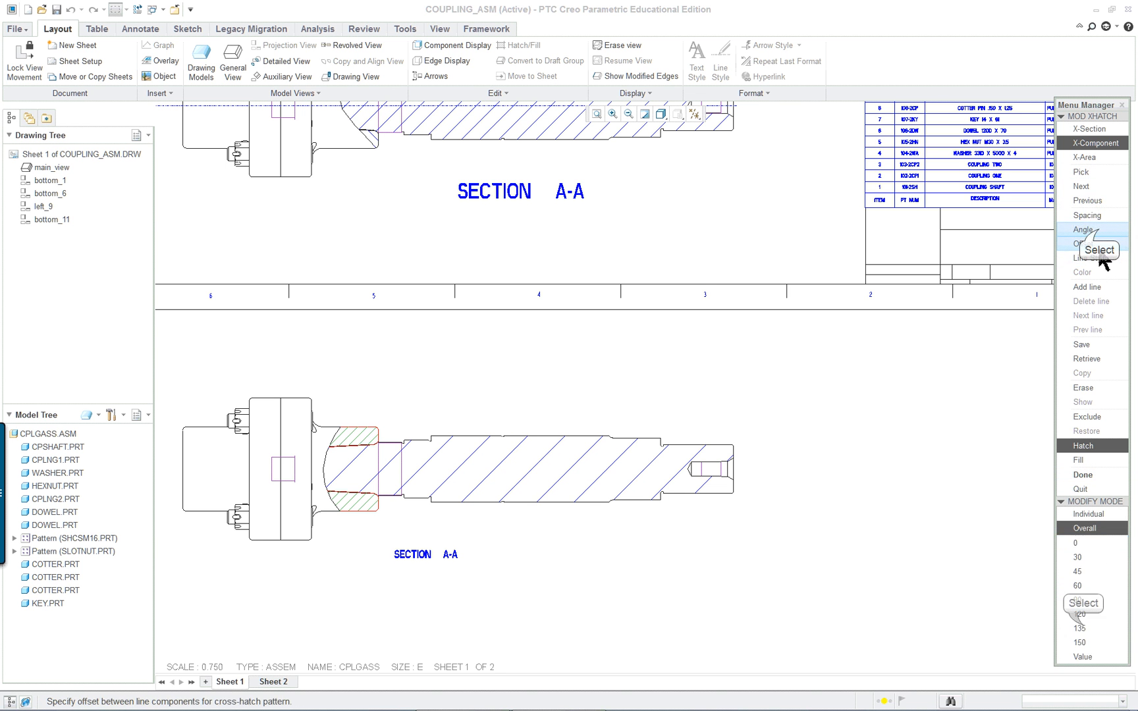
left_click(1078, 614)
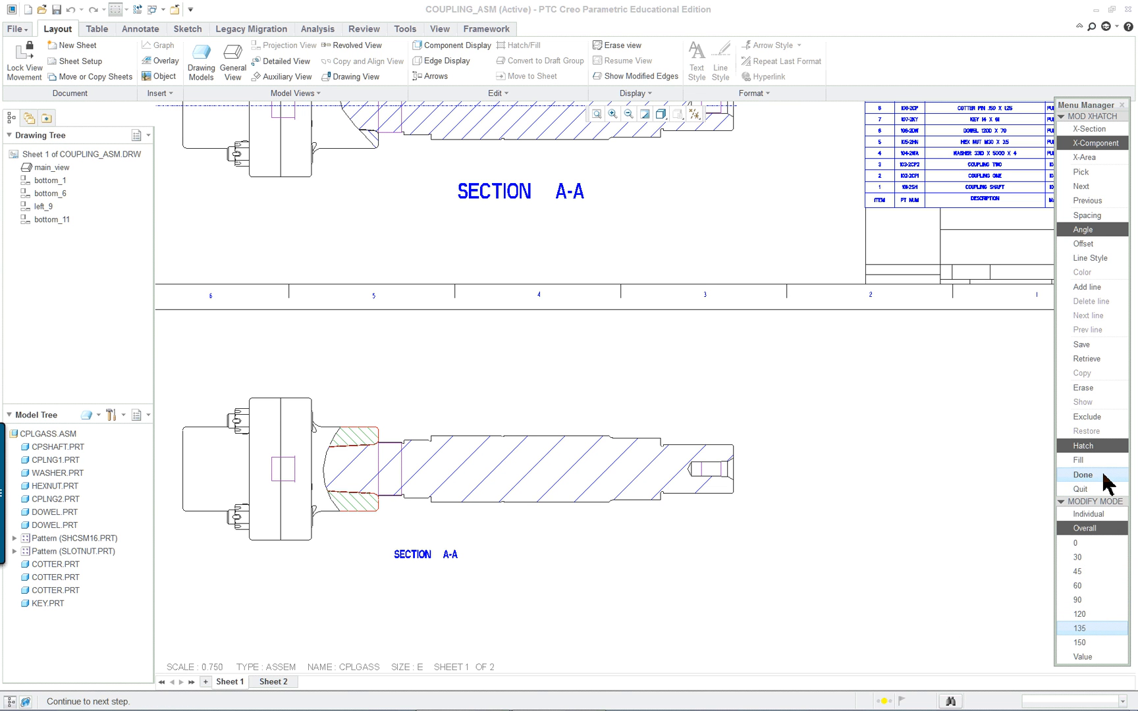
left_click(1082, 186)
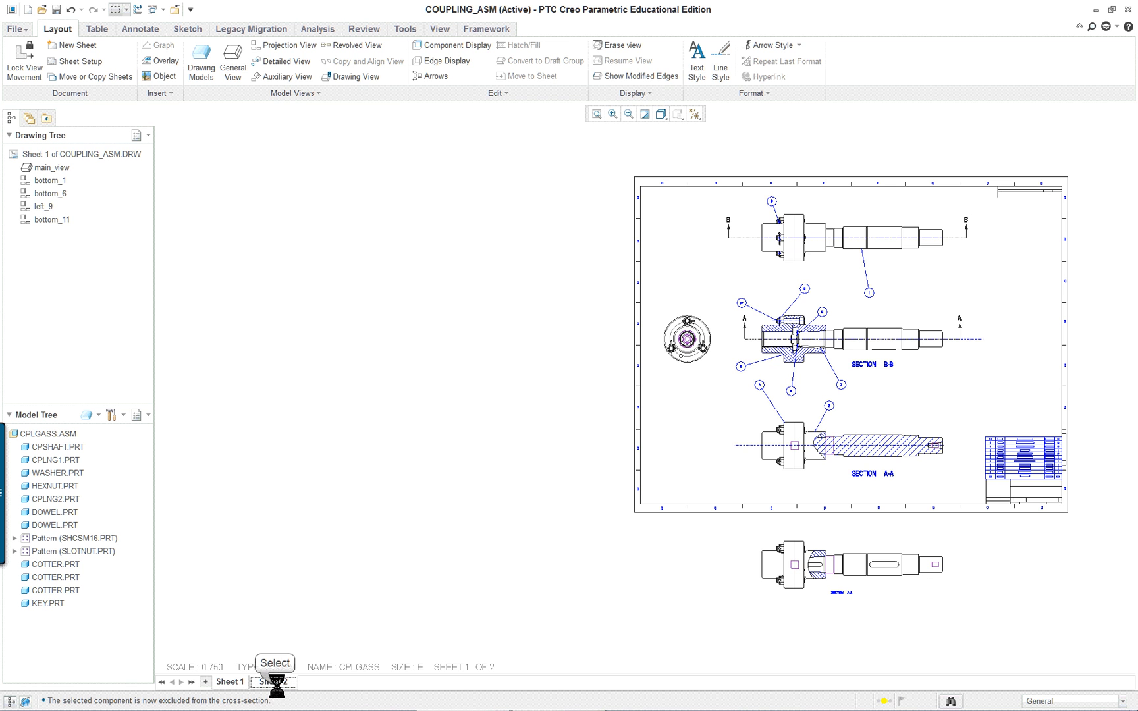
Show Sheet 2 with the exploded, ballooned coupling assembly
left_click(282, 682)
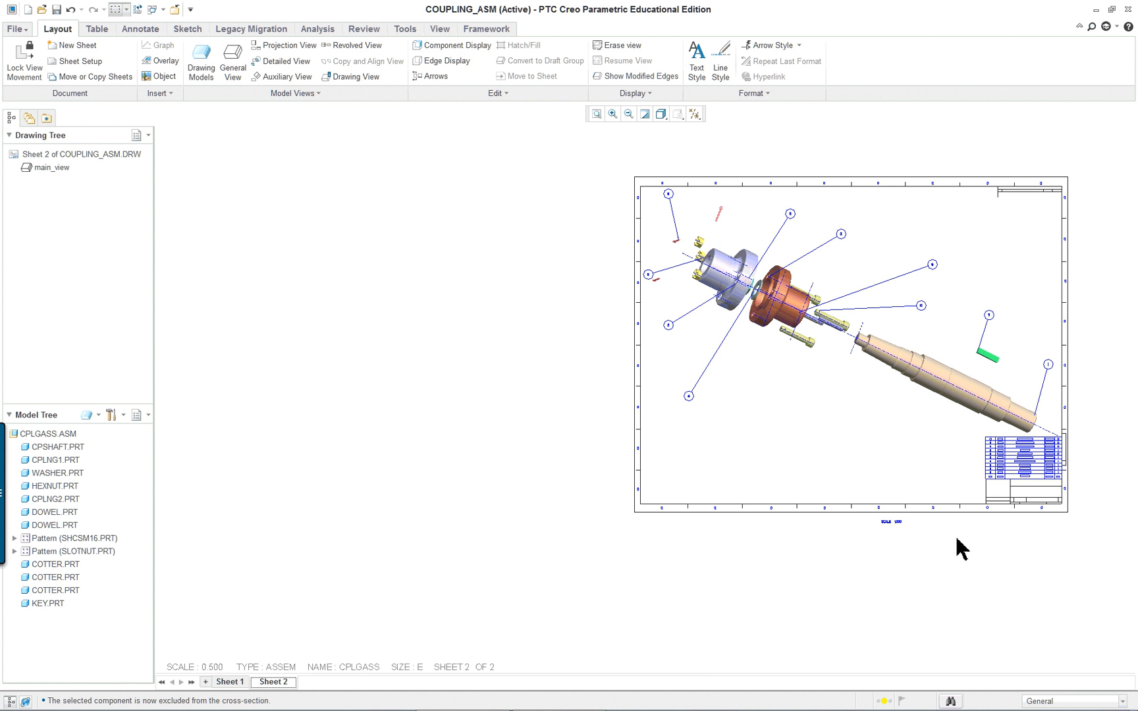
mouse_move(597, 114)
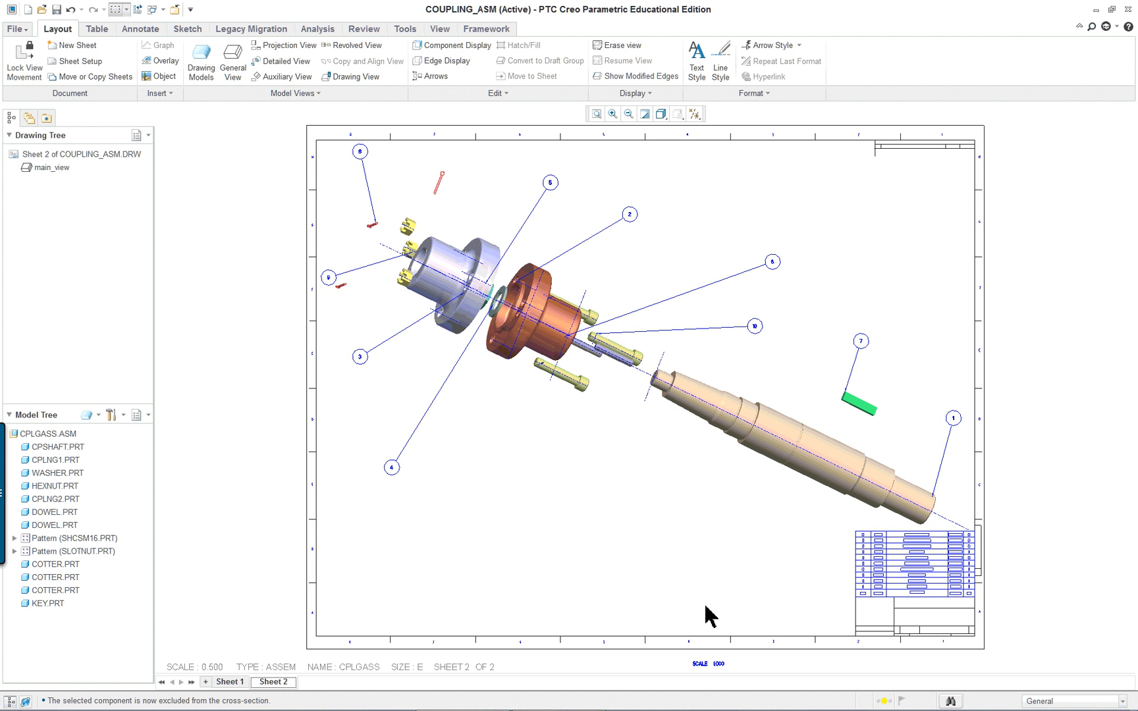
mouse_move(721, 615)
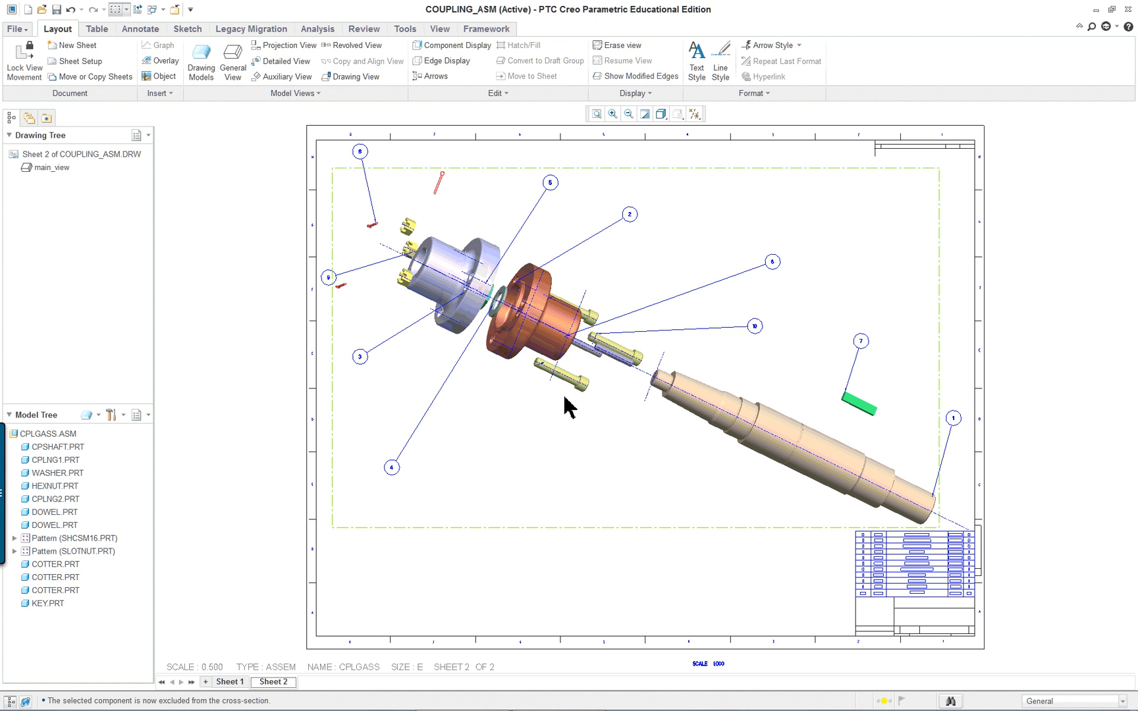
mouse_move(726, 478)
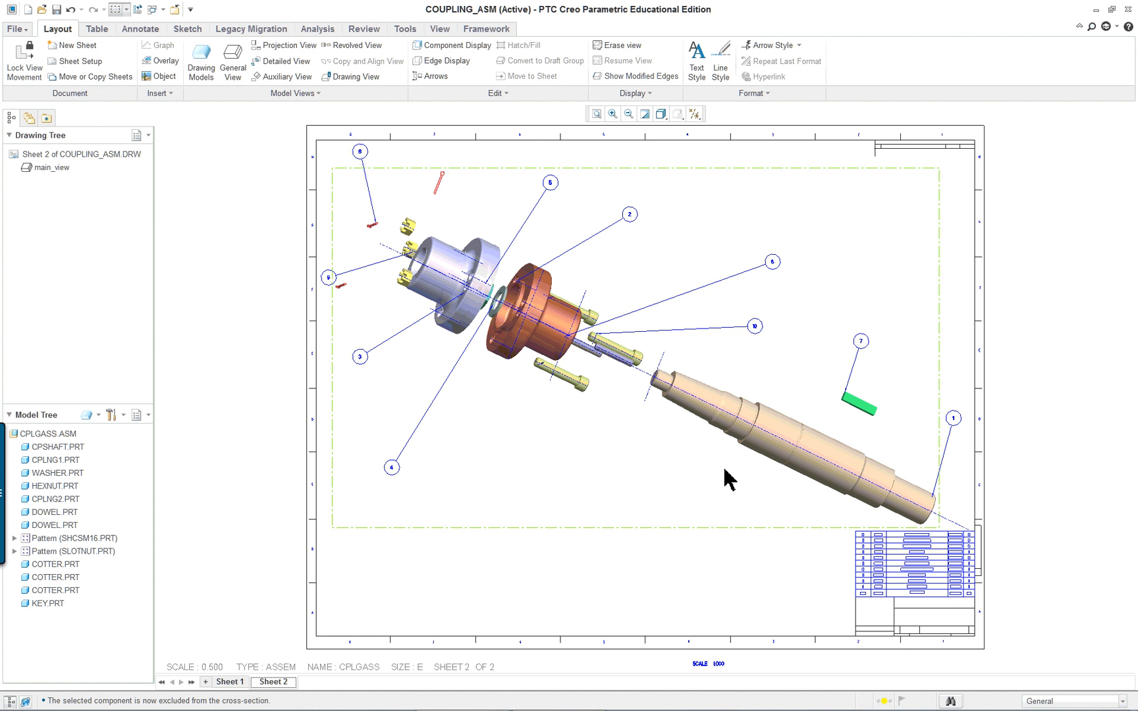
mouse_move(999, 505)
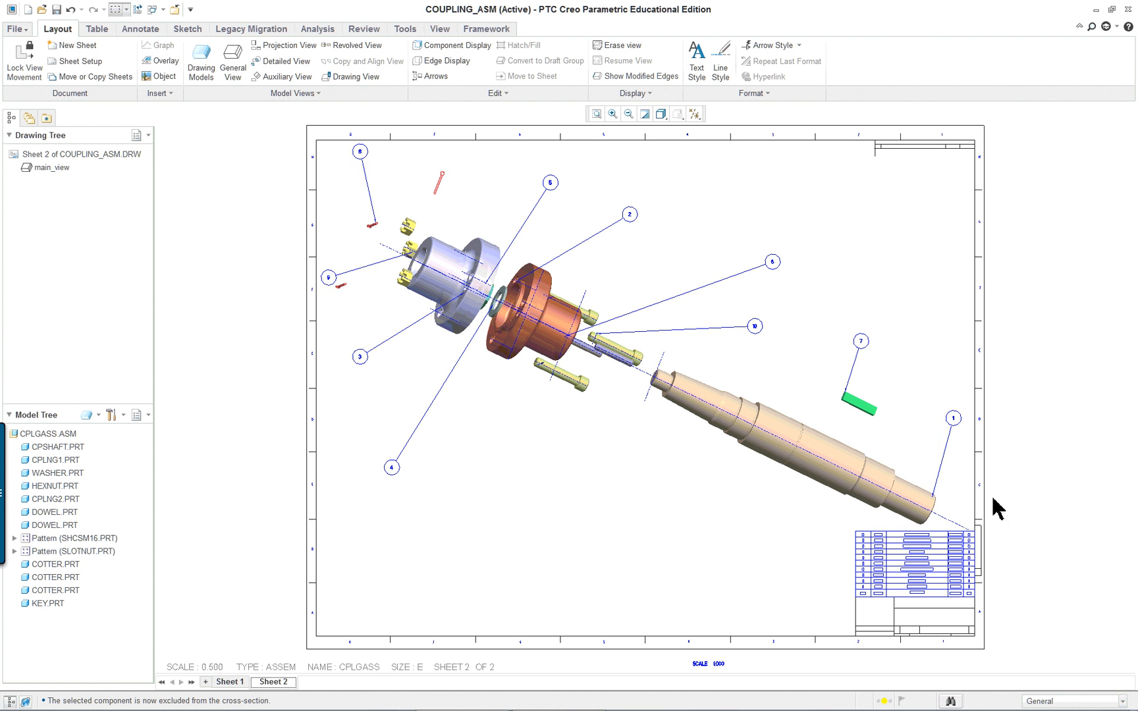
mouse_move(229, 682)
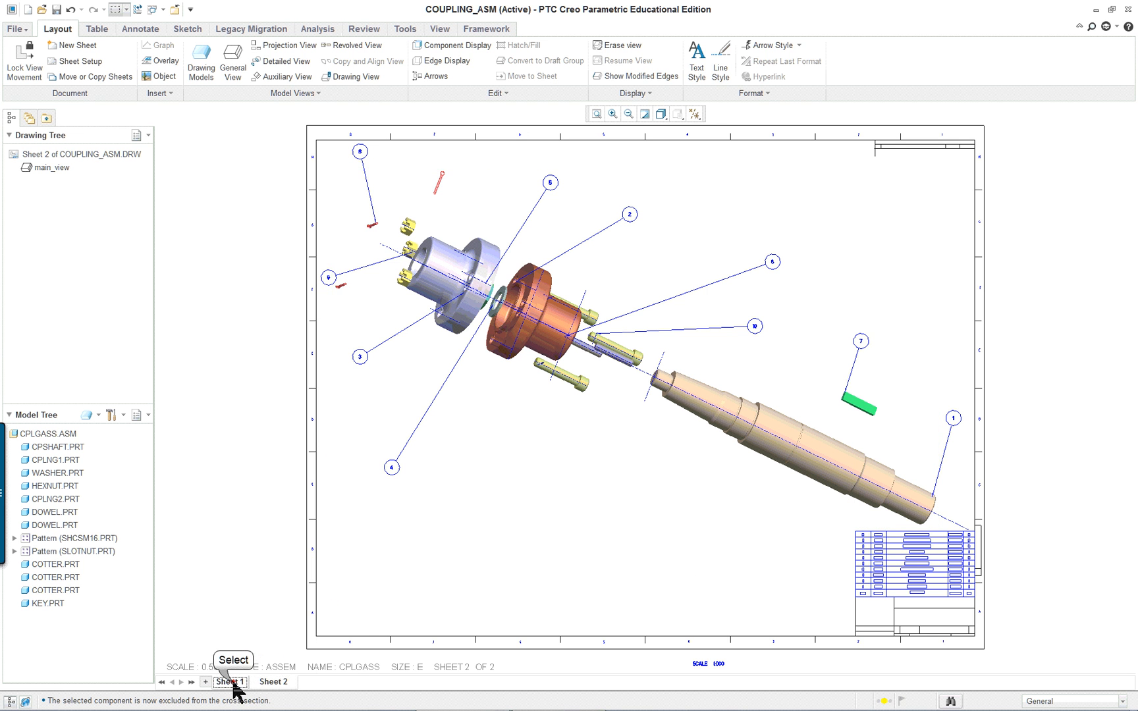
On Sheet 1, step through Detail A component hatches to the nut, then try filling the washer
left_click(228, 681)
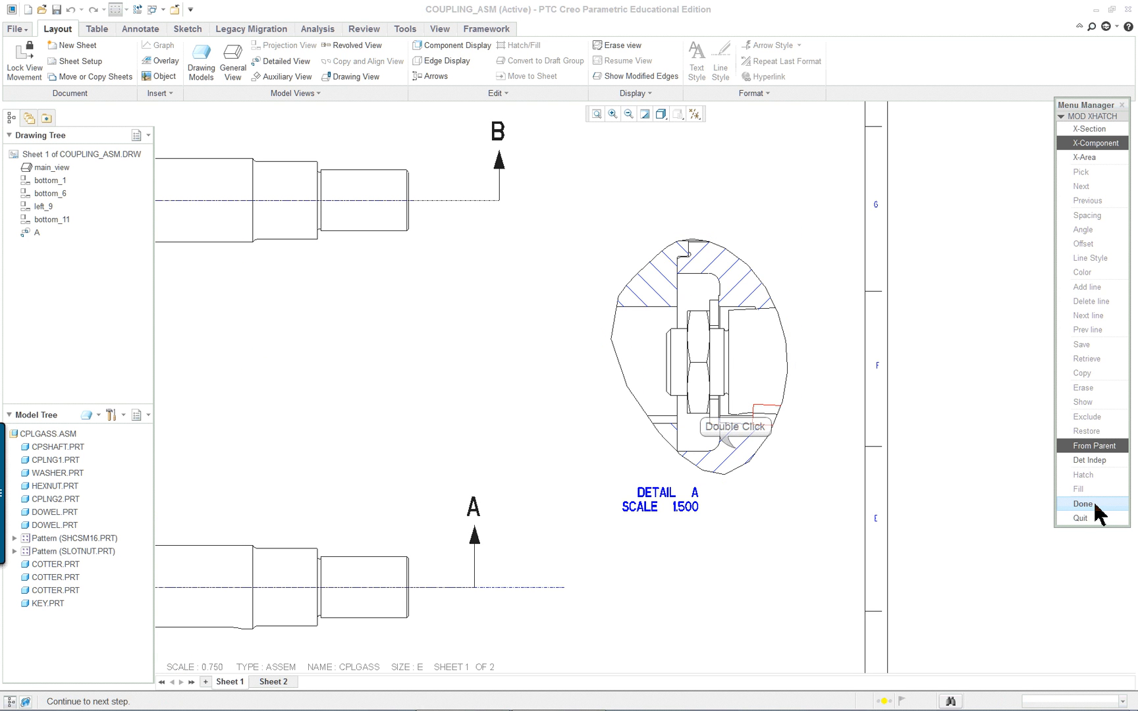
left_click(1095, 459)
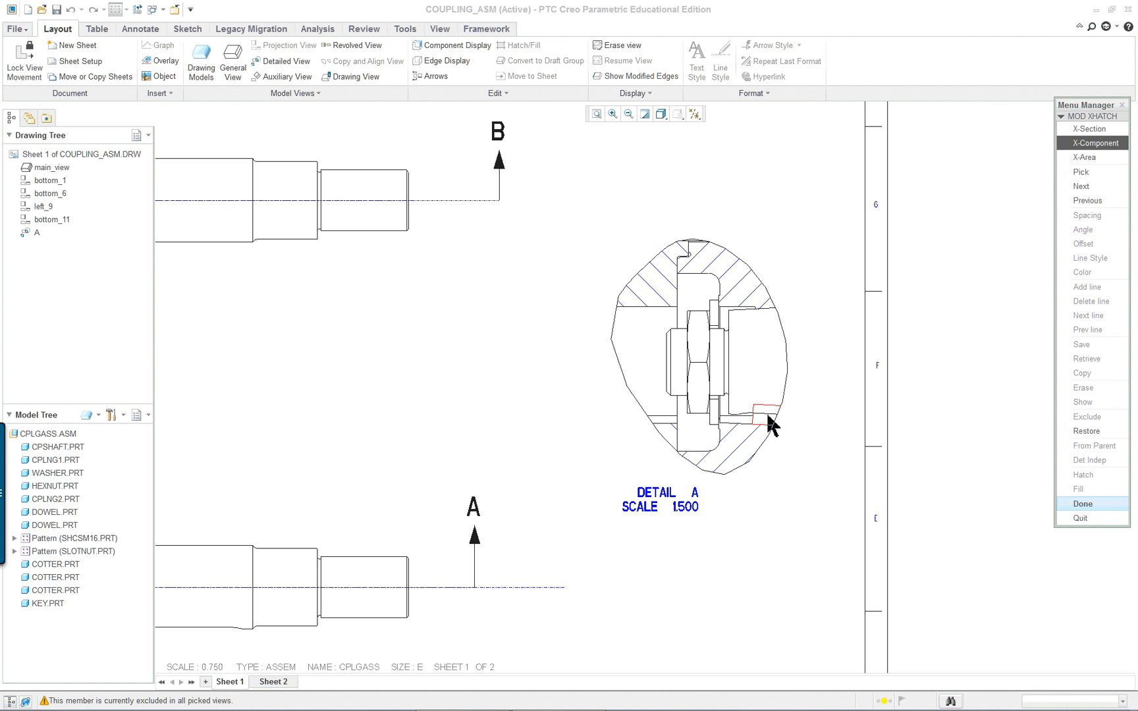
mouse_move(1039, 525)
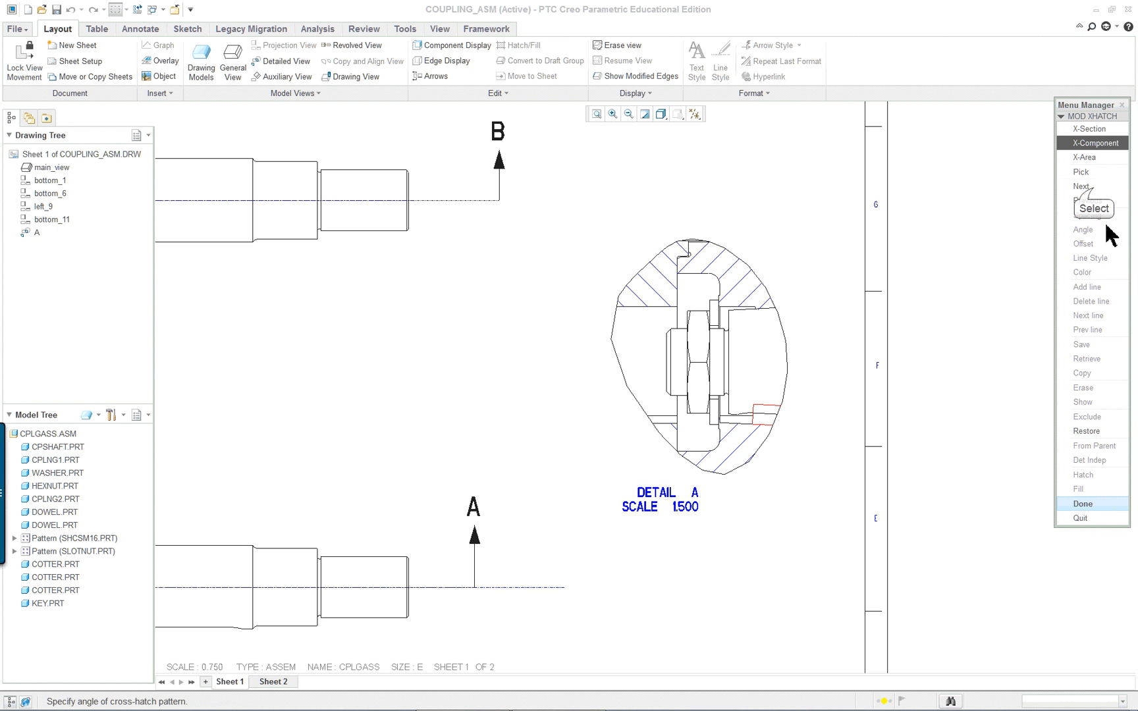
left_click(1080, 186)
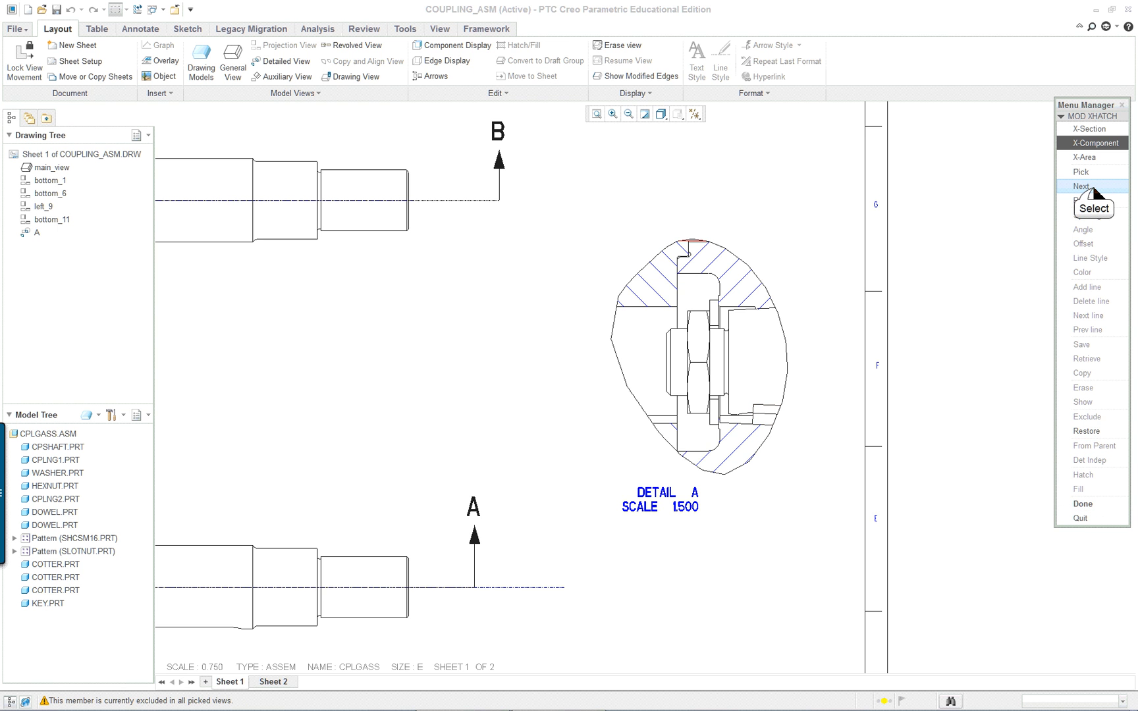
left_click(1081, 185)
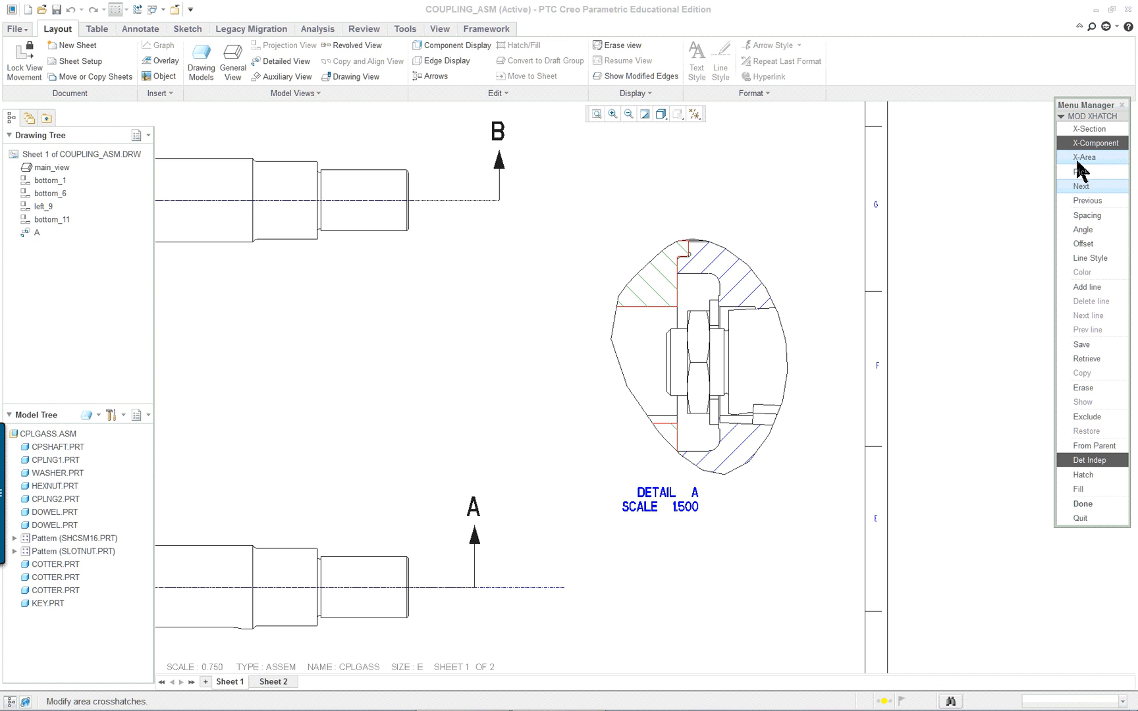
left_click(1081, 171)
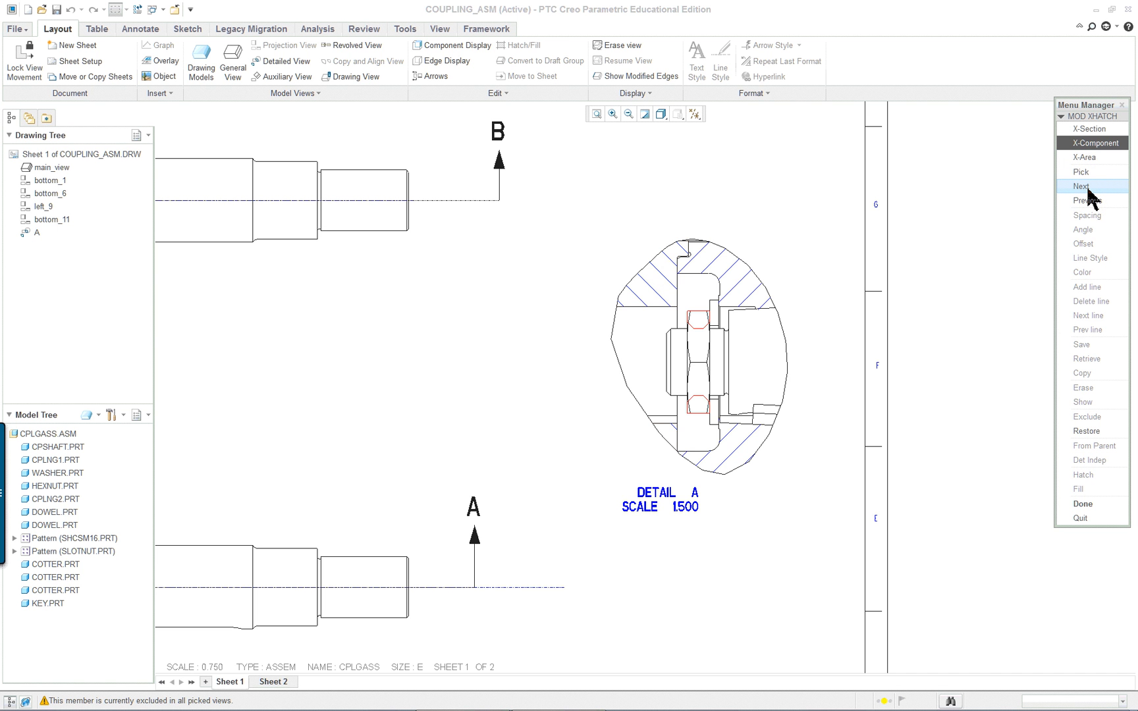
mouse_move(1095, 192)
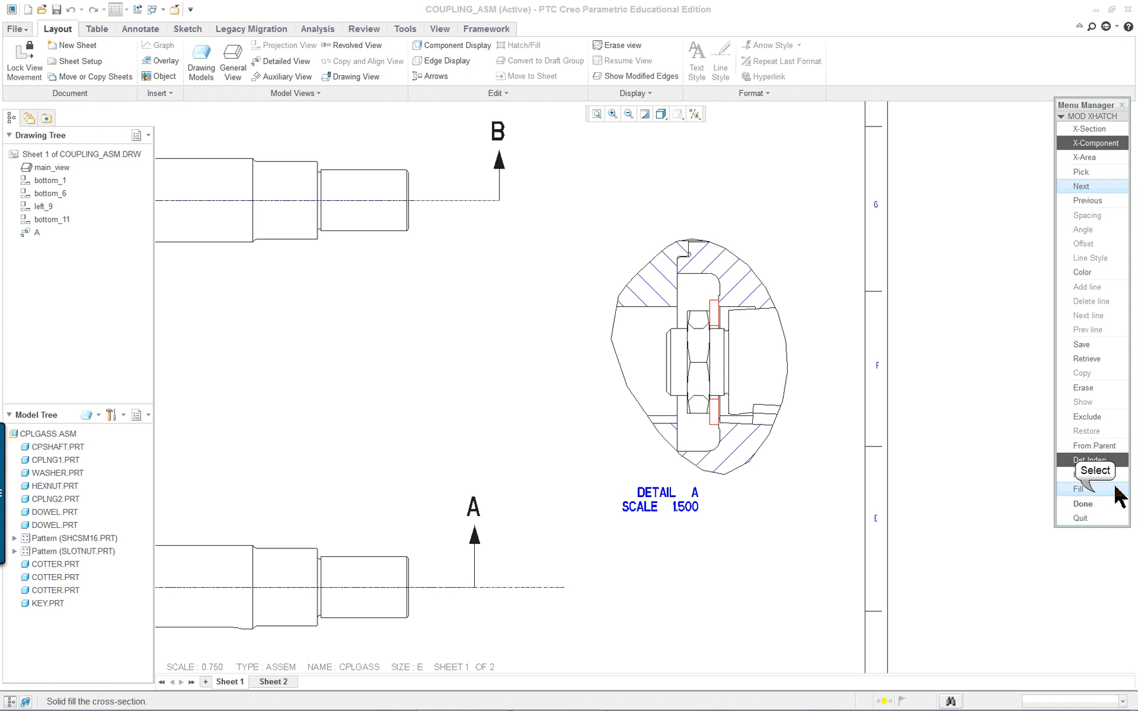
left_click(1076, 488)
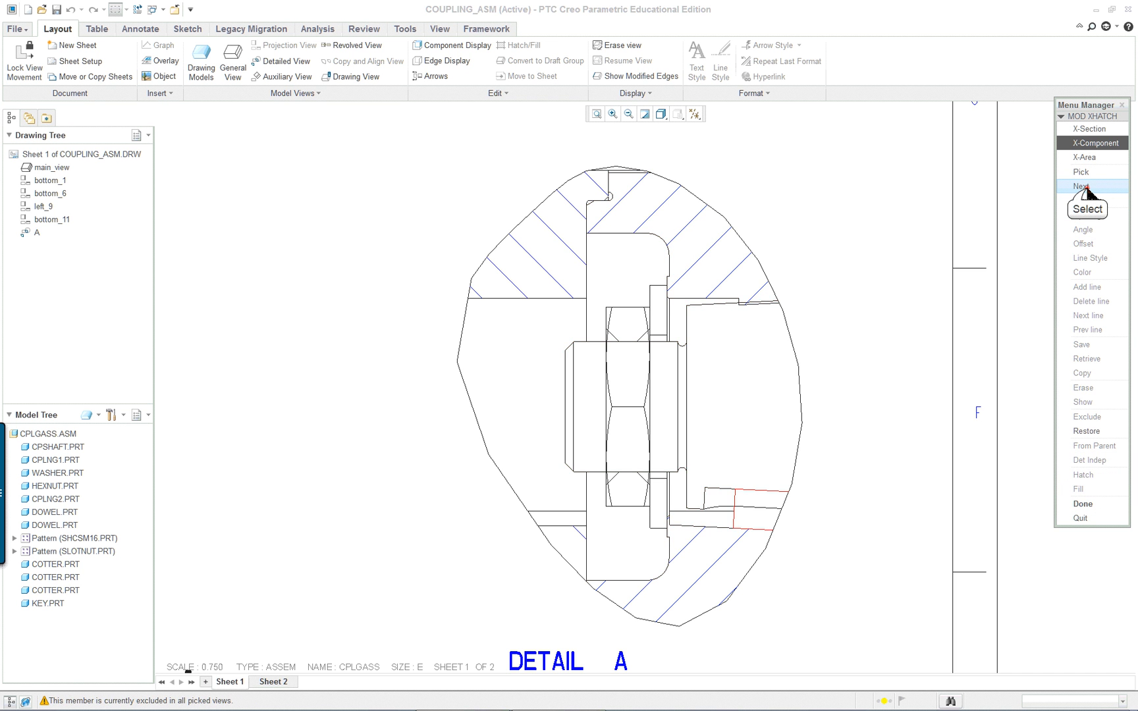
Step to the washer's hatching in Detail A and end hatch editing
left_click(1080, 186)
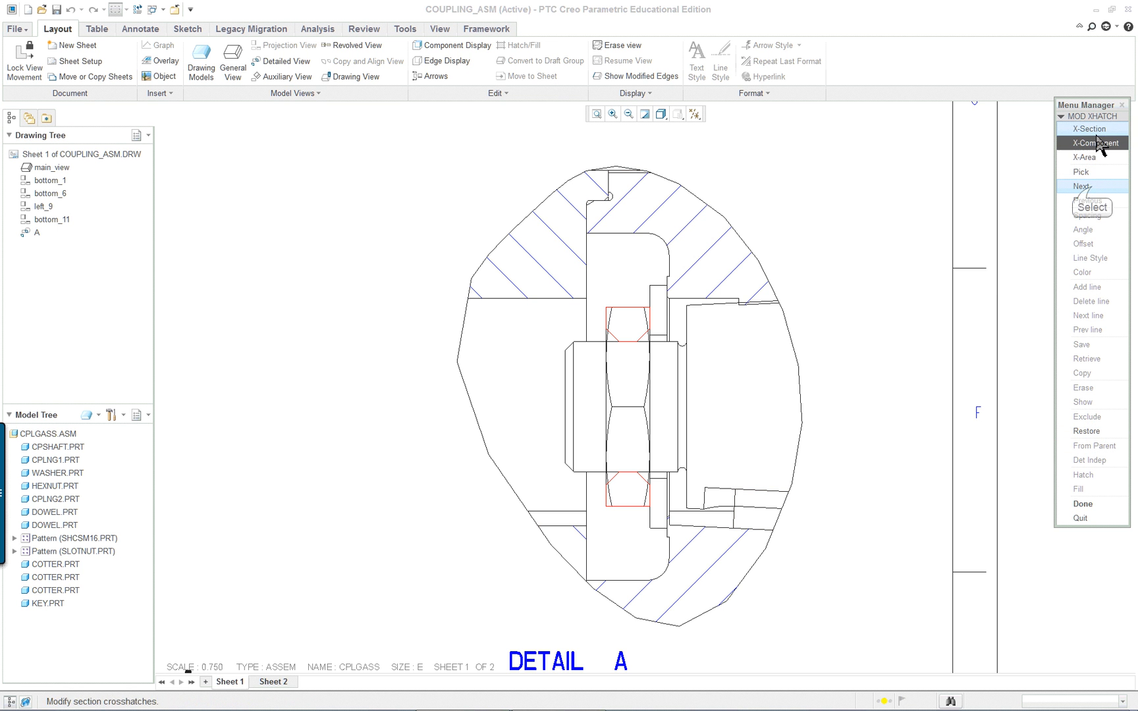
left_click(1081, 186)
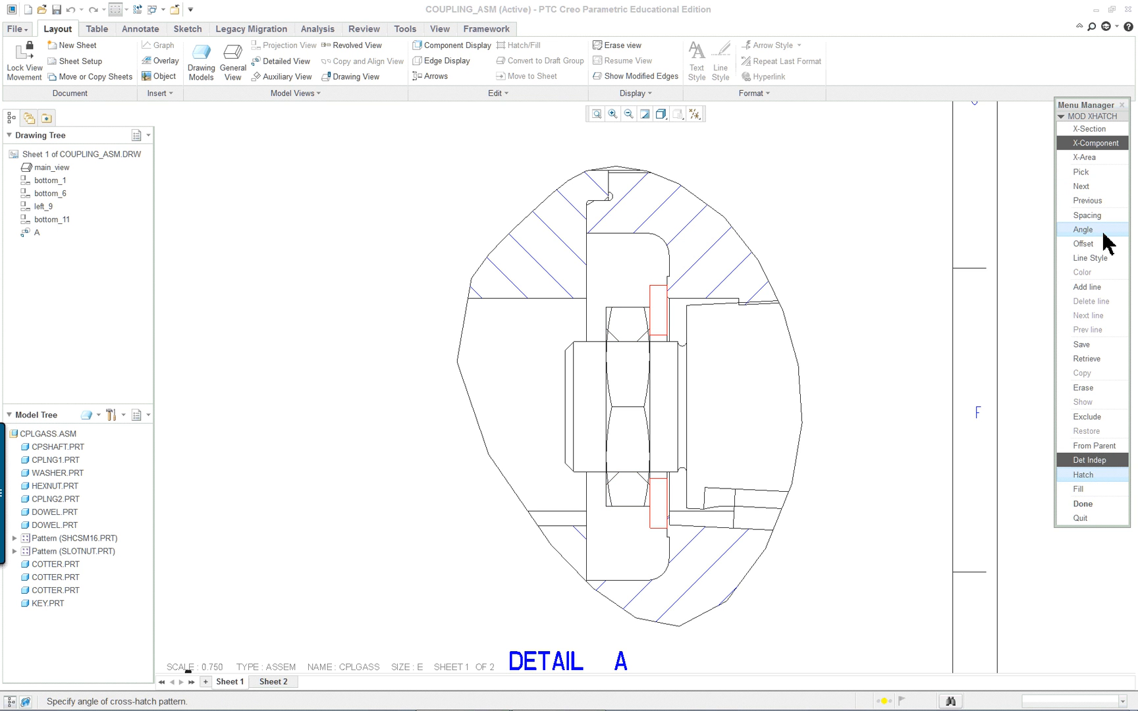
left_click(1087, 215)
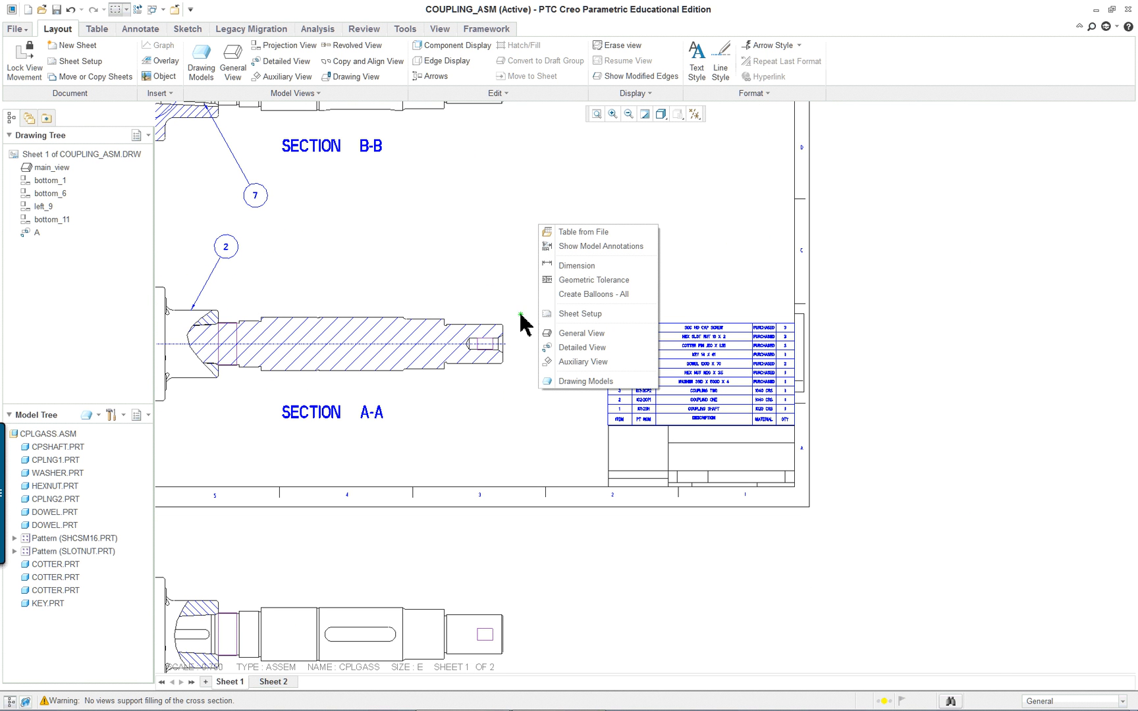
mouse_move(518, 436)
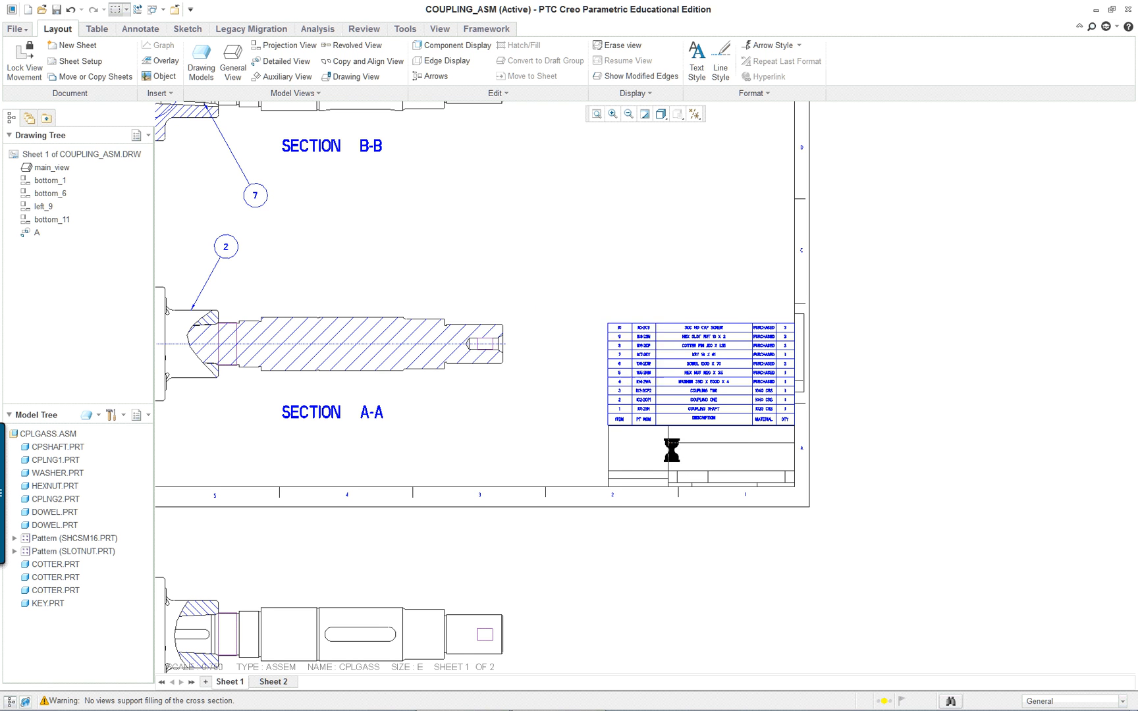
Browse for a Sheet 1 format file and navigate to the 3-0 course folder
left_click(73, 62)
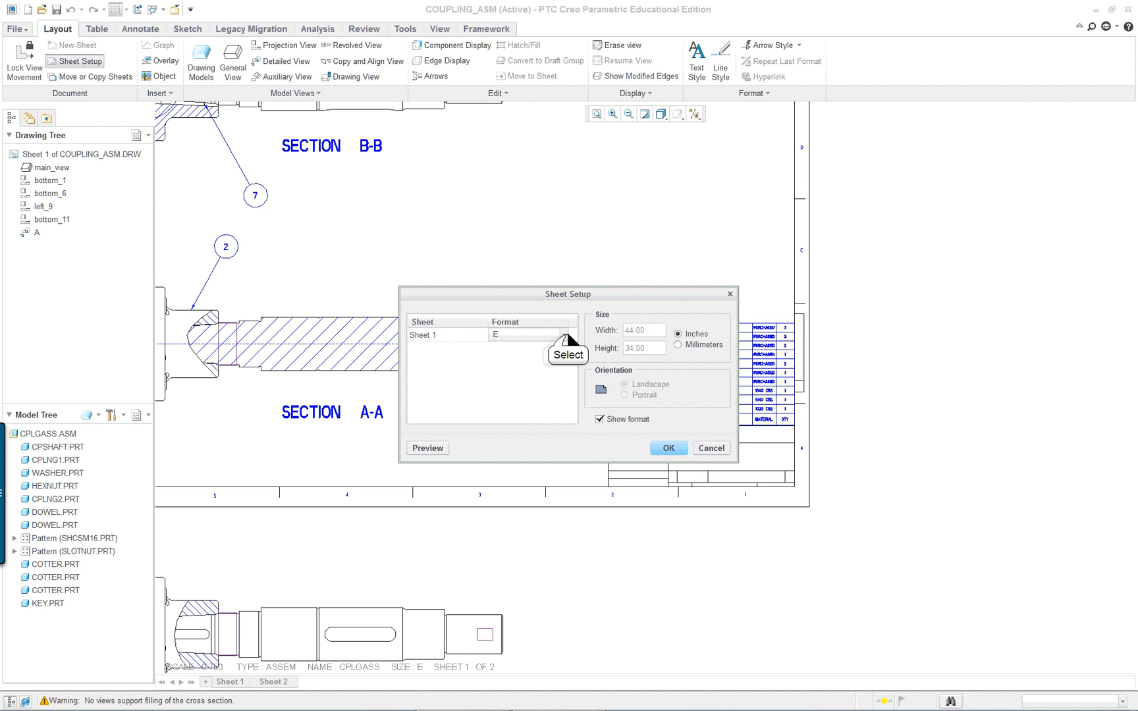
left_click(560, 334)
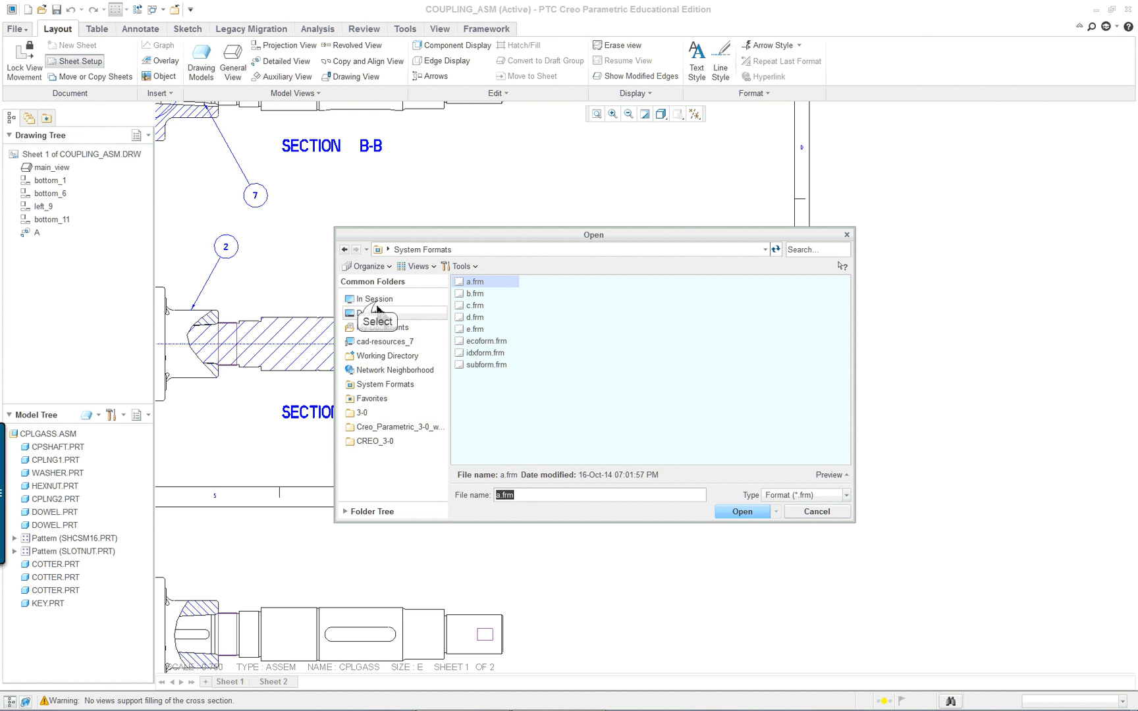
left_click(375, 299)
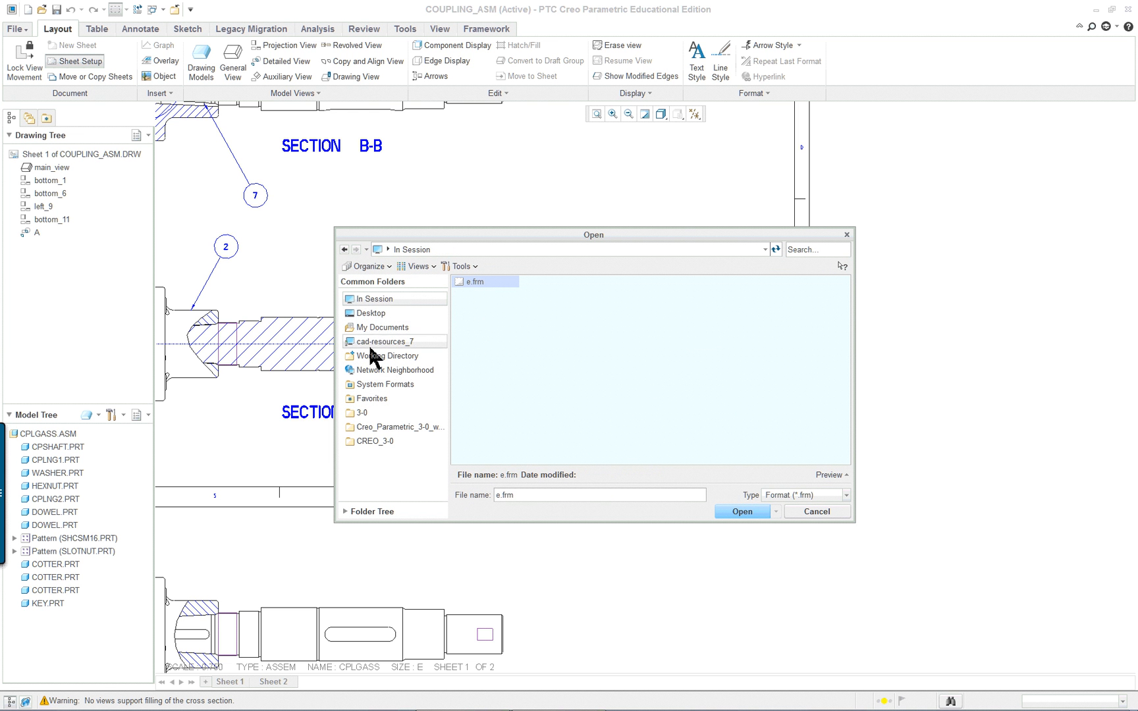
mouse_move(408, 402)
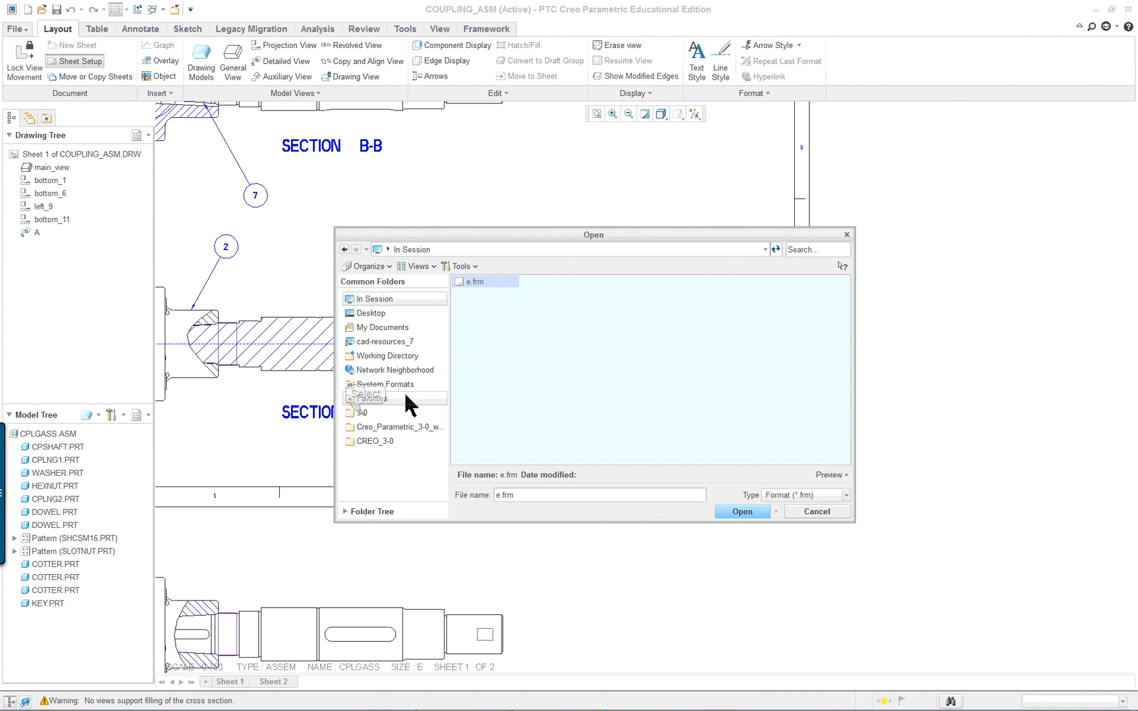
left_click(361, 412)
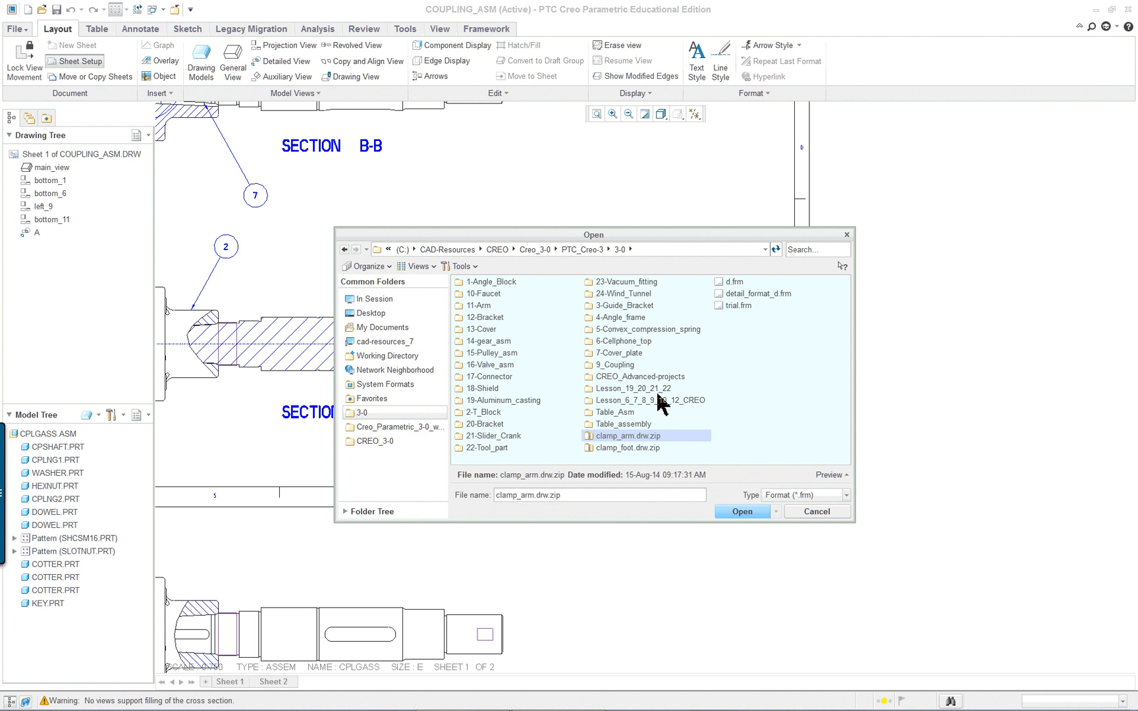
Load asm_format_e.frm from the Lesson_6_7_8_9_10_12_CREO folder
double_click(661, 401)
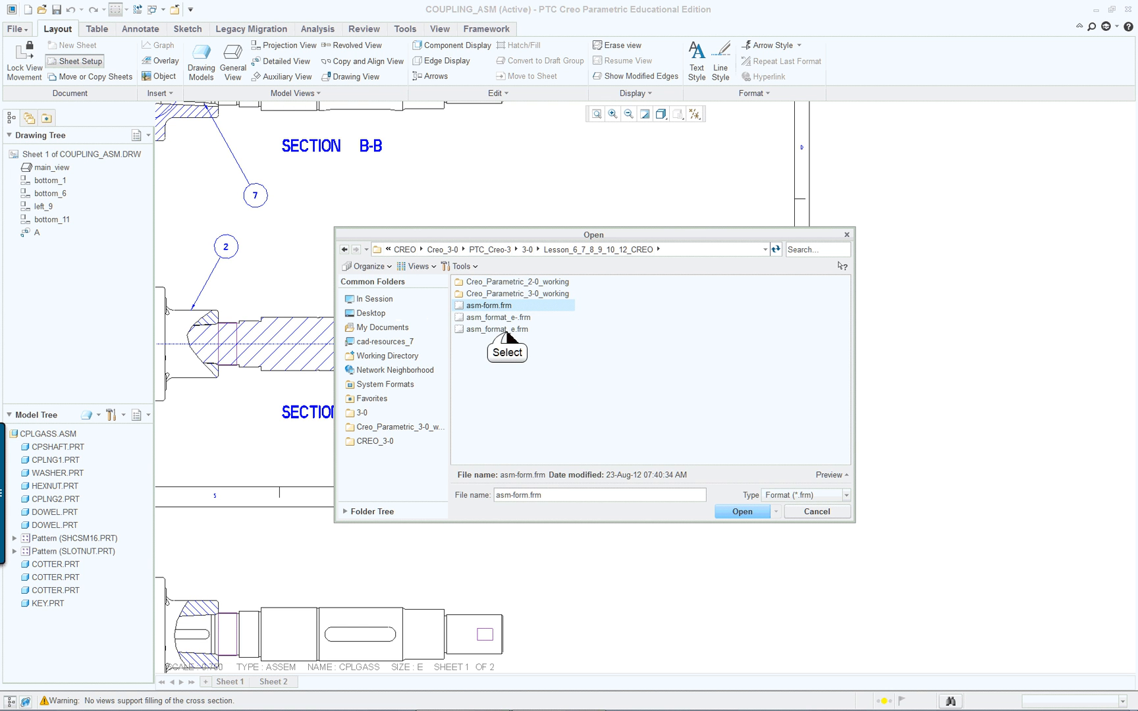
left_click(497, 329)
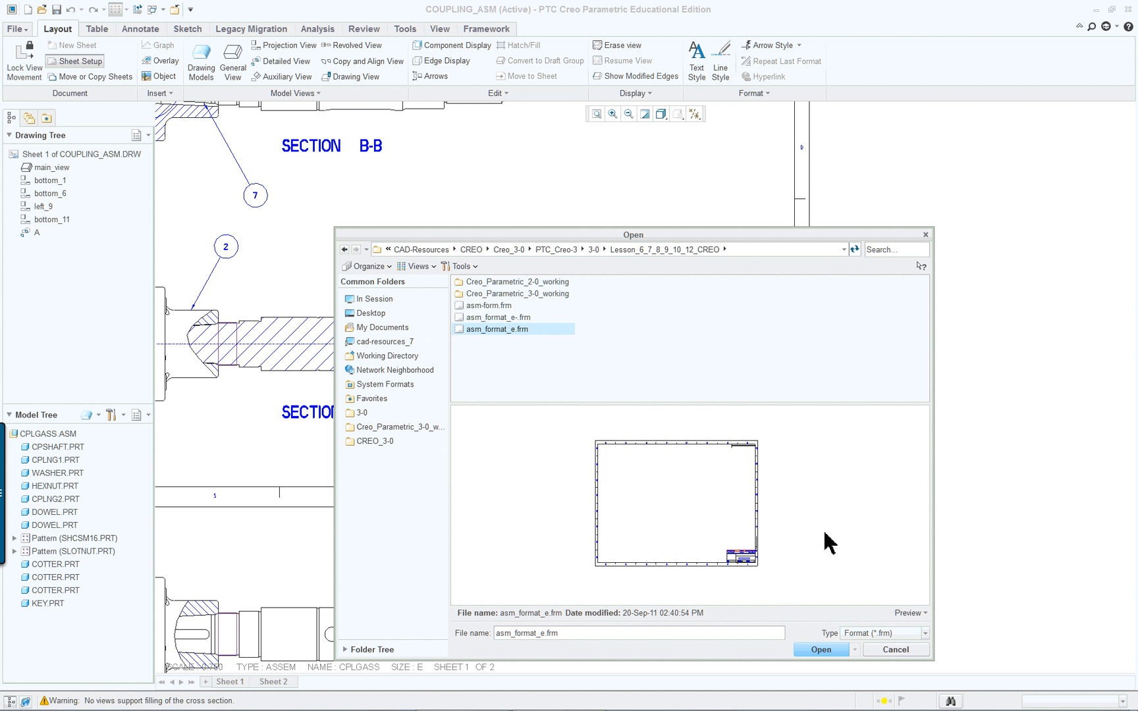
mouse_move(850, 567)
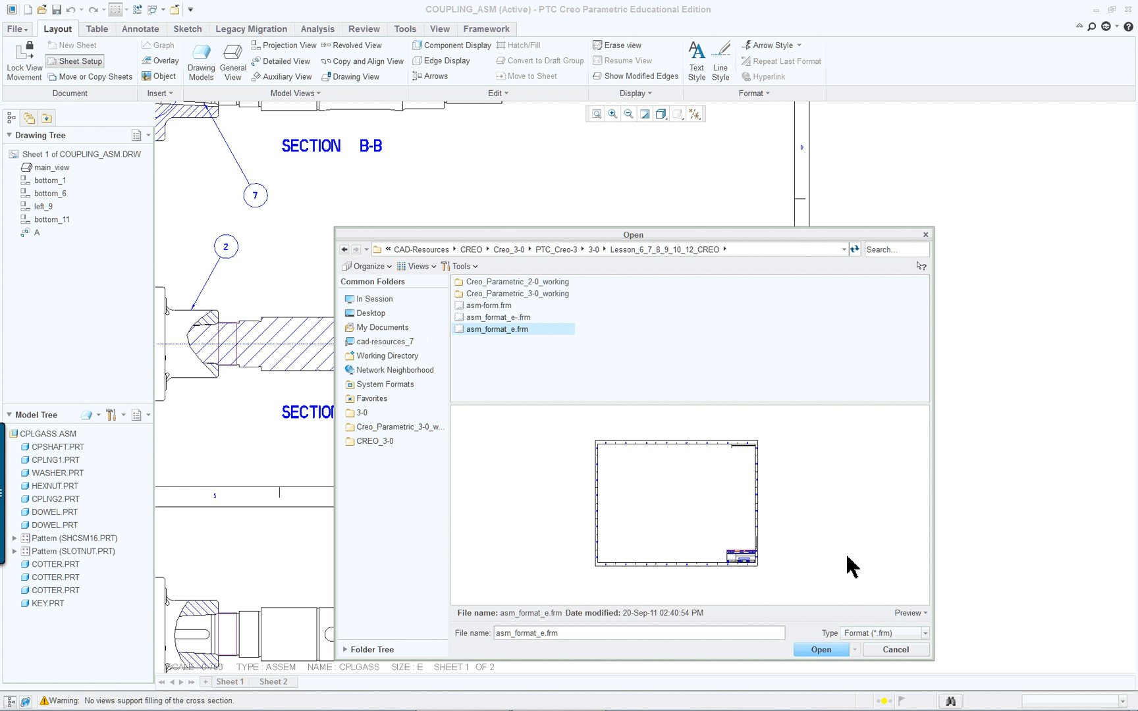
mouse_move(830, 657)
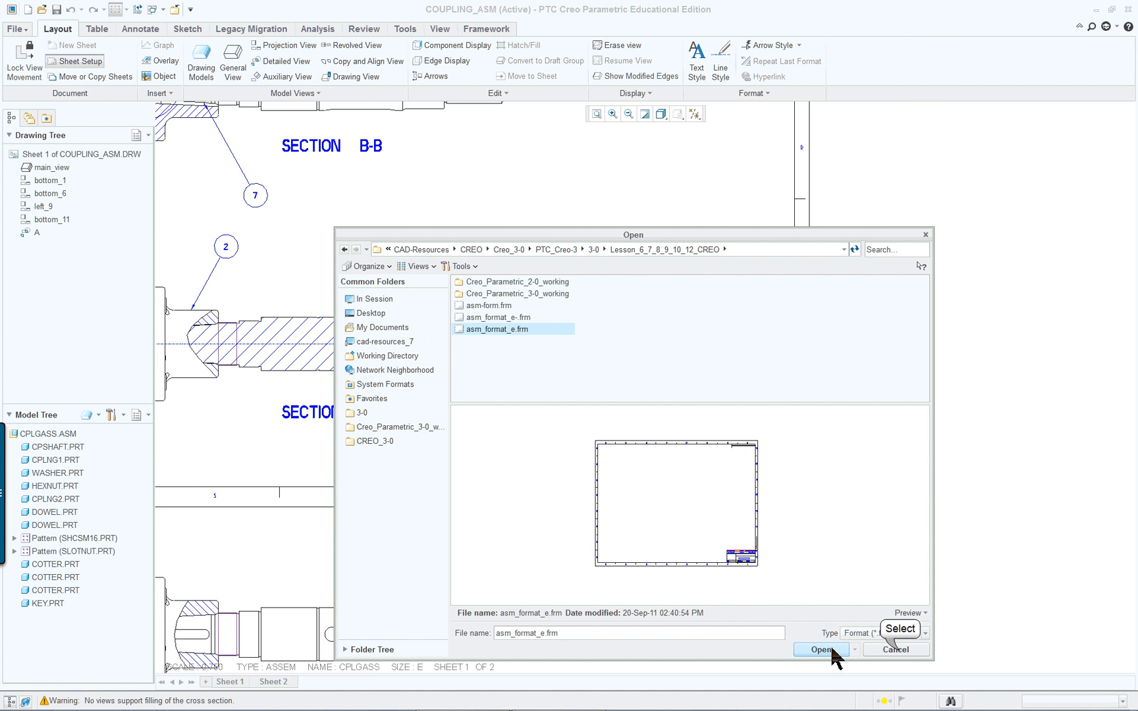
left_click(821, 649)
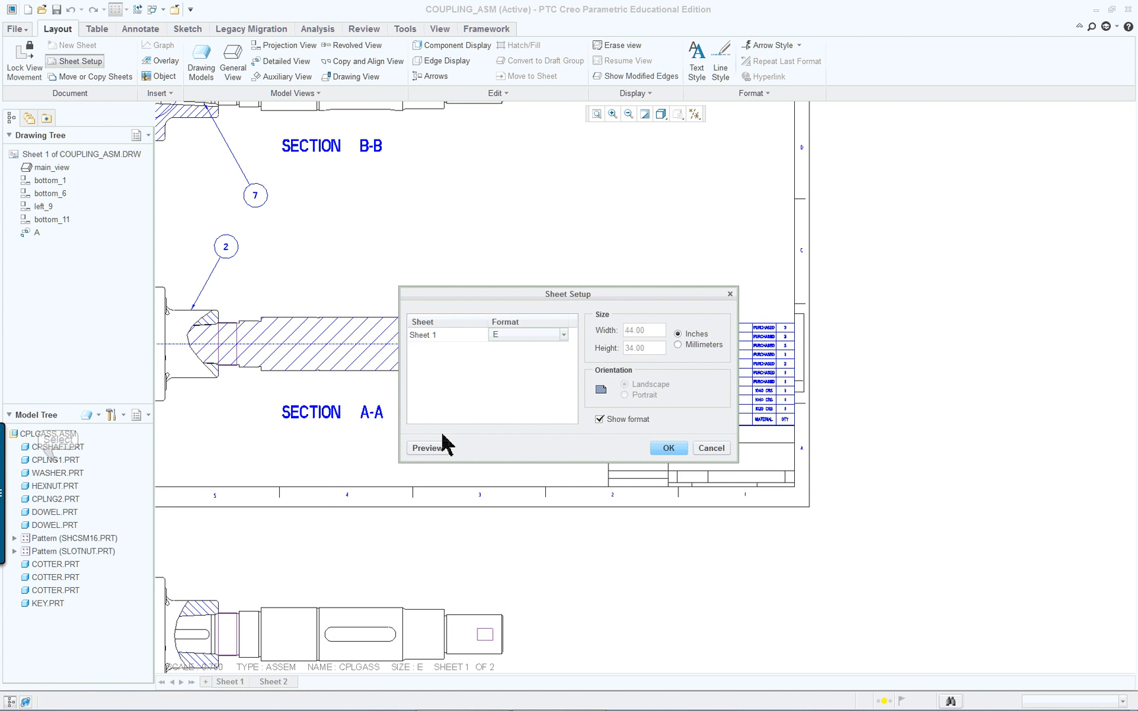
Open CPLNG1.PRT from the Model Tree and confirm the sheet format change
right_click(49, 459)
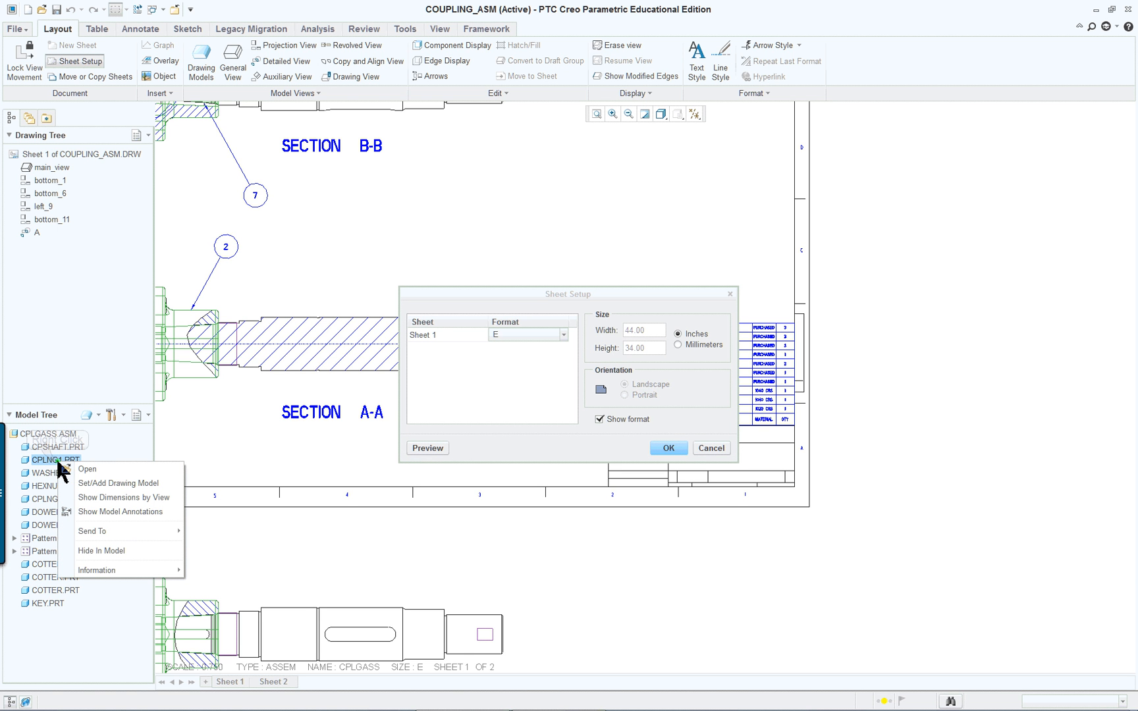
mouse_move(676, 471)
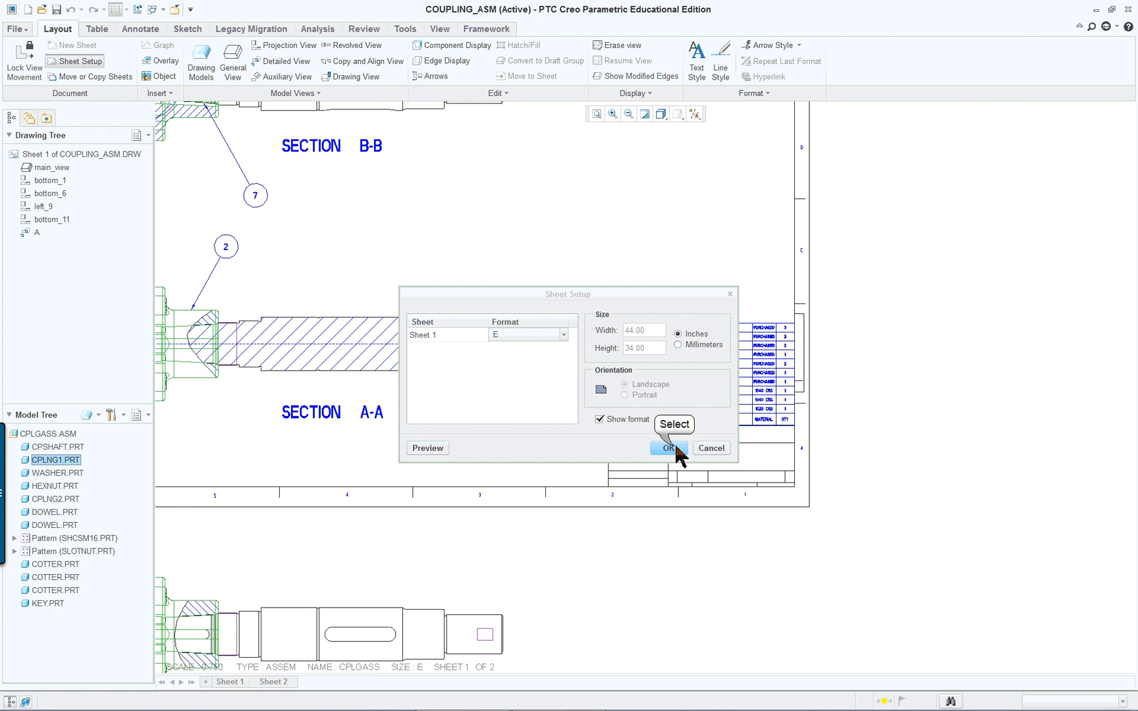
left_click(667, 448)
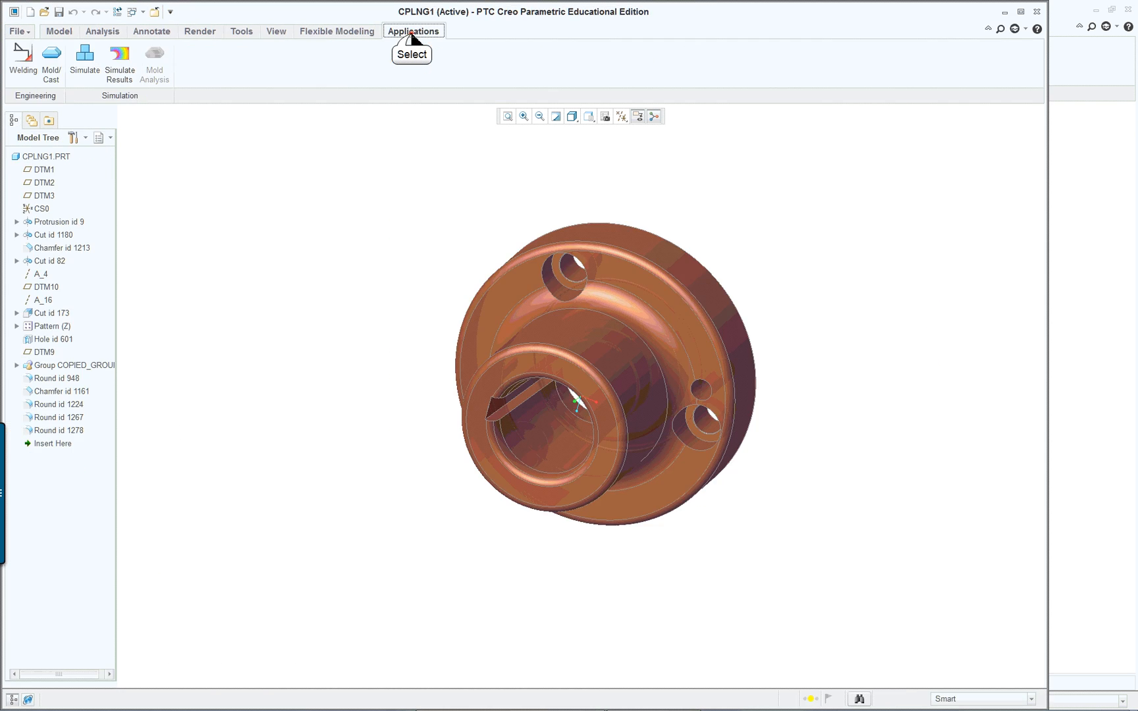
left_click(240, 31)
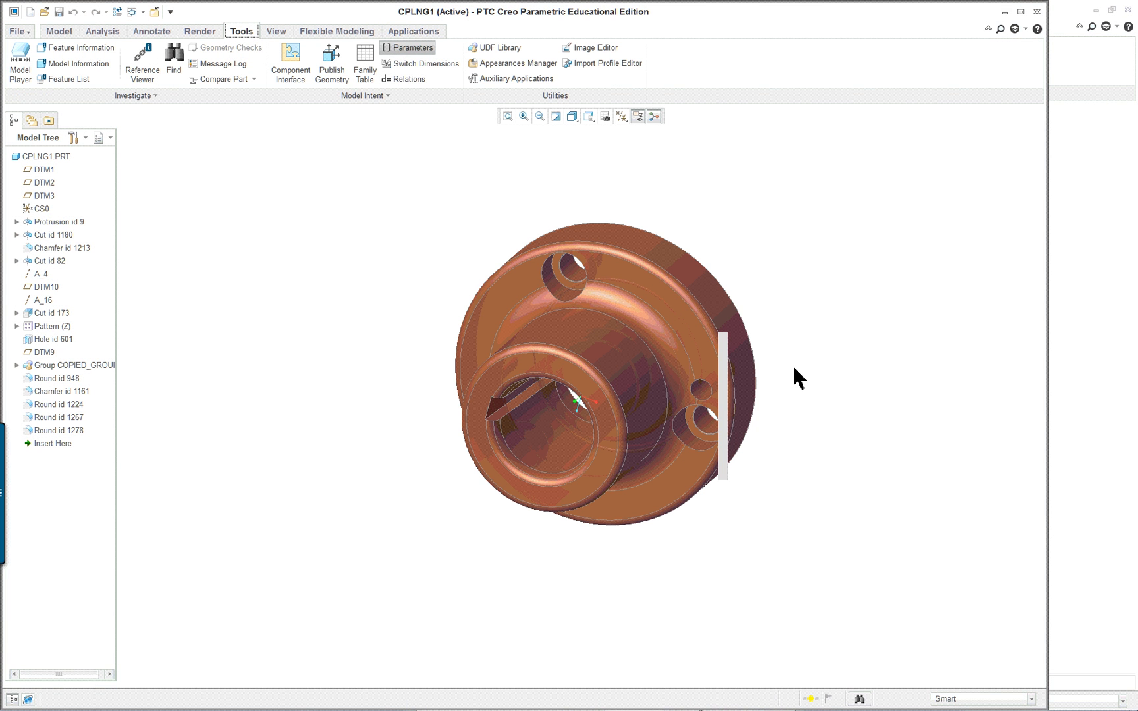
left_click(414, 48)
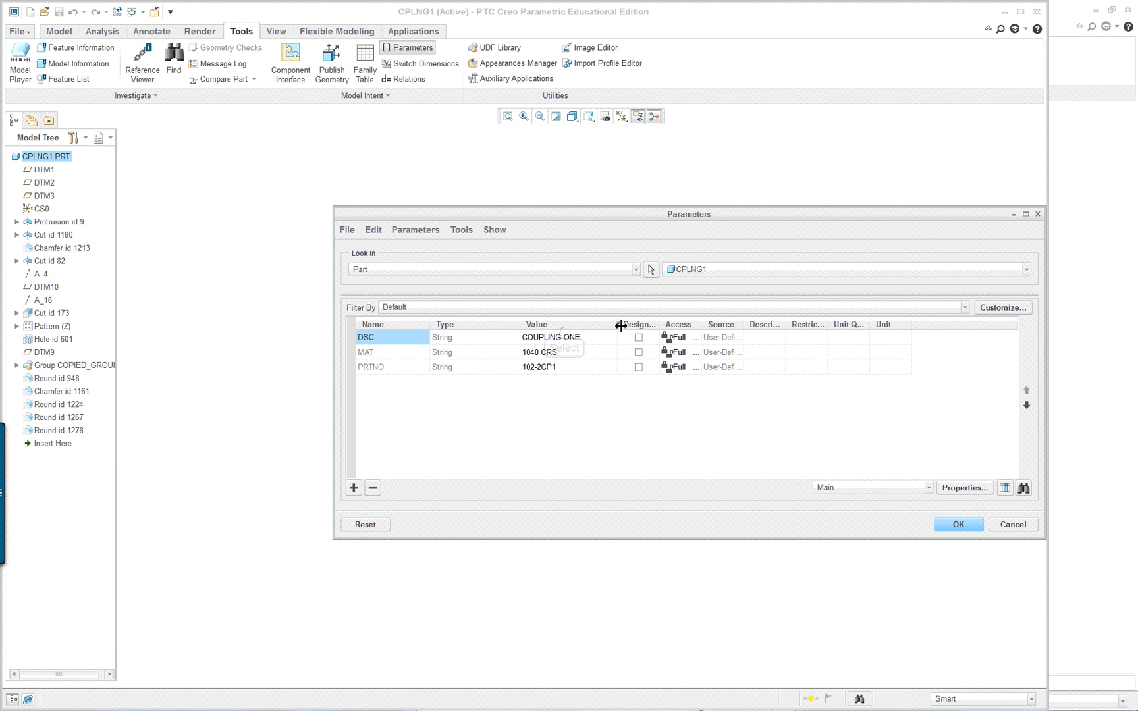
mouse_move(759, 363)
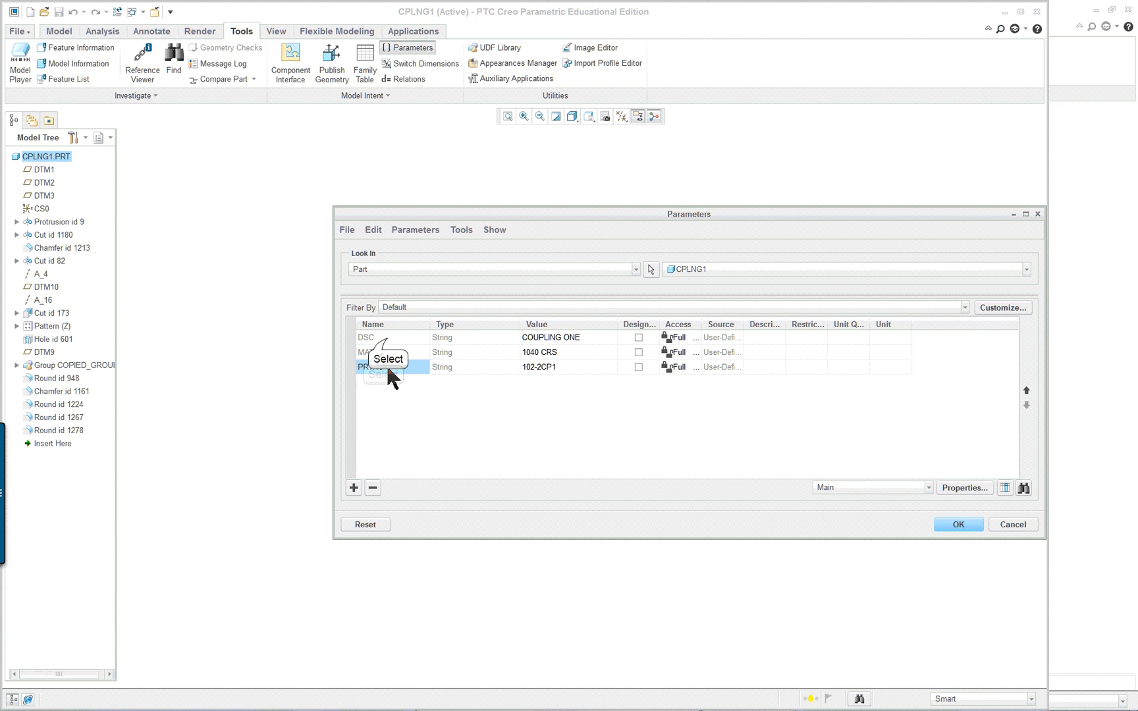
left_click(379, 352)
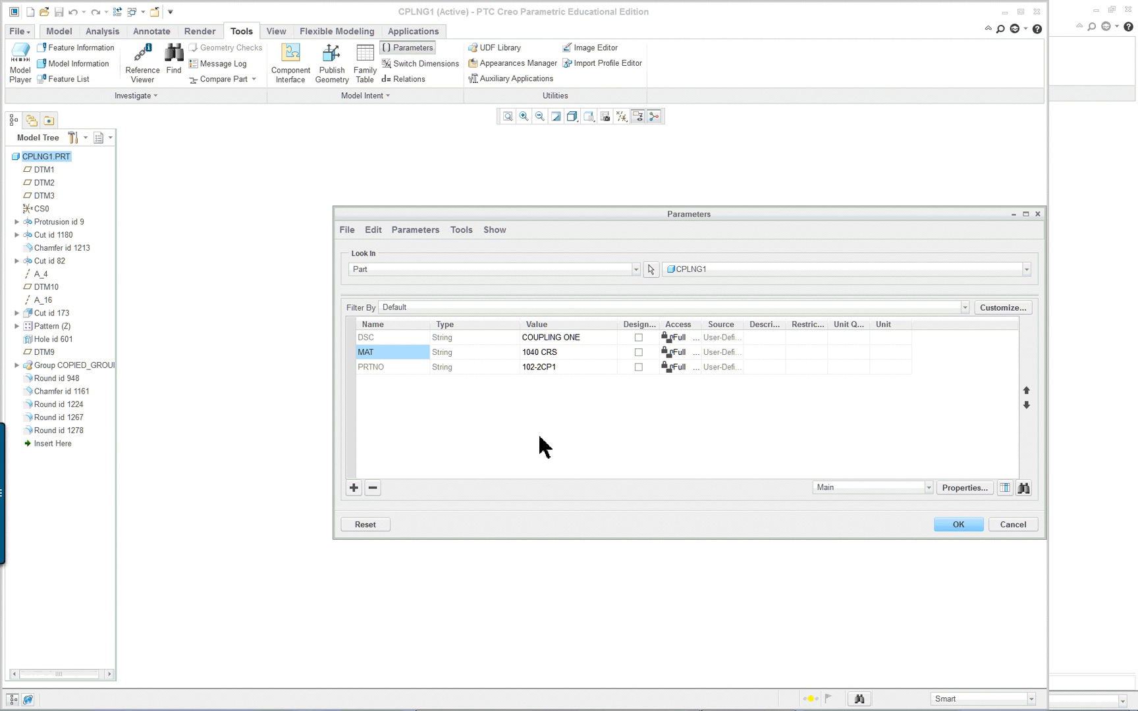
mouse_move(487, 280)
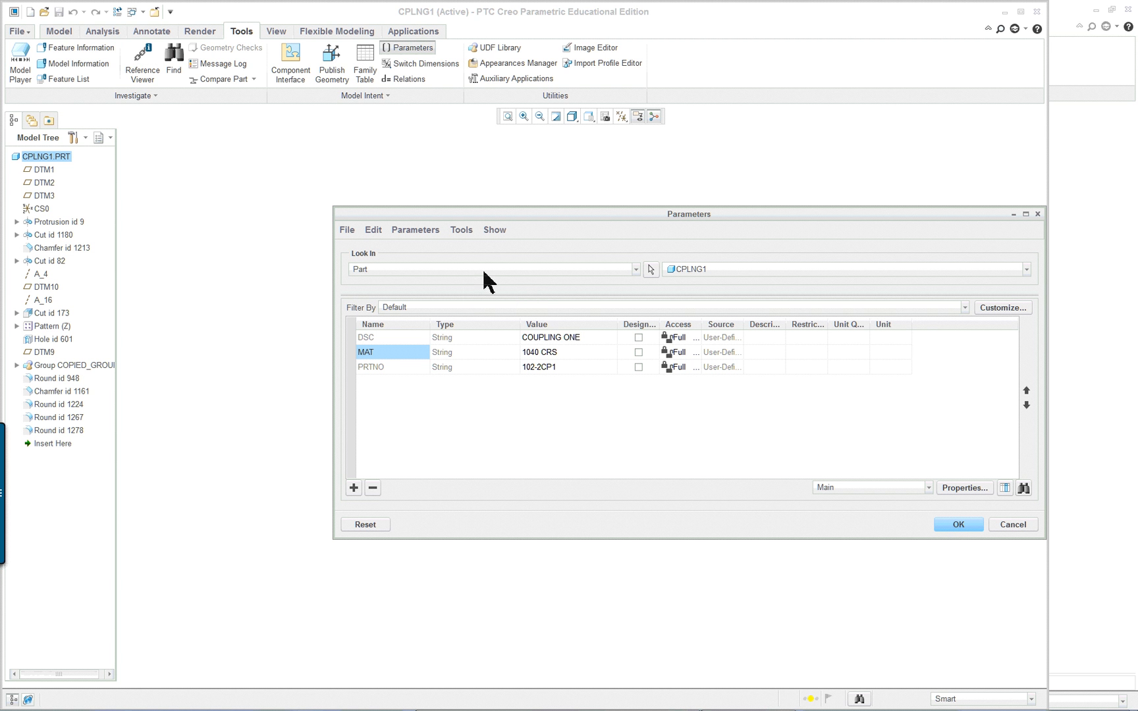
mouse_move(399, 358)
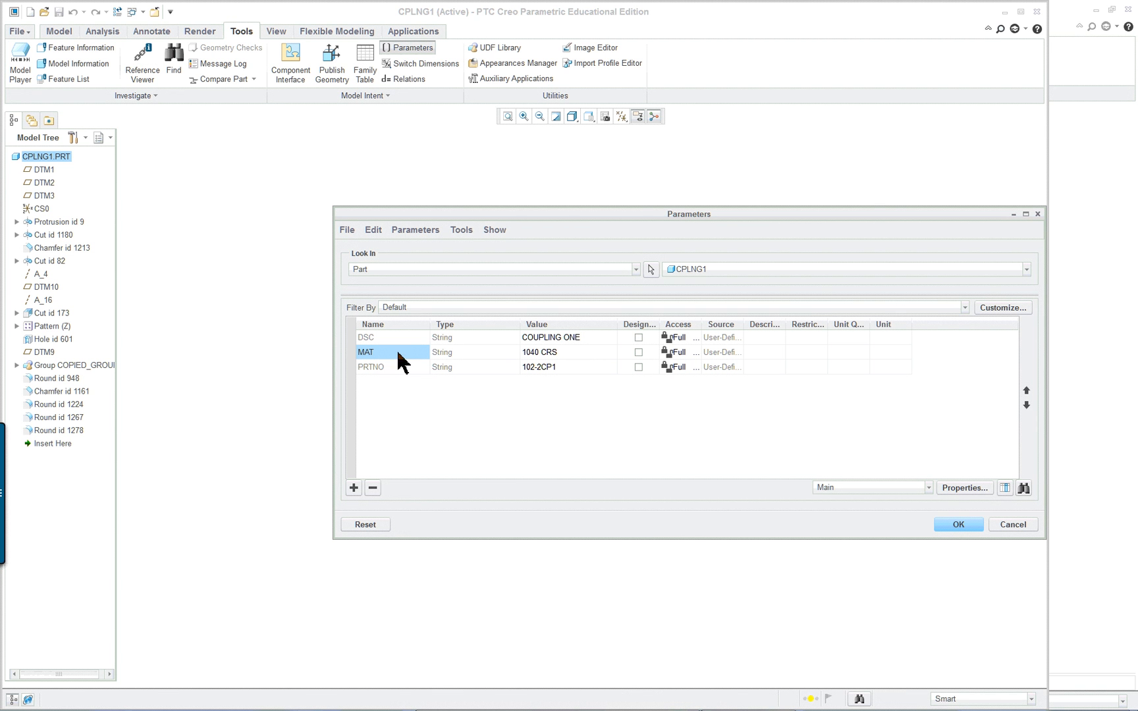
mouse_move(357, 372)
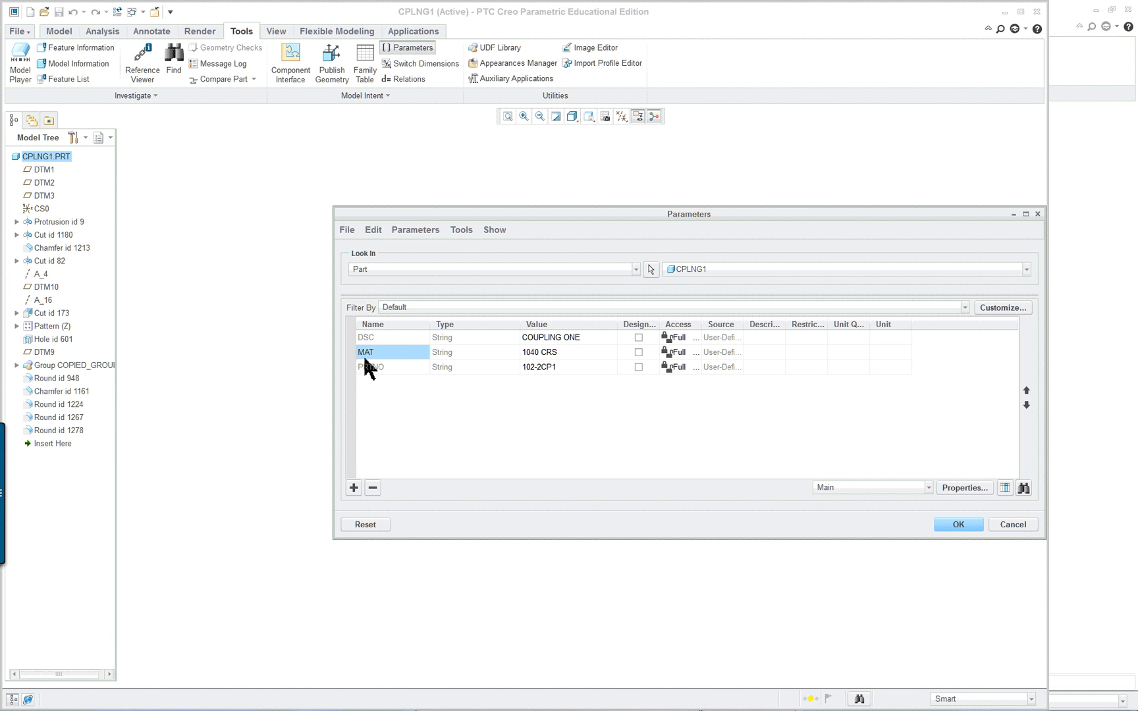
mouse_move(391, 339)
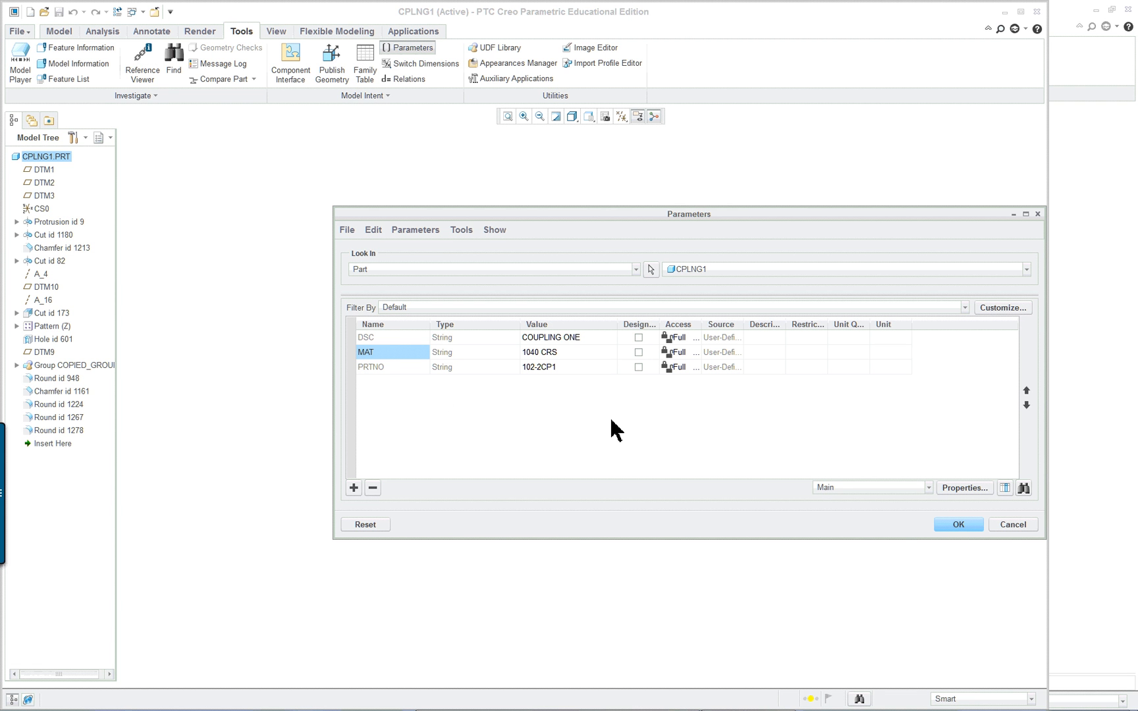
mouse_move(967, 529)
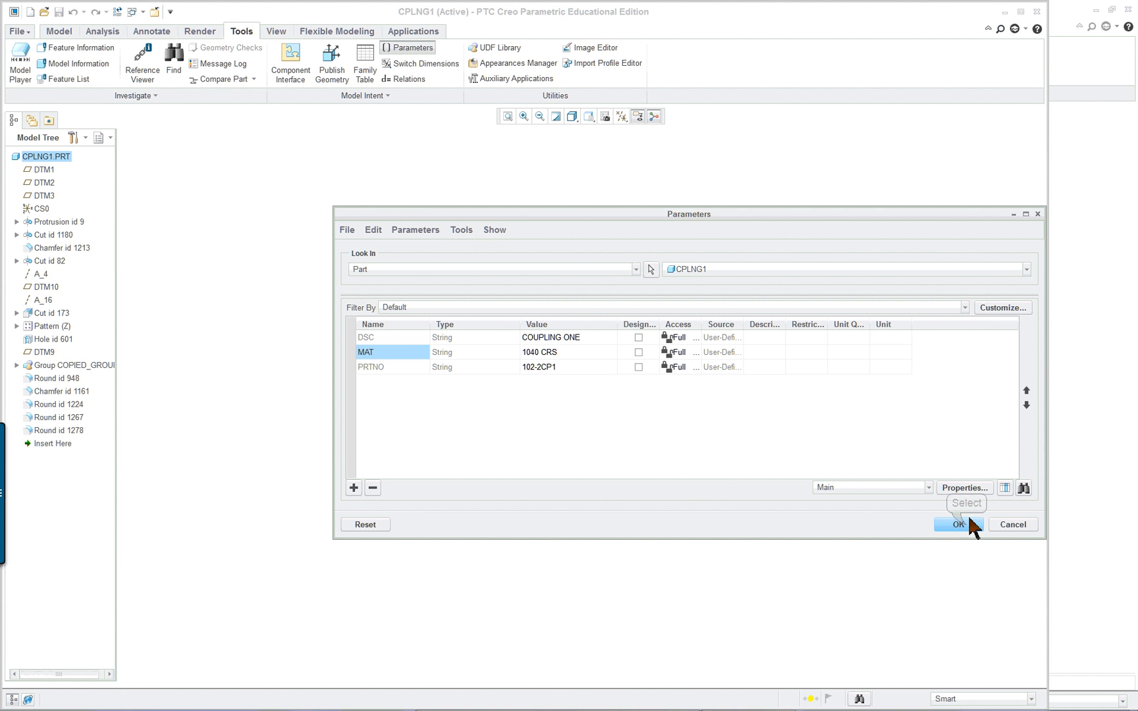
left_click(958, 524)
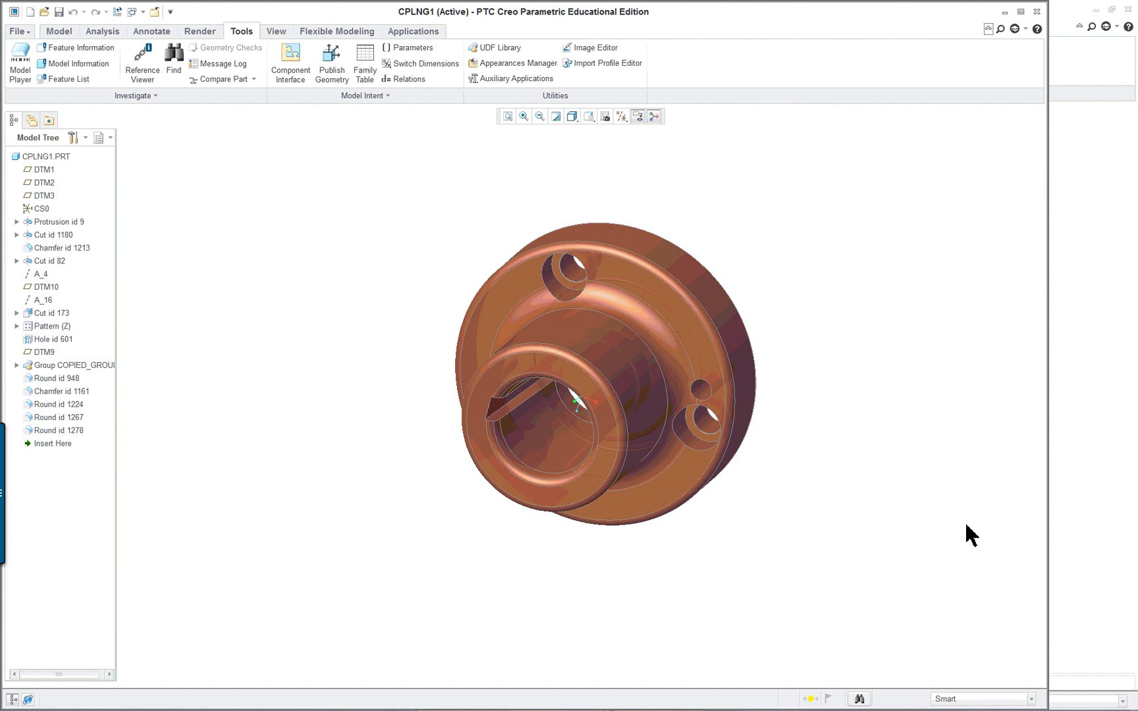
mouse_move(290, 196)
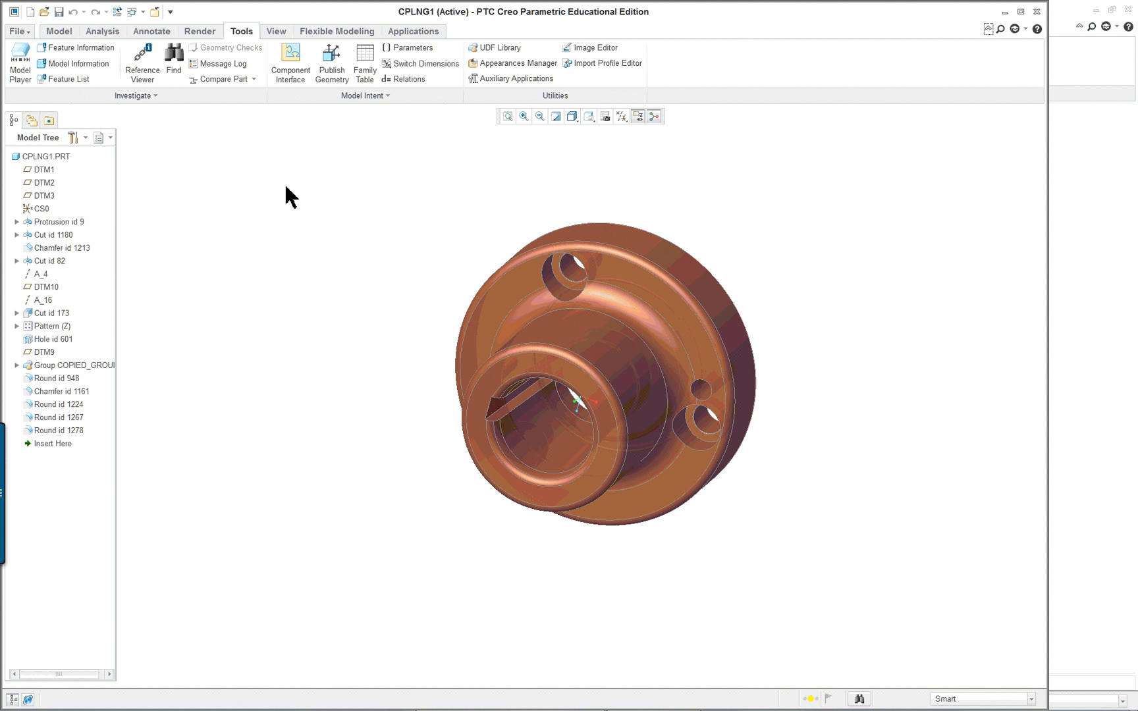
mouse_move(1120, 329)
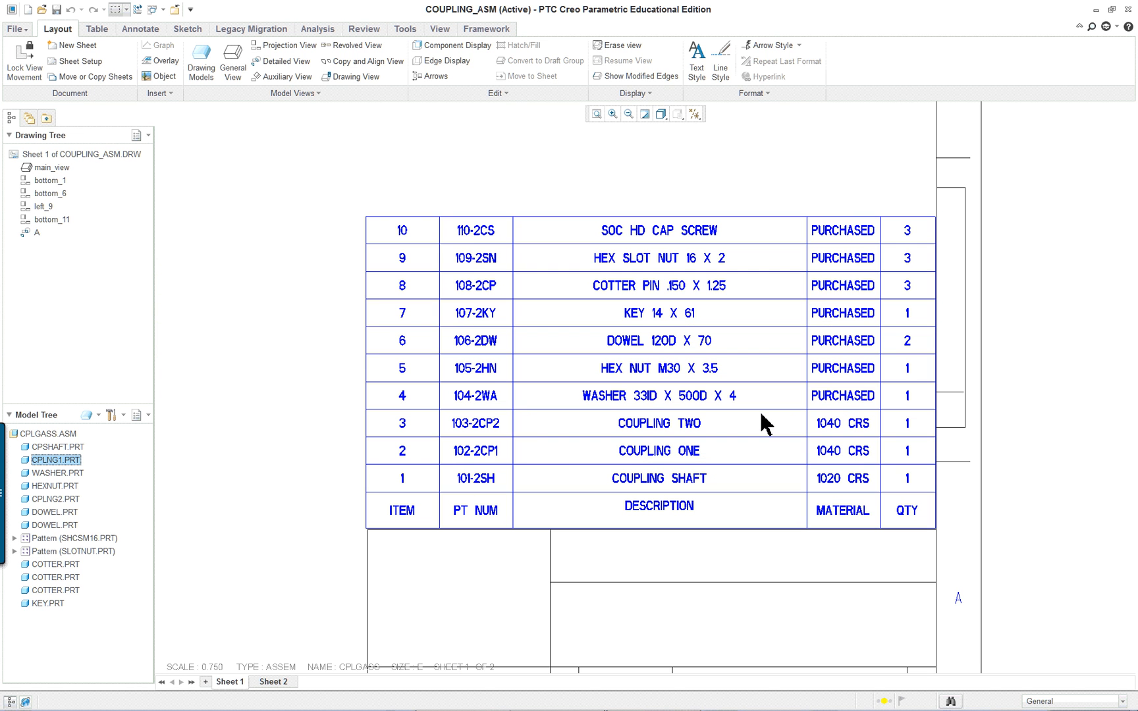
mouse_move(307, 418)
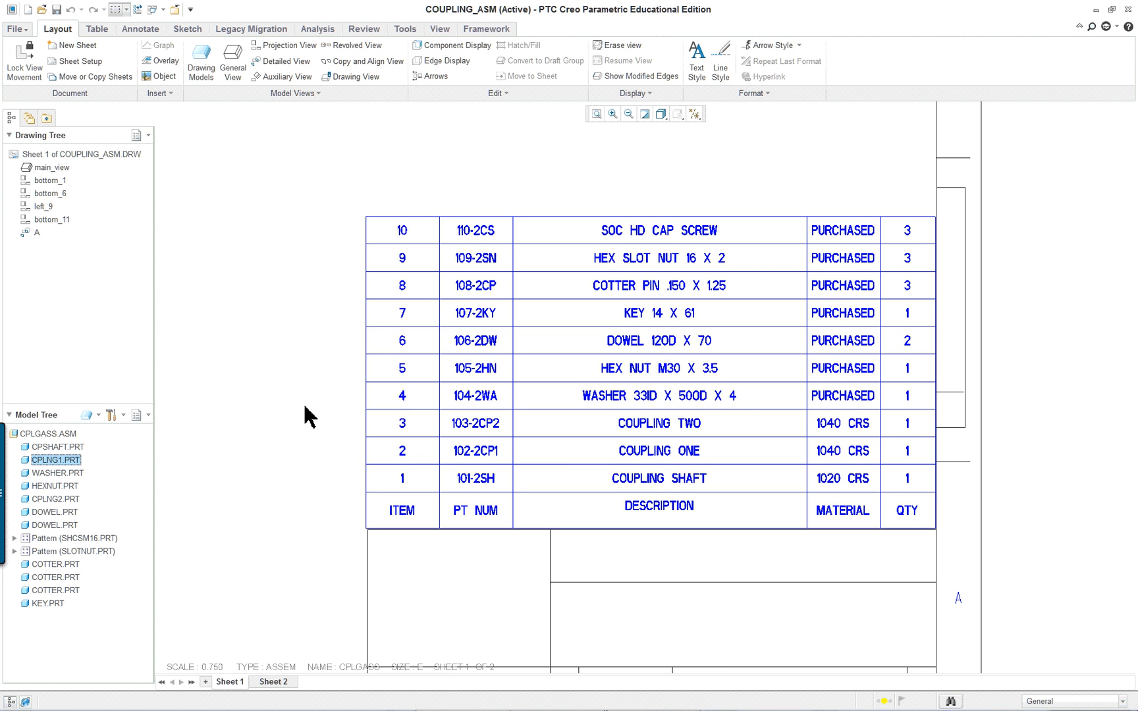
mouse_move(305, 372)
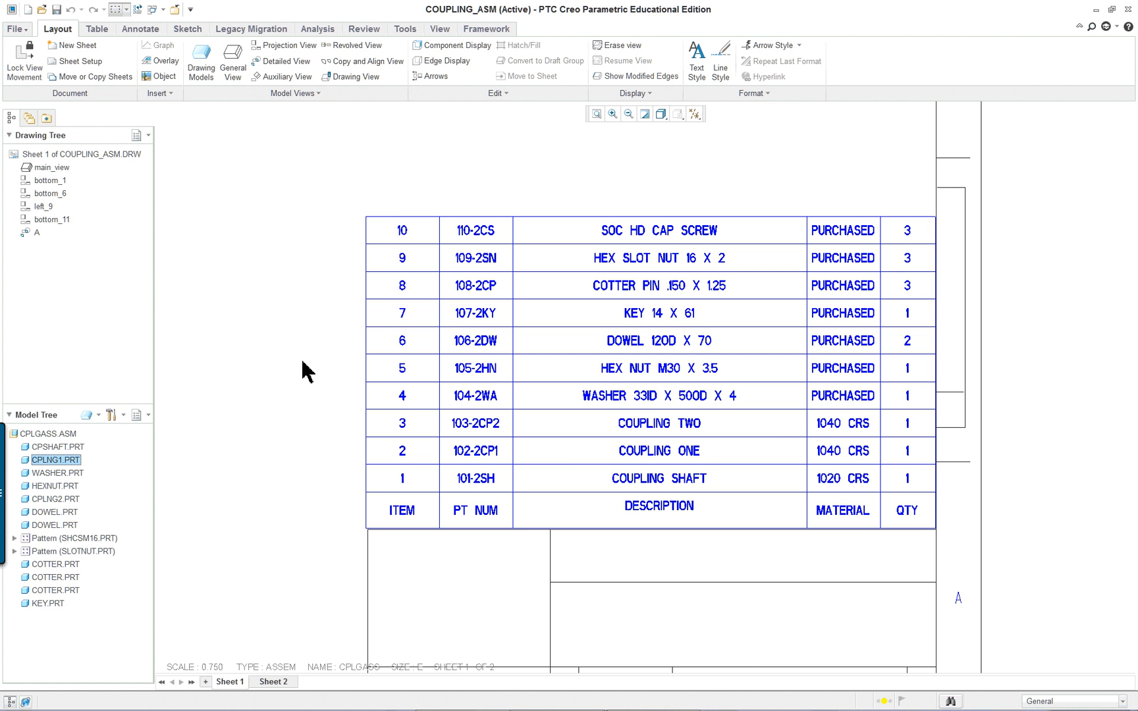